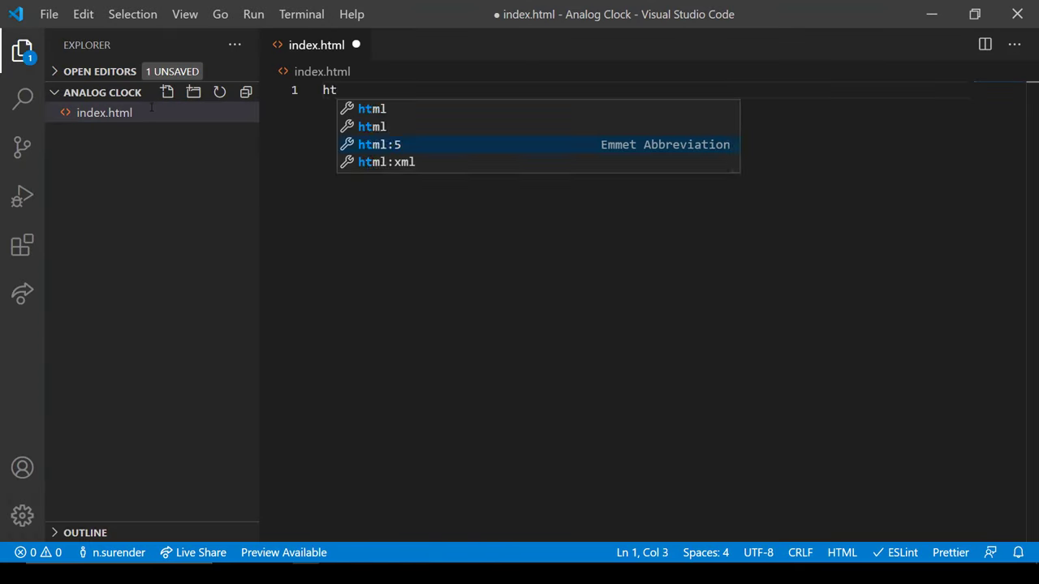
Expand the HTML5 boilerplate titled 'Analog Clock' and create style.css with an Arial font-family rule.
key(Tab)
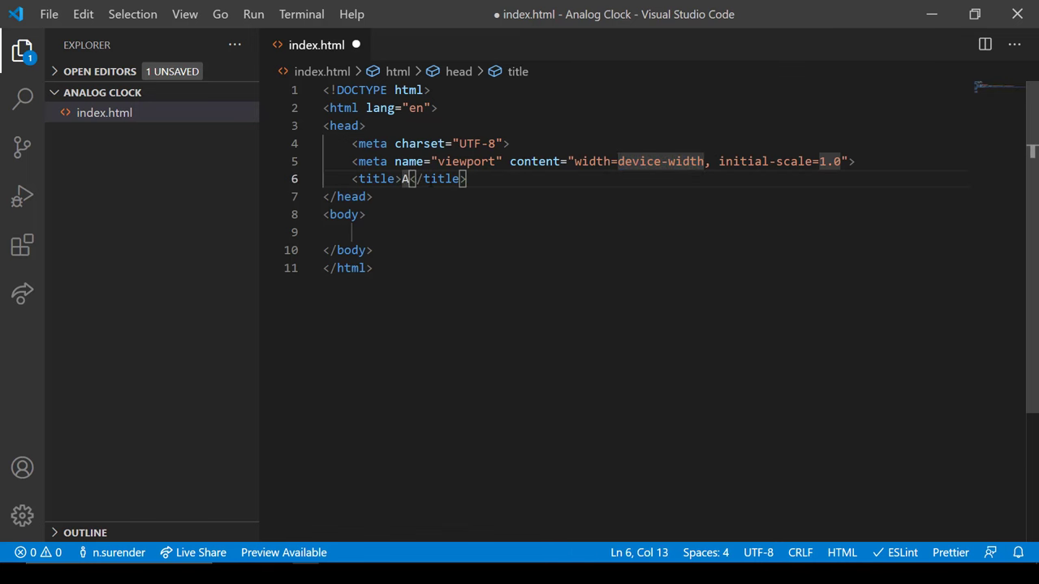
text(nalog Clock)
text(style.css)
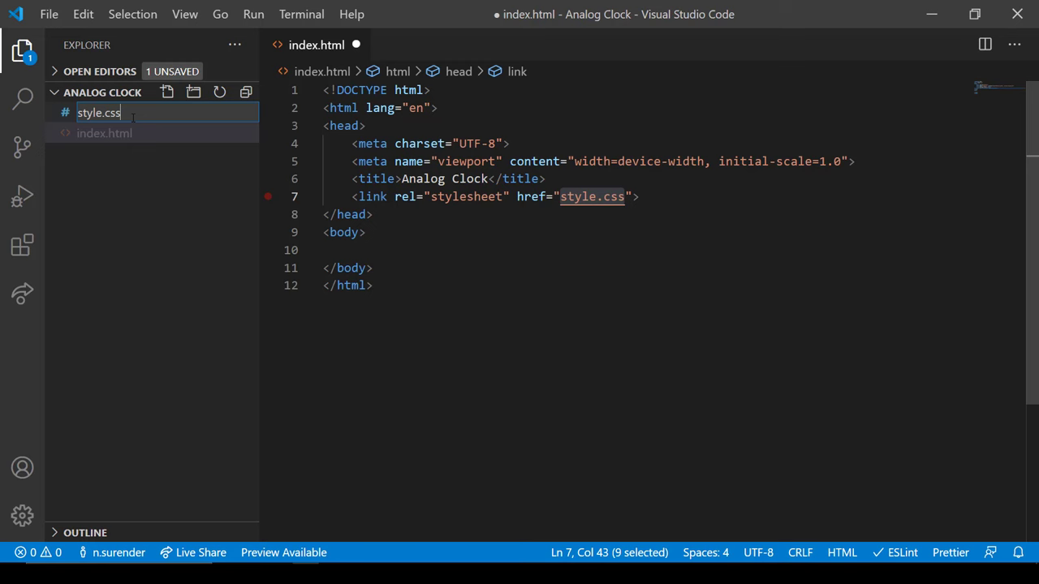
key(Enter)
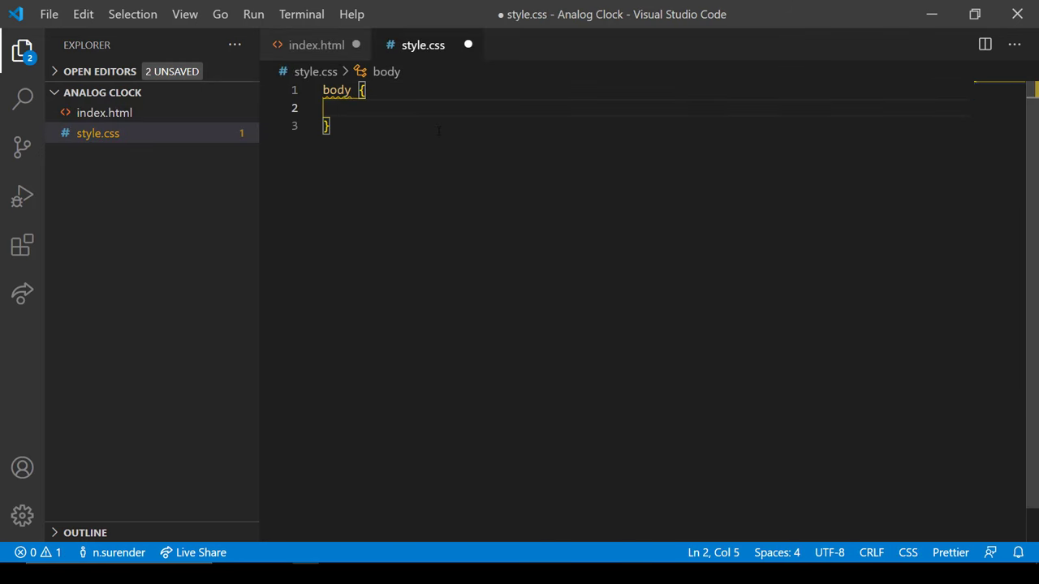
text(font-family: Arial, Helvetica, sans-serif;)
text(scr)
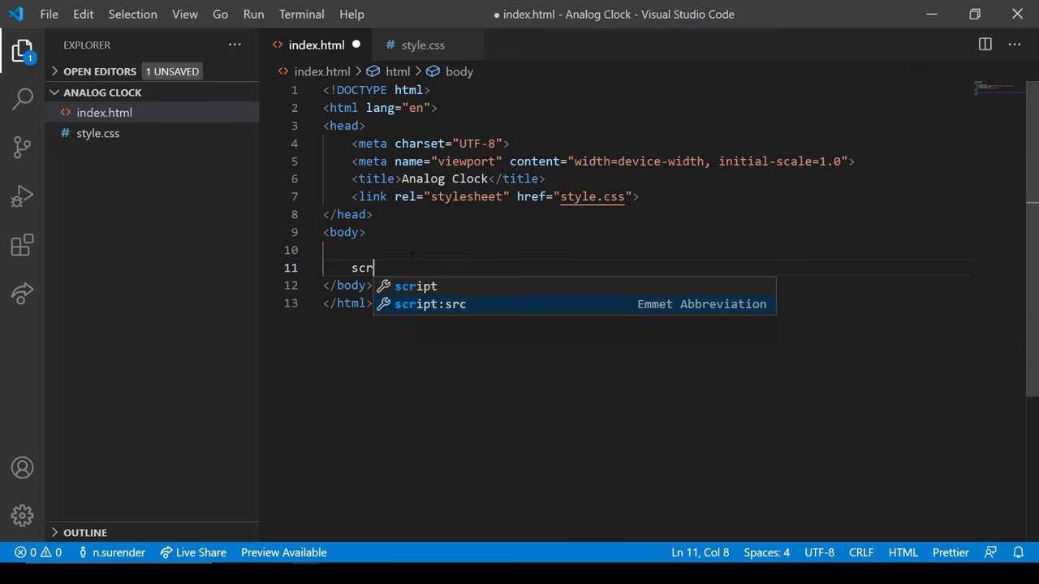
Link logic.js via a script tag and add a div.clock-dial container in the body.
key(Tab)
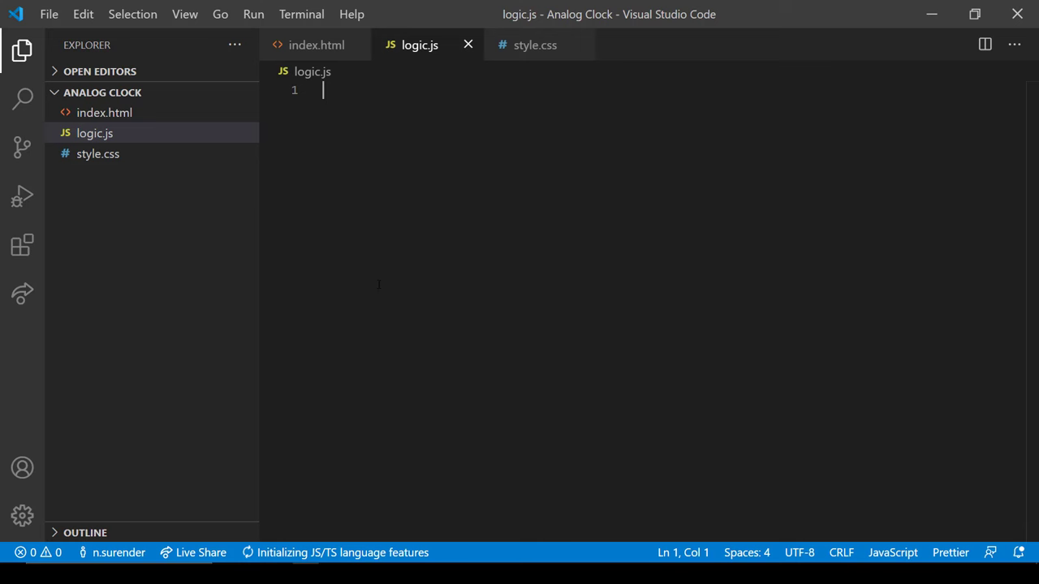
click(316, 46)
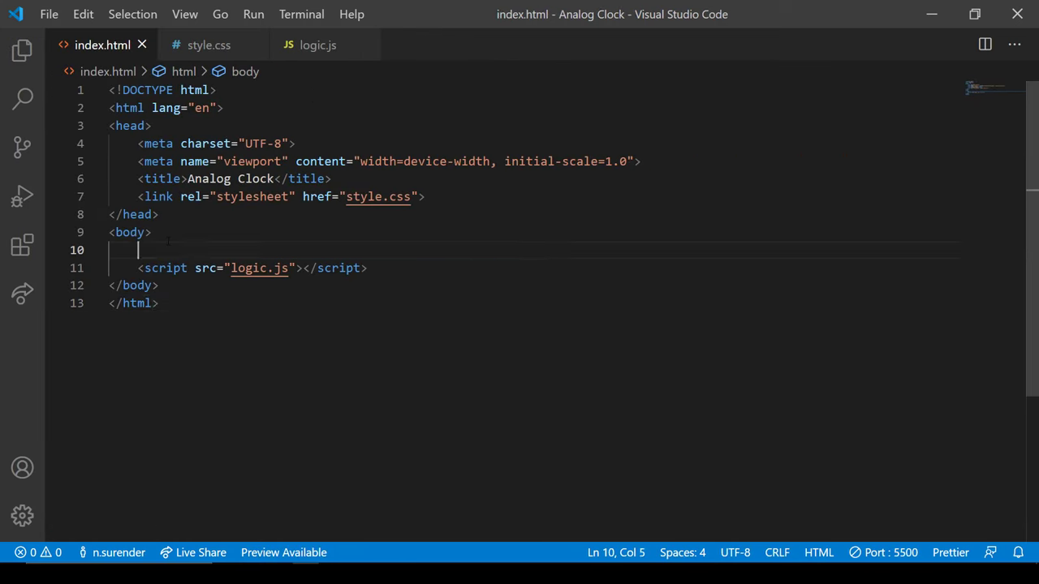
text(div.clock-d)
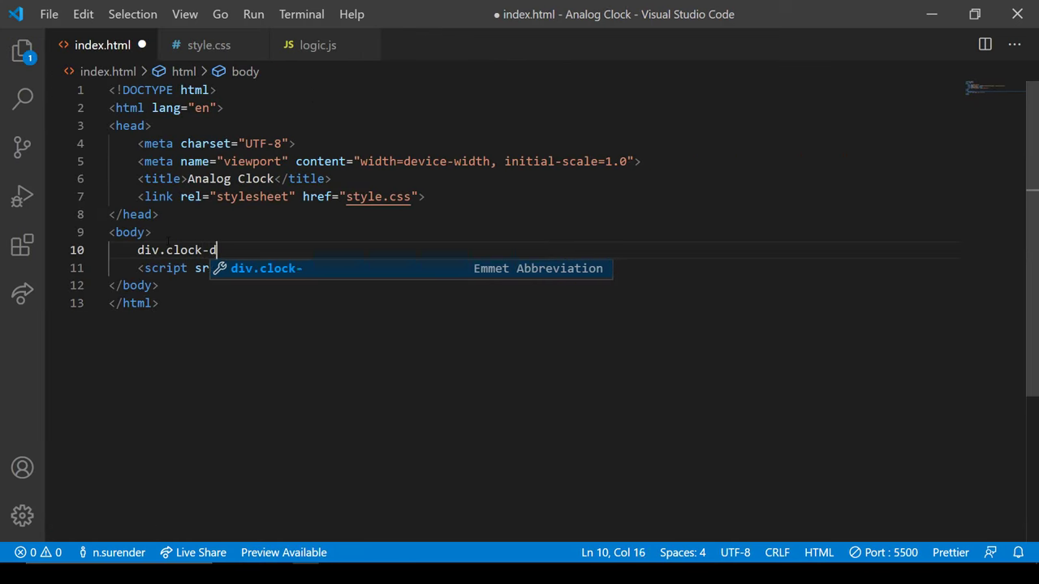
key(Tab)
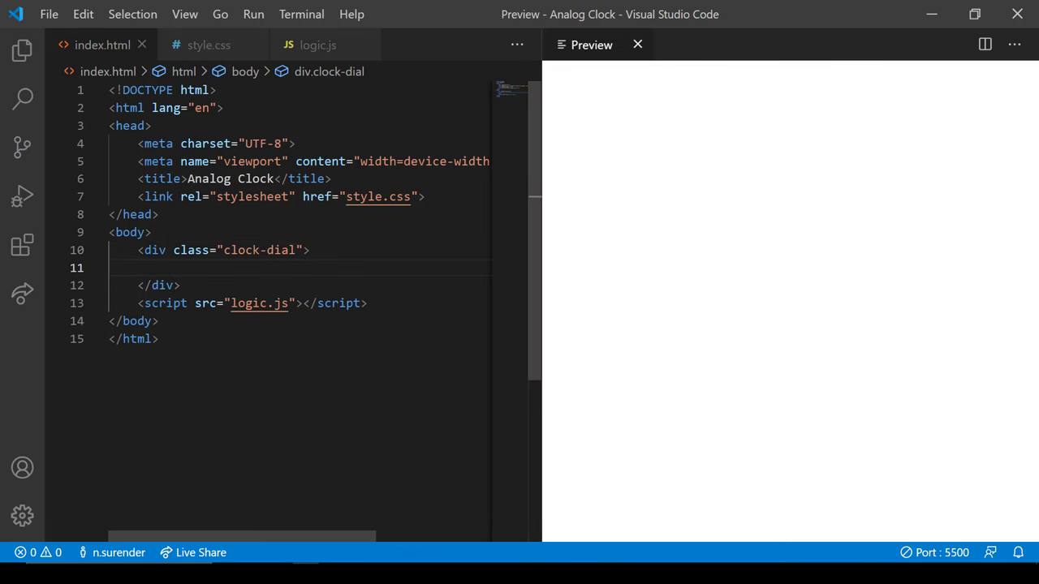
Style .clock-dial as a 500px circle with a 20px solid #00818a border and 50% radius.
click(208, 45)
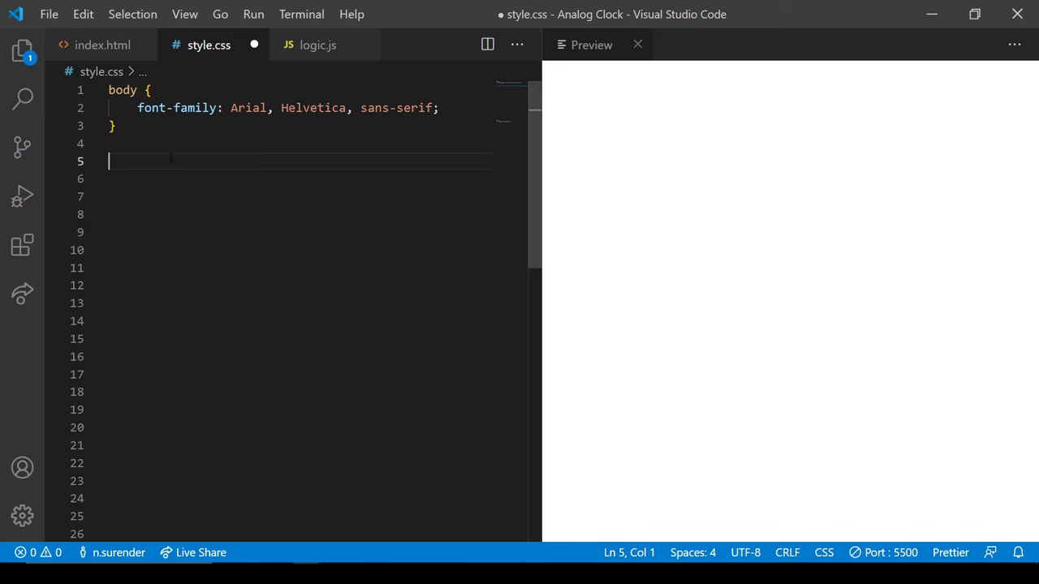
text(.clock)
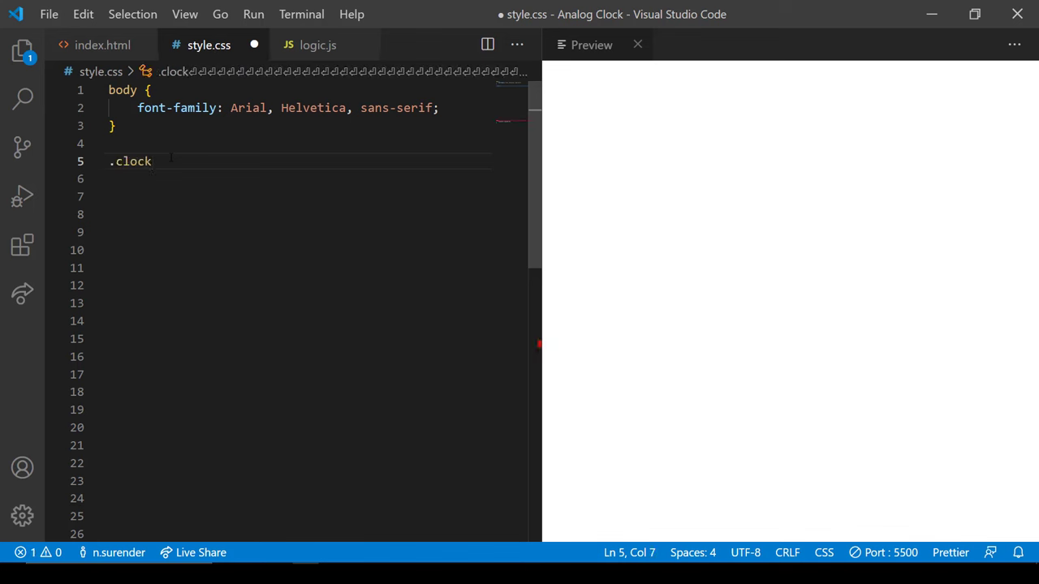
text(-dial {)
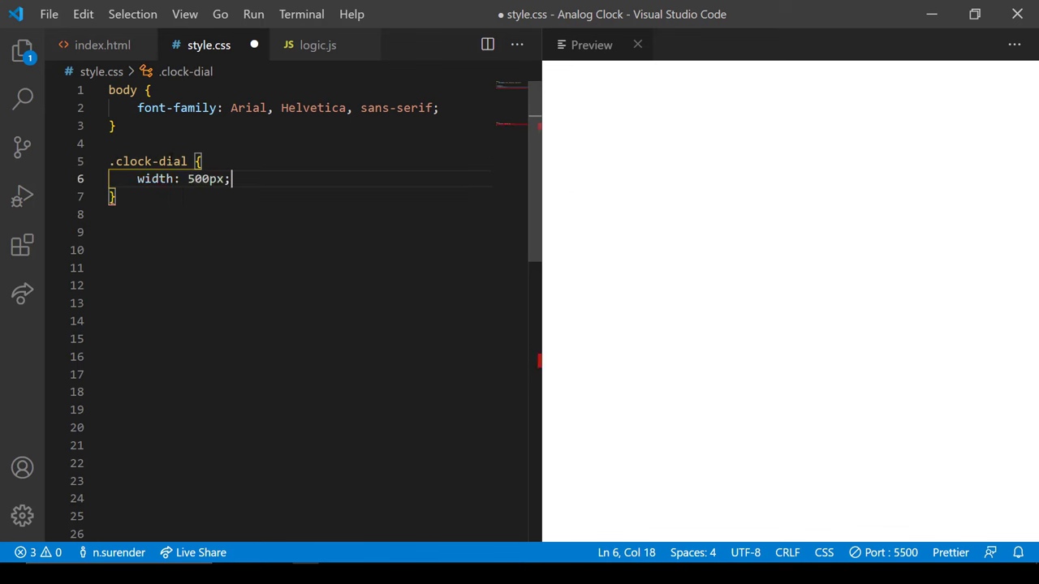
text(height: 500px;)
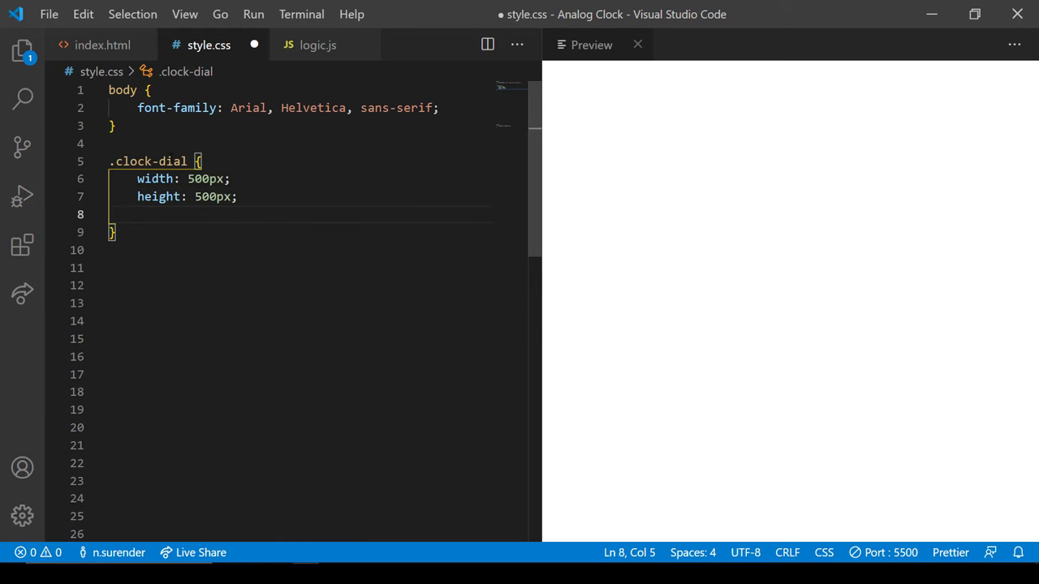
text(border: 20px solid)
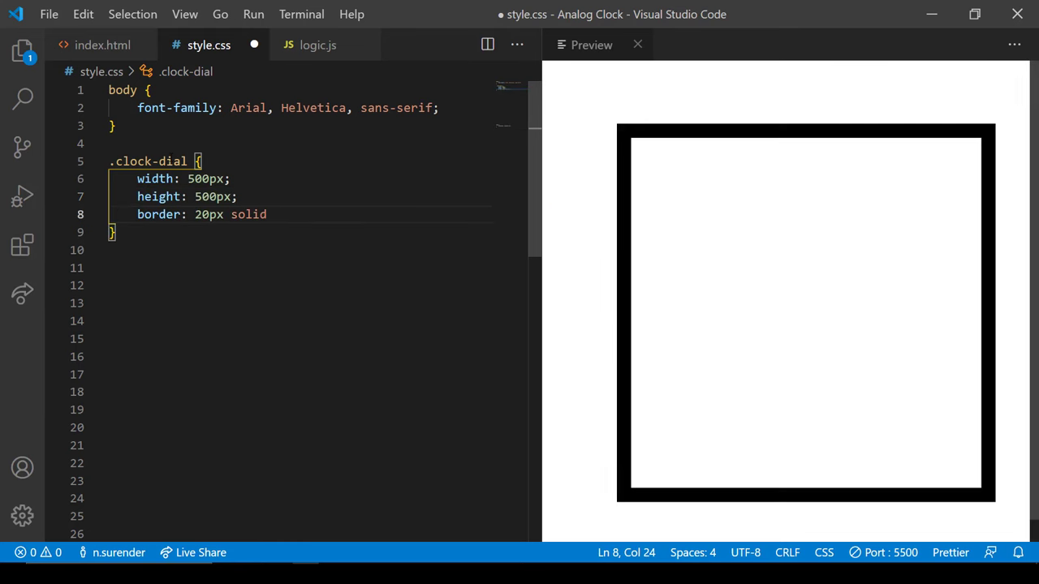
text(#00818a;)
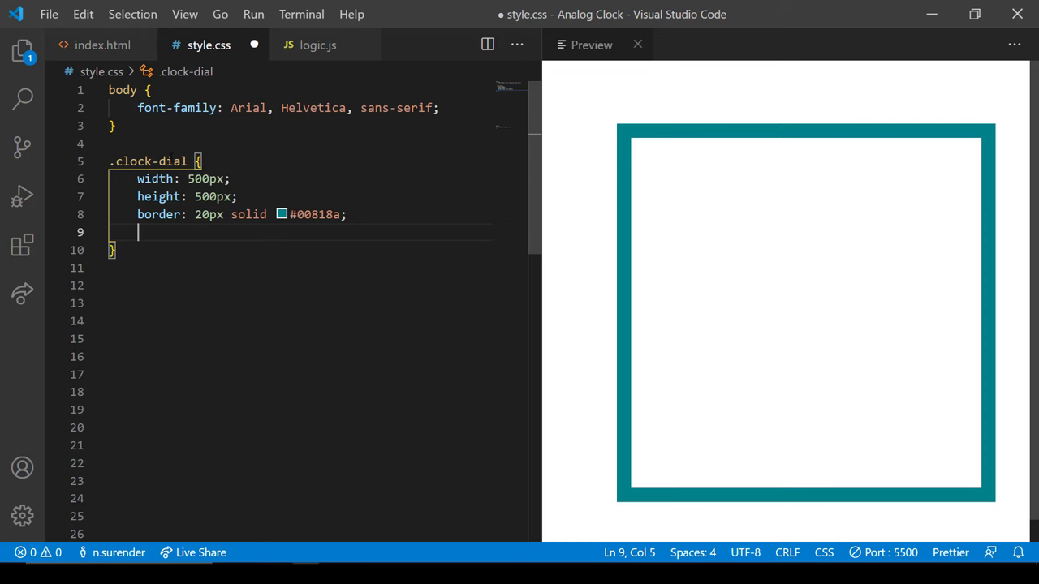
text(border-radius: 50%;)
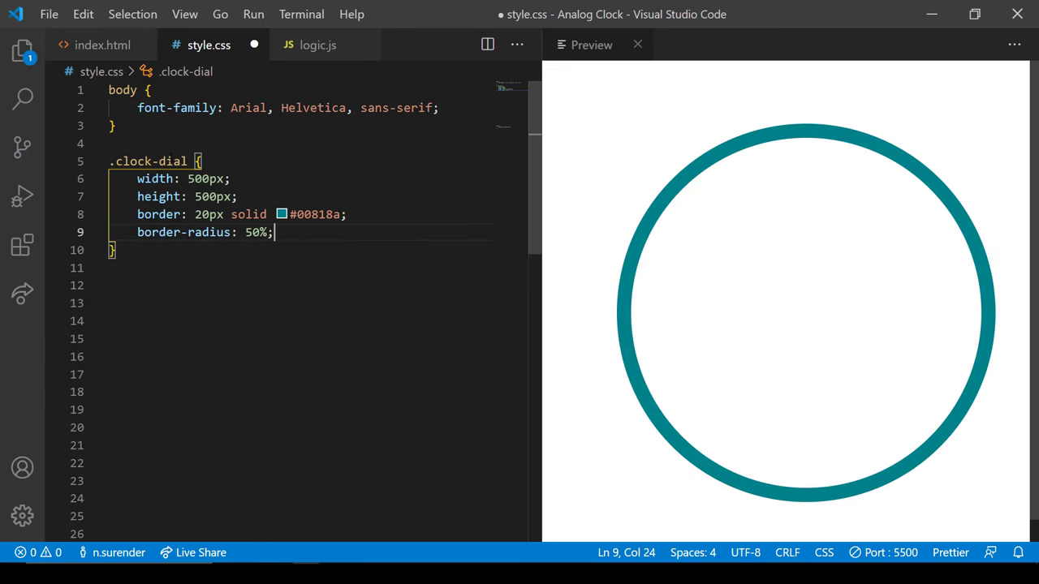
Centre the dial with margin 0 auto, set position relative, and return to index.html.
text(ma)
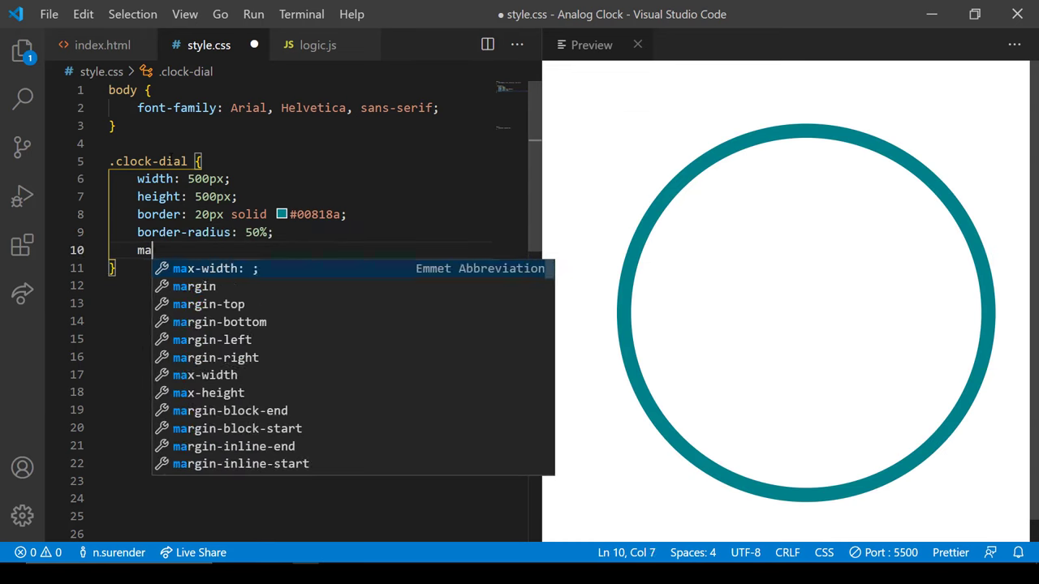
text(rgin: 0 auto;)
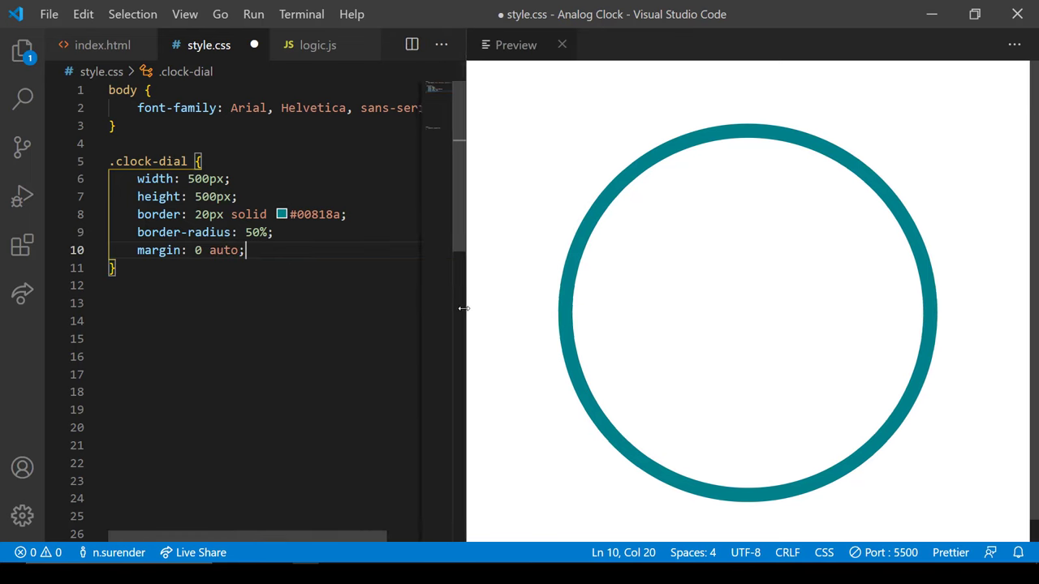
key(Enter)
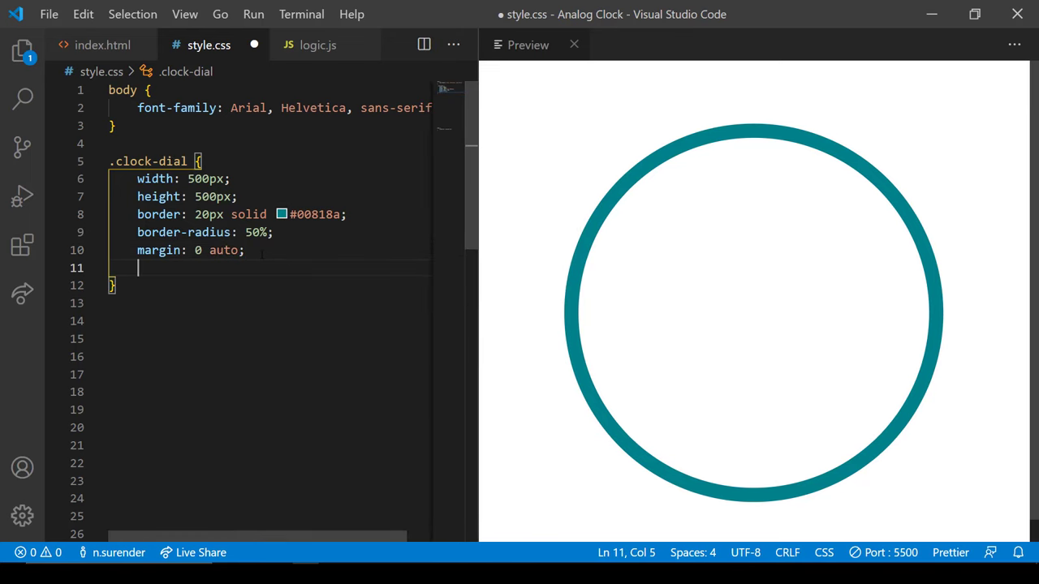
text(position: relative;)
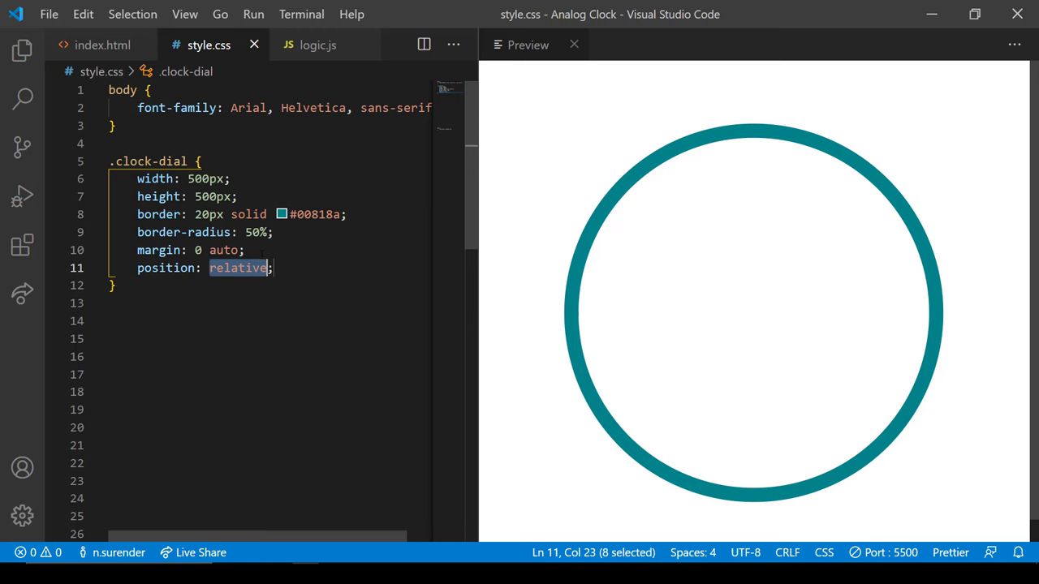
click(102, 46)
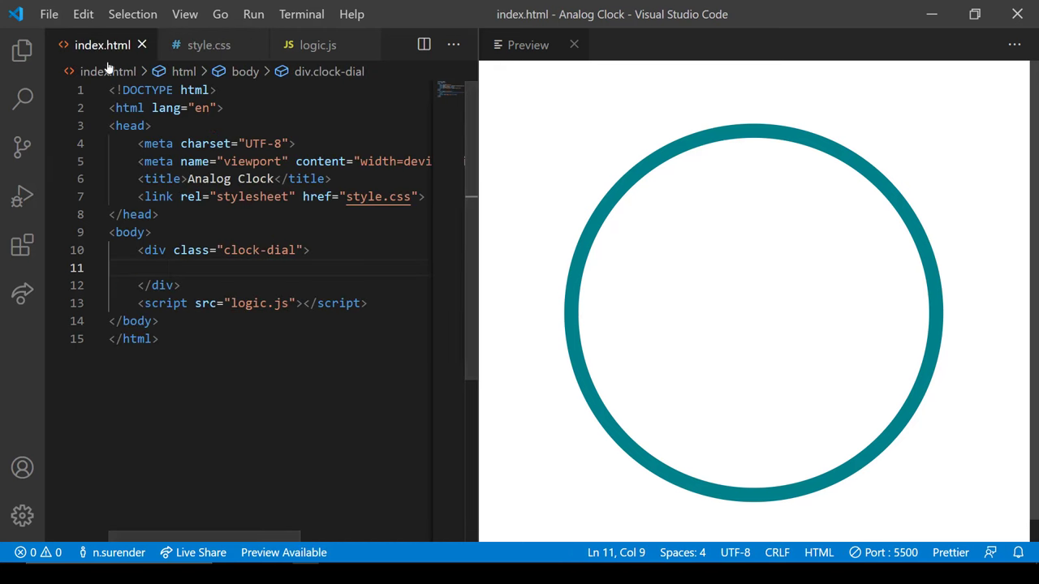
Add a point div and style .point as 20px square with #283149 background.
text(<div class="point"></div>)
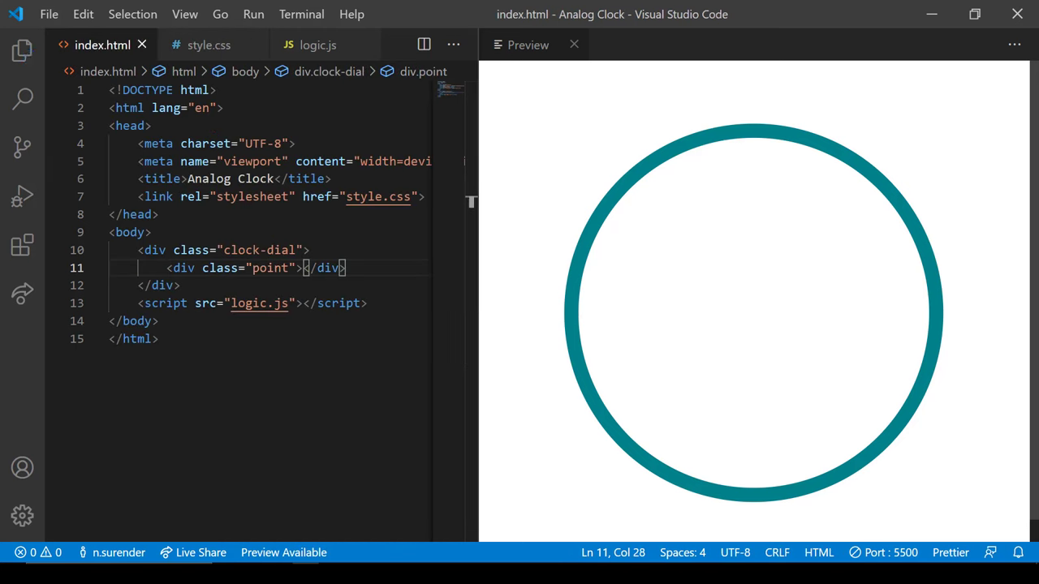
click(207, 45)
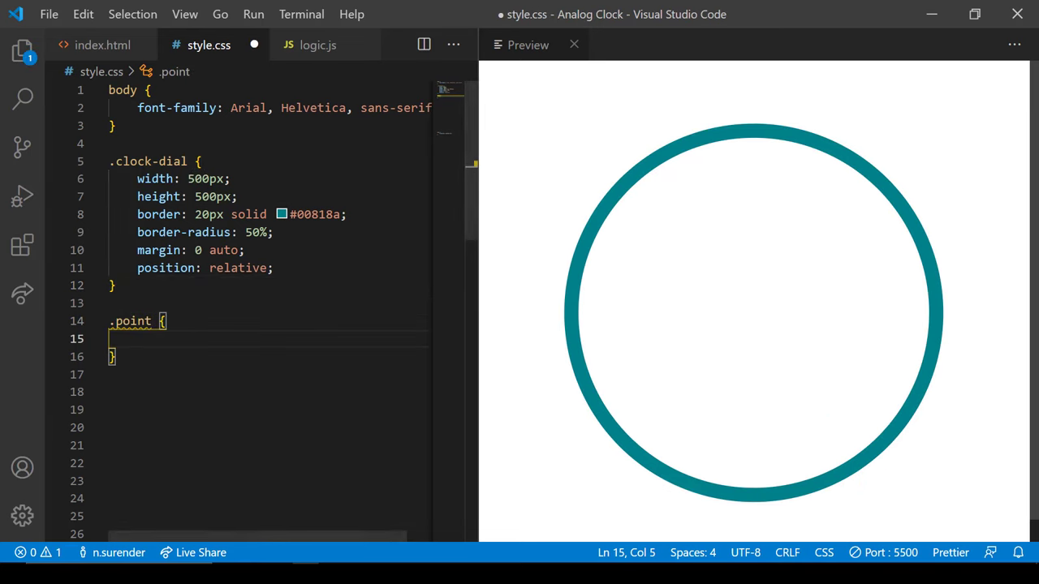
text(width: 20px;)
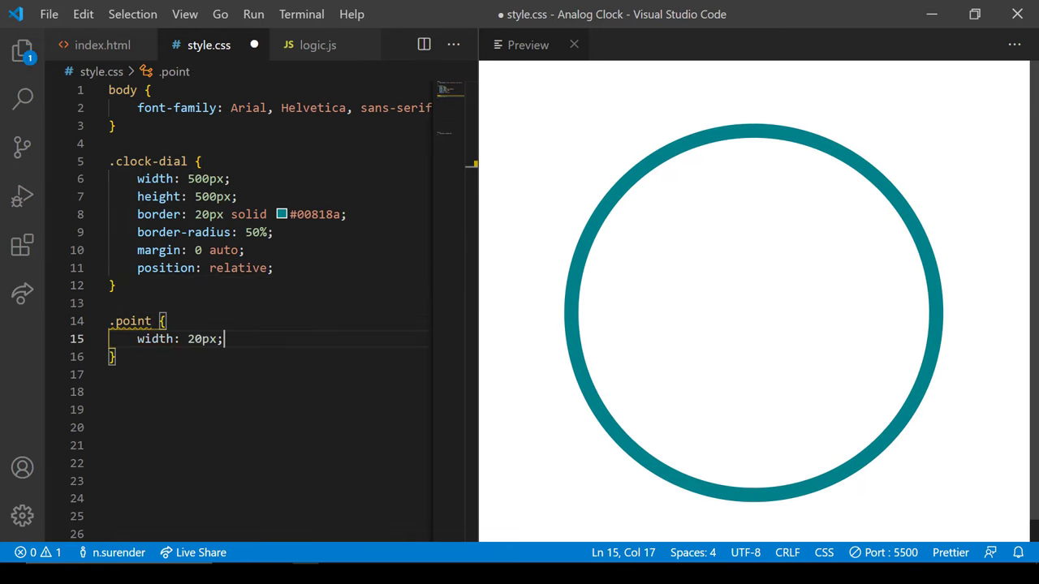
text(height: 20px;)
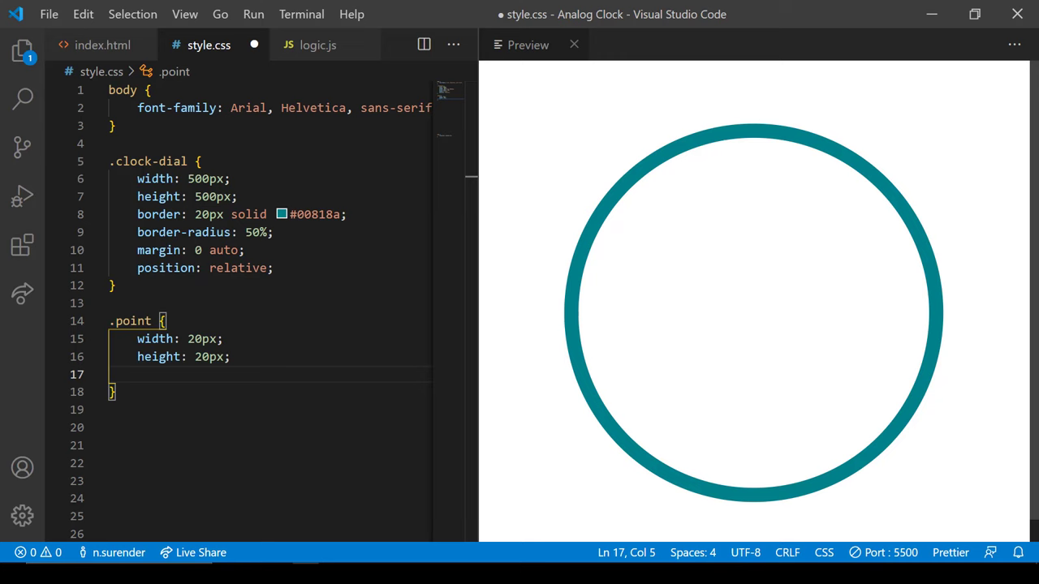
text(background-color: #283149;)
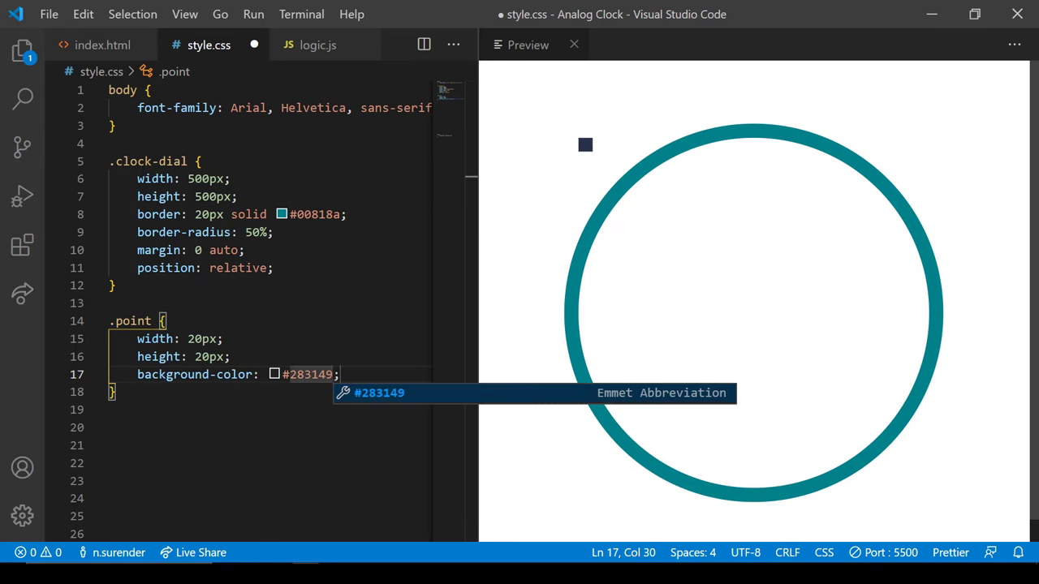
Round the point with 50% radius and position it absolutely at top/left 240px.
text(border-rai)
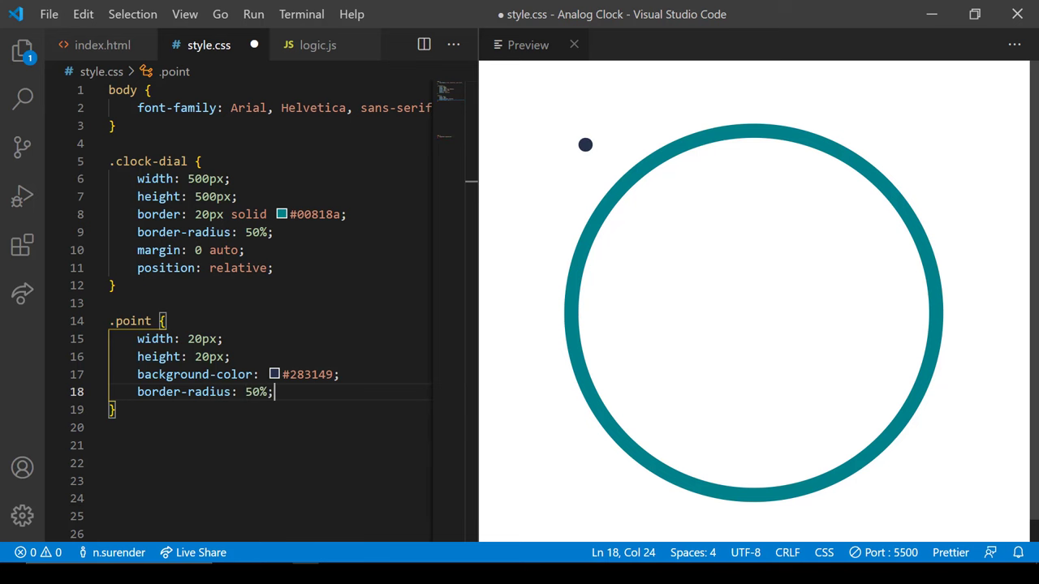
text(position: absolute;)
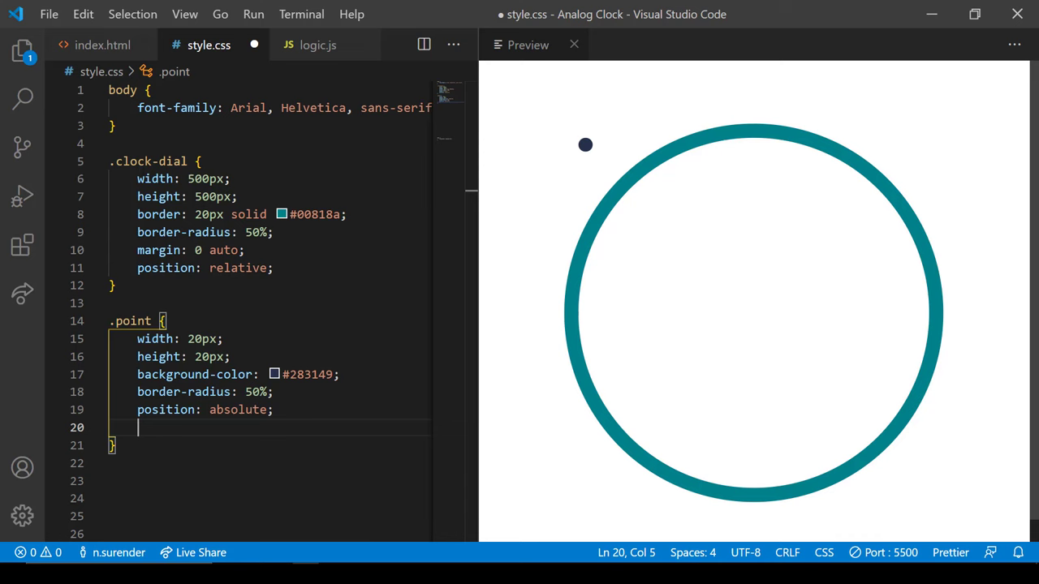
text(left: 240px;)
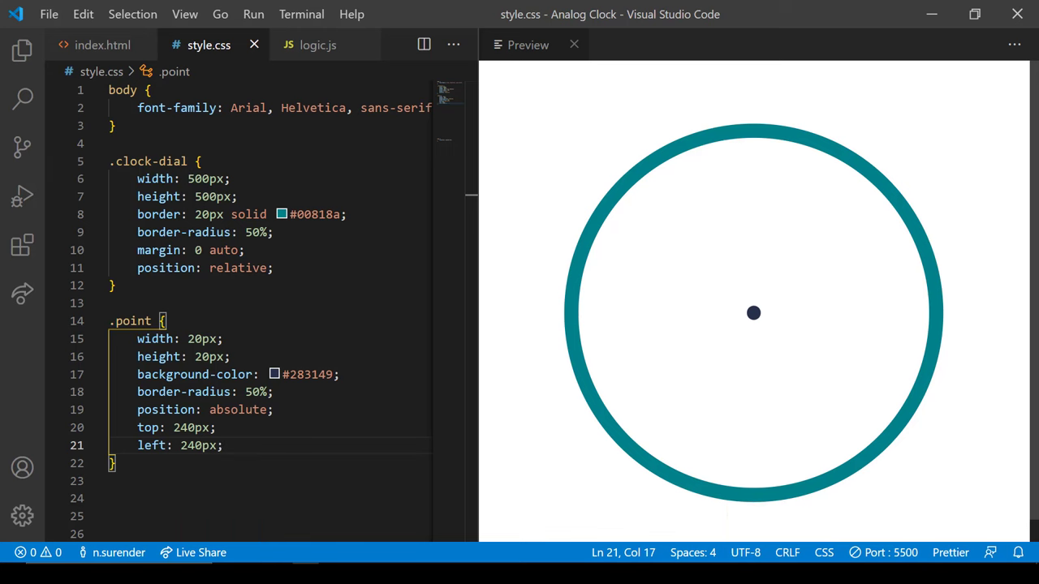
click(104, 46)
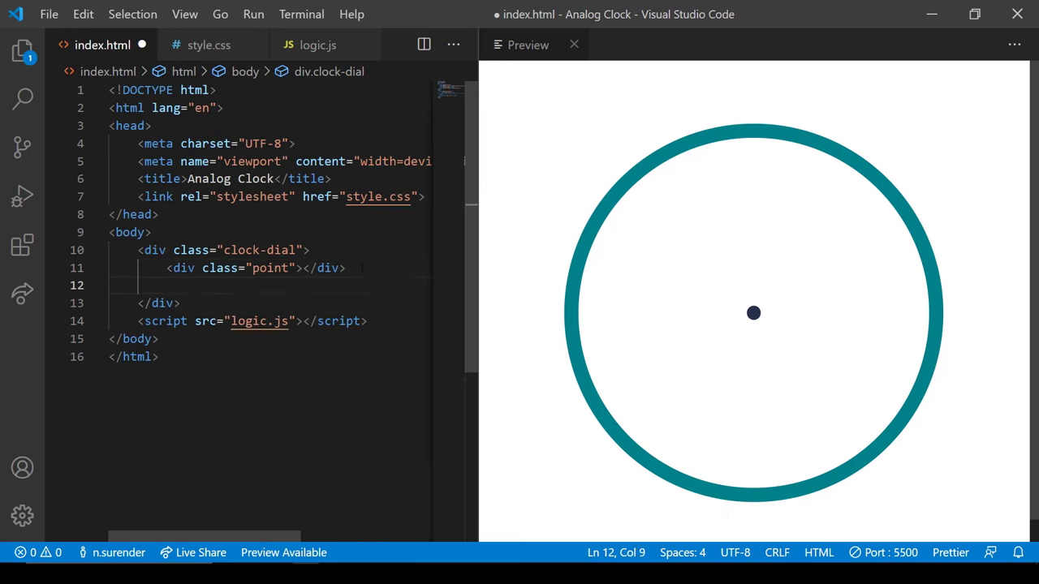
Add the twelve hour divs and style .hour as 30px bold #283149 text.
text(<div class="hour">1</div>)
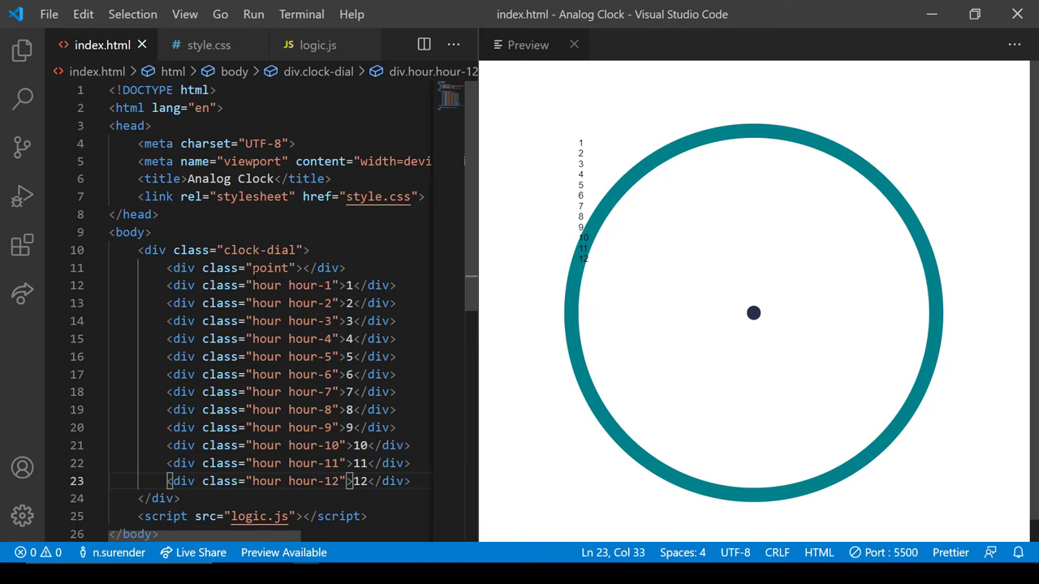
click(208, 45)
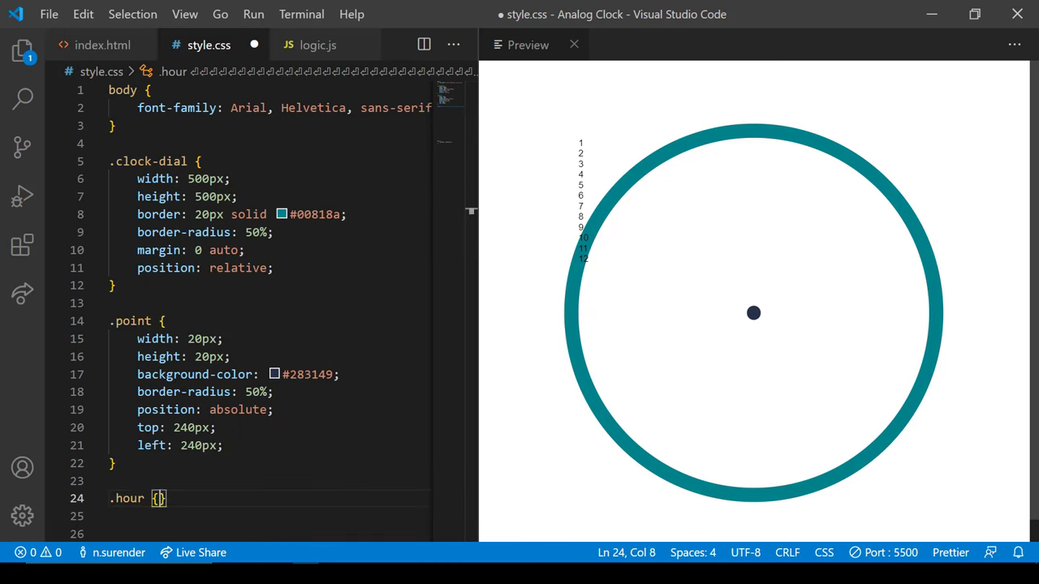
text(font-size: ;)
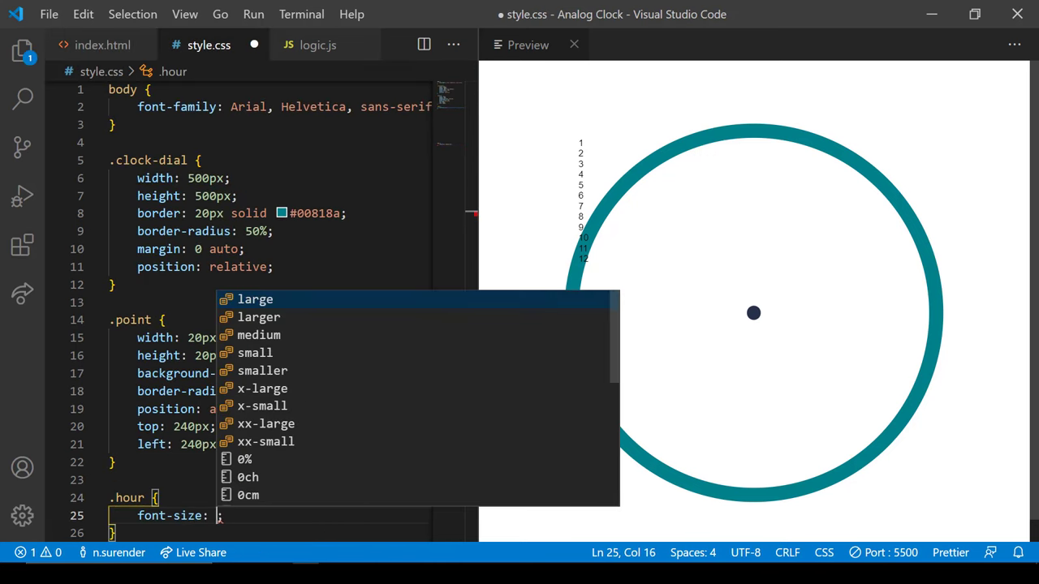
text(30px;)
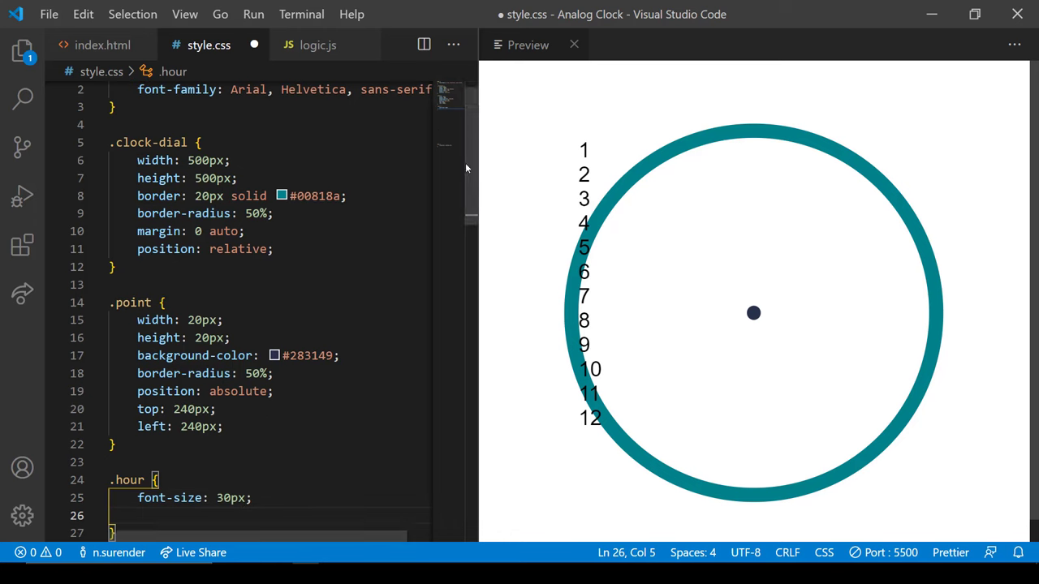
text(font-weight: bold;)
text(color:)
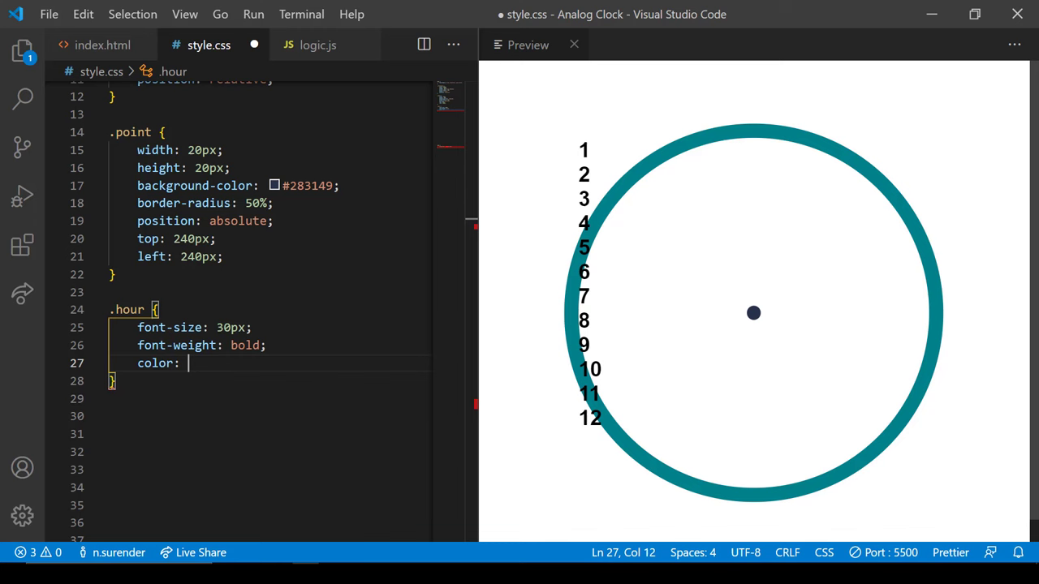
text(#283149;)
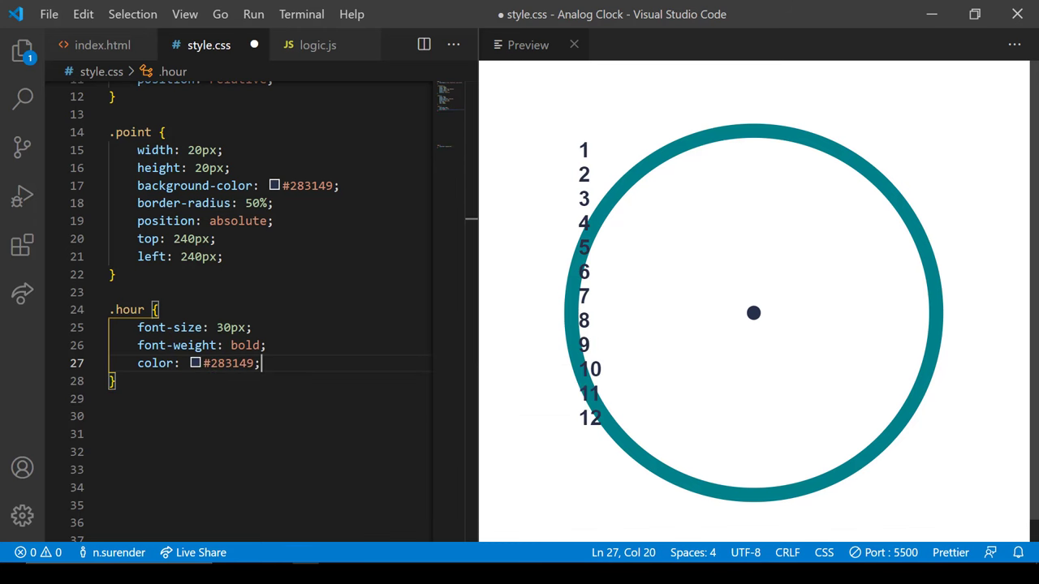
text(position: relative;)
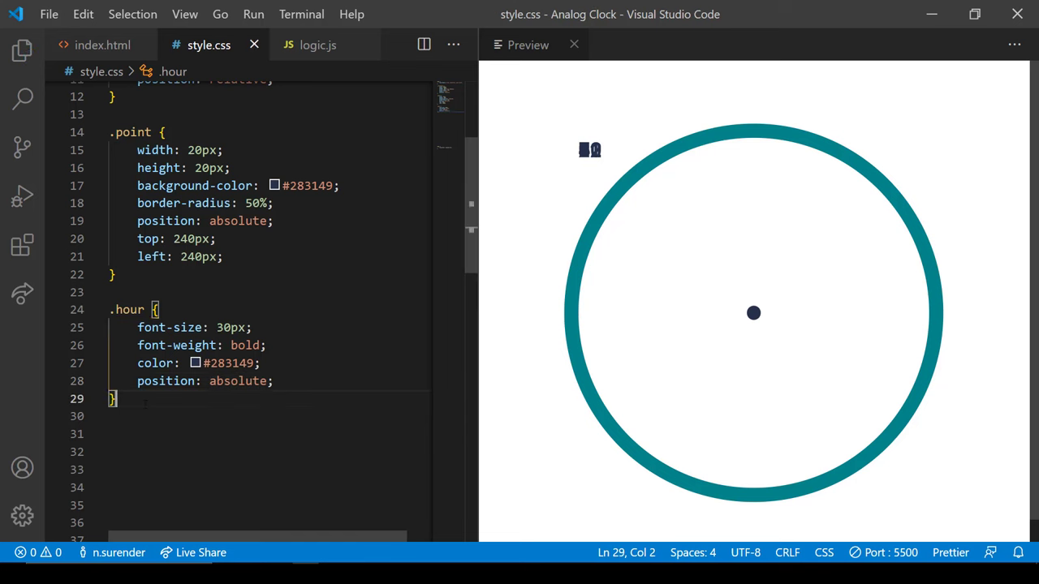
Position .hour-1 to .hour-12 around the dial, starting with .hour-1 at top 40px, right 130px.
text(.hour-1 {)
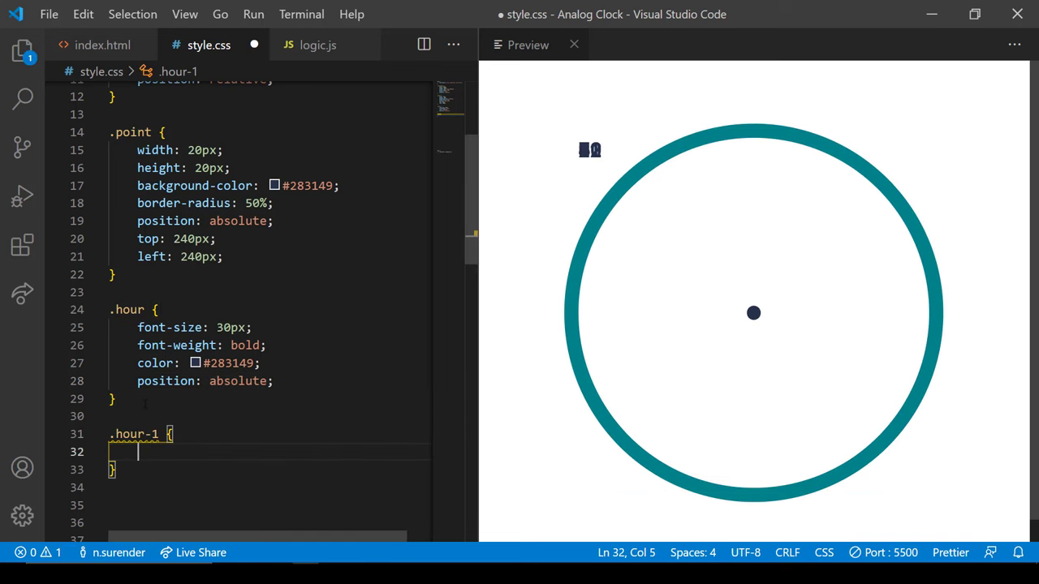
text(top: 40px;)
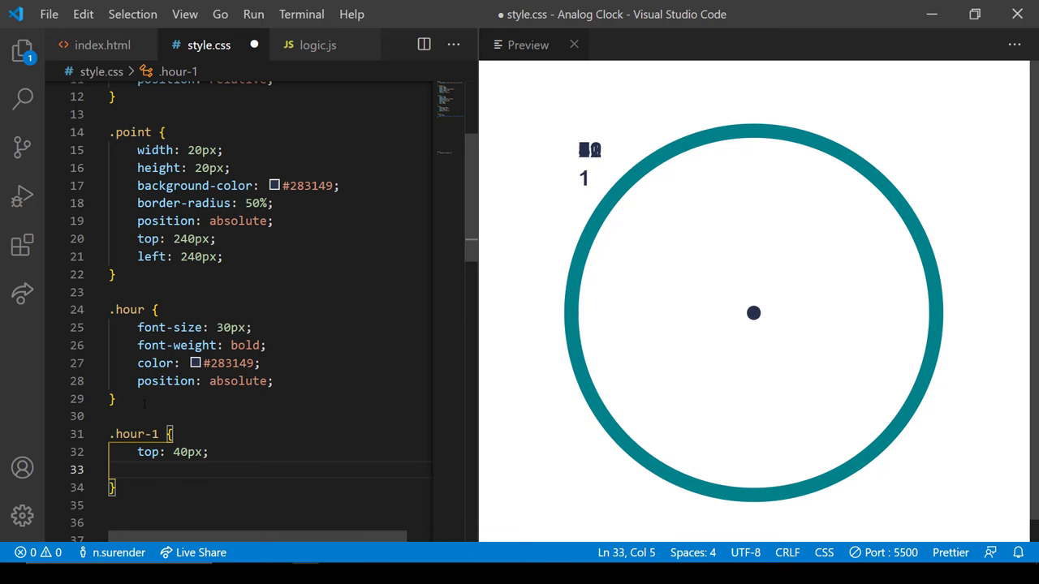
text(right: 130px;)
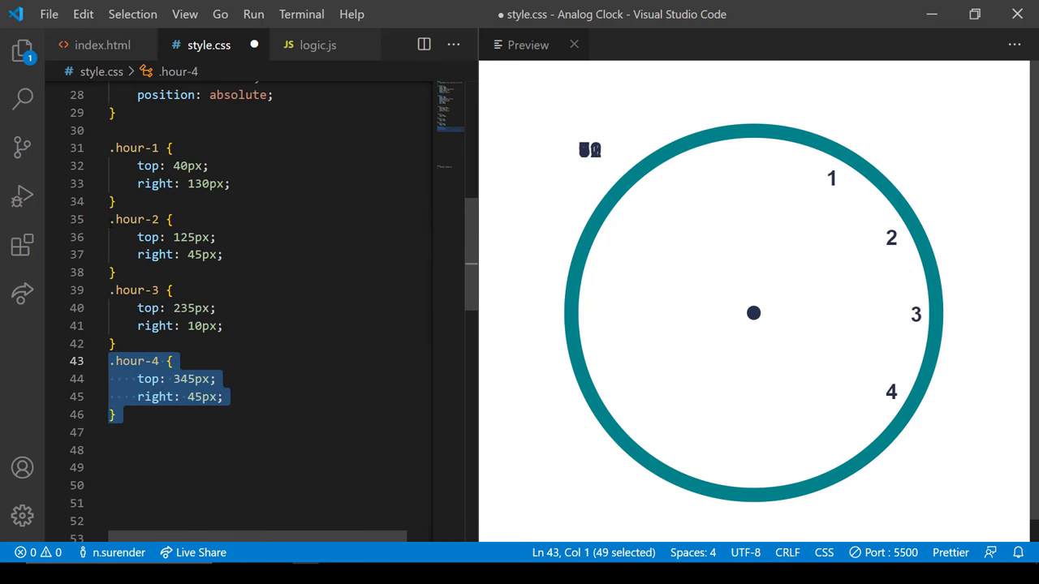
scroll(down, 3)
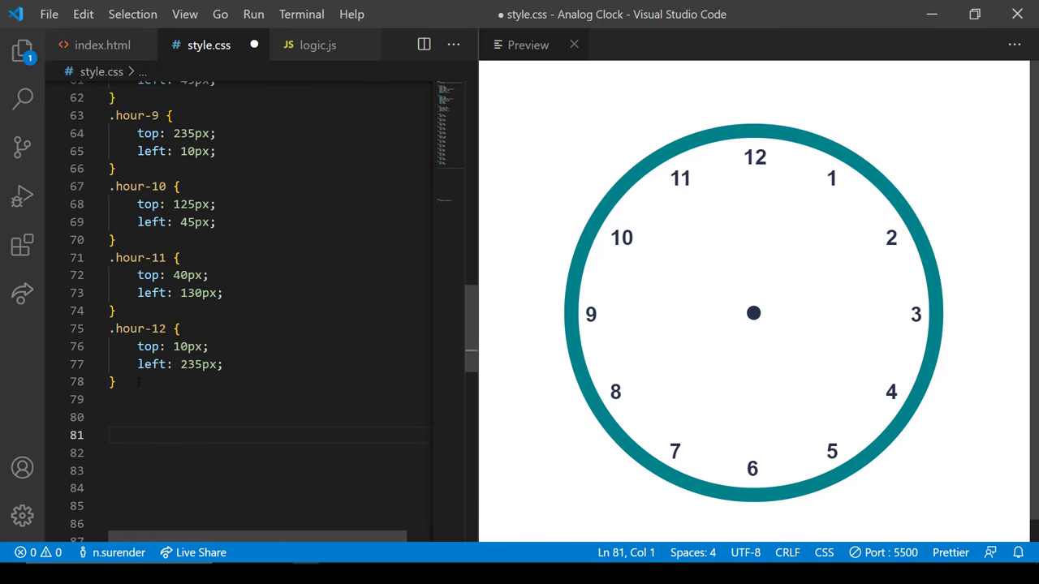
Add an AJANTA brand div and style .brand as 20px bold #00818a at top 90px, left 42.5%.
click(102, 45)
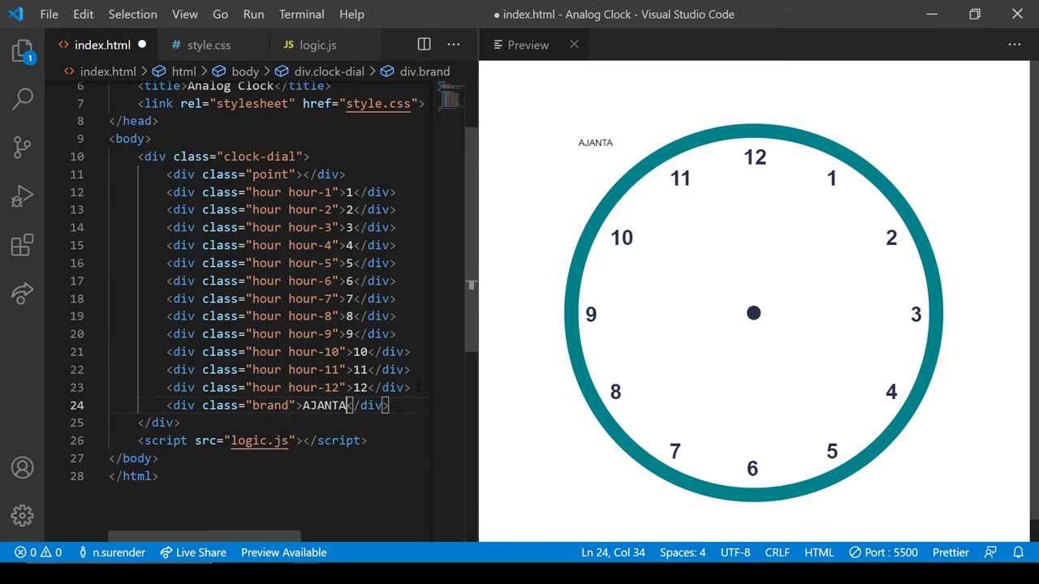
click(209, 45)
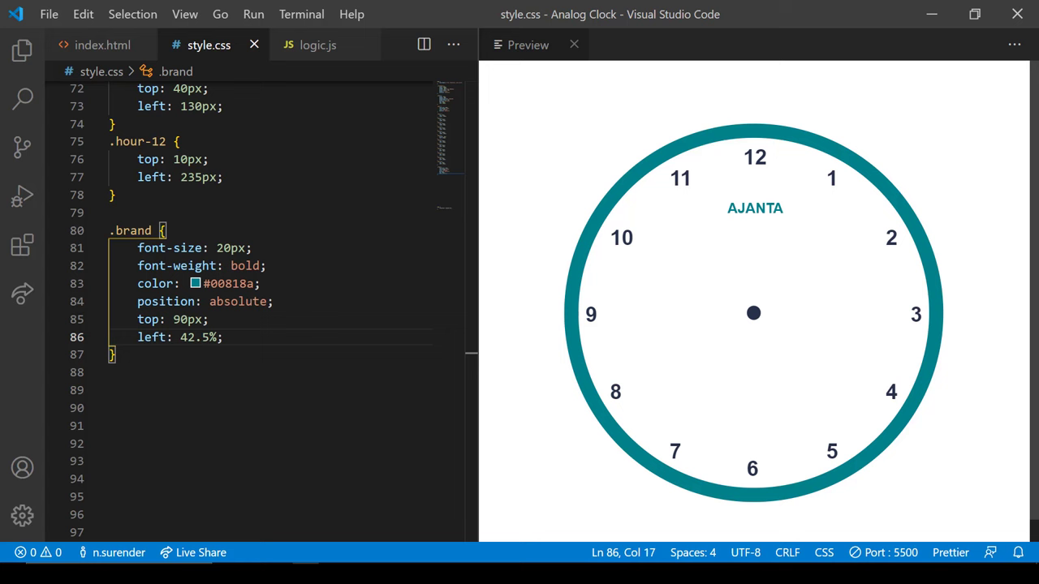
click(103, 45)
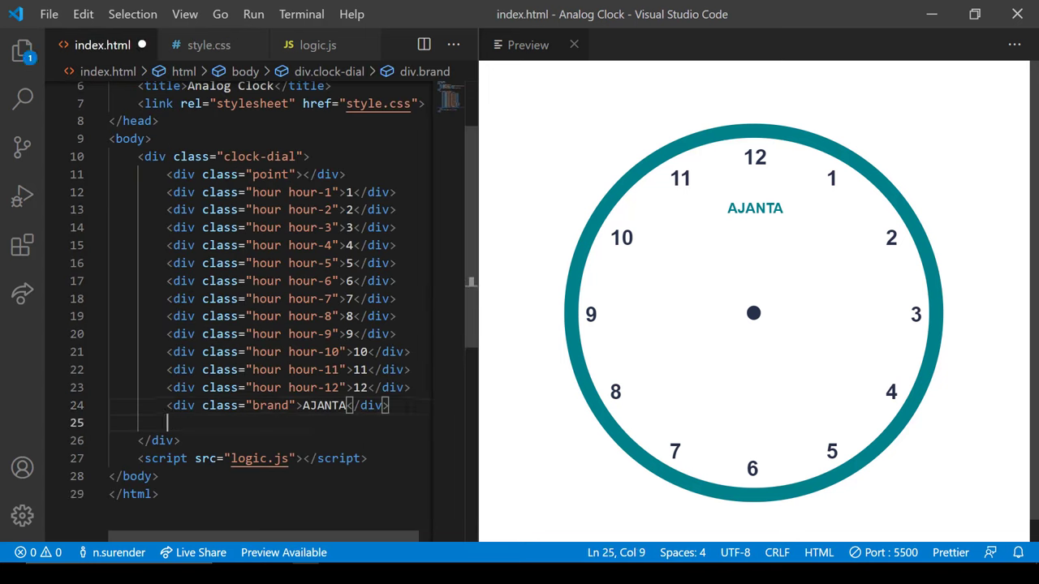
key(Enter)
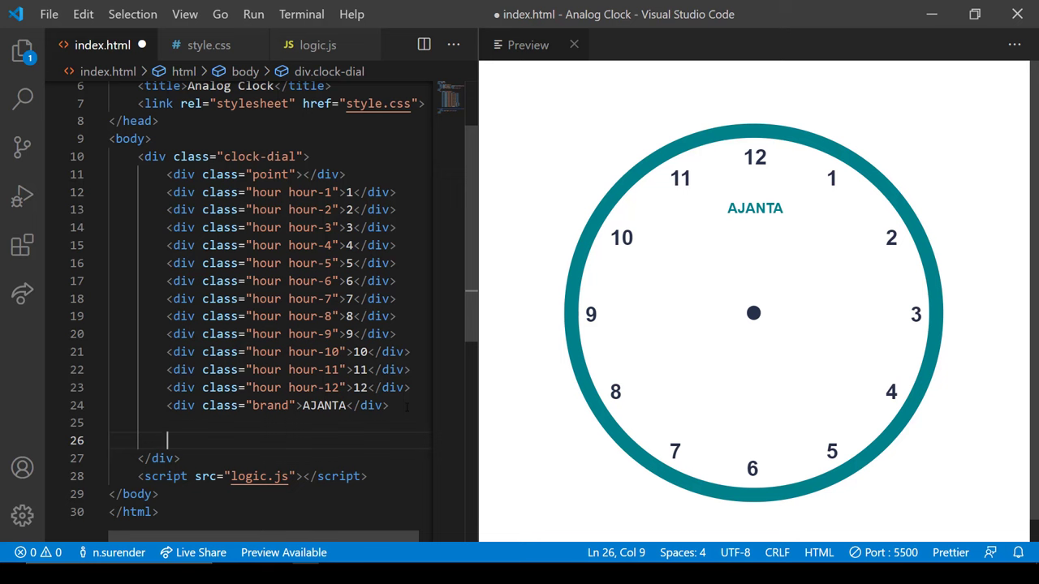
Nest div.minute-hand with hand and arrow divs inside a div.minute-hand-wrapper via Emmet.
text(div.minute-hand-)
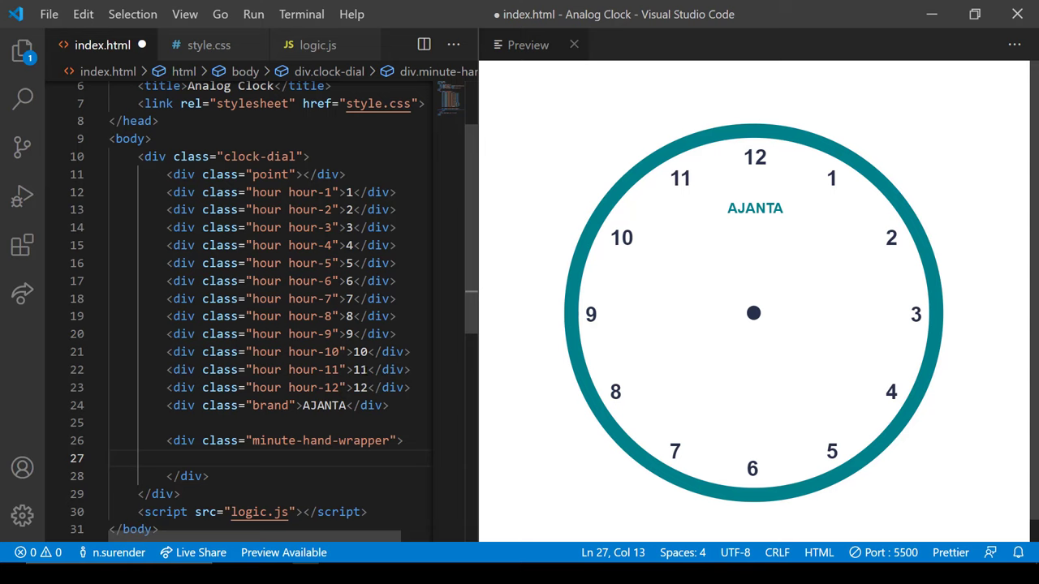
text(div.minute-h)
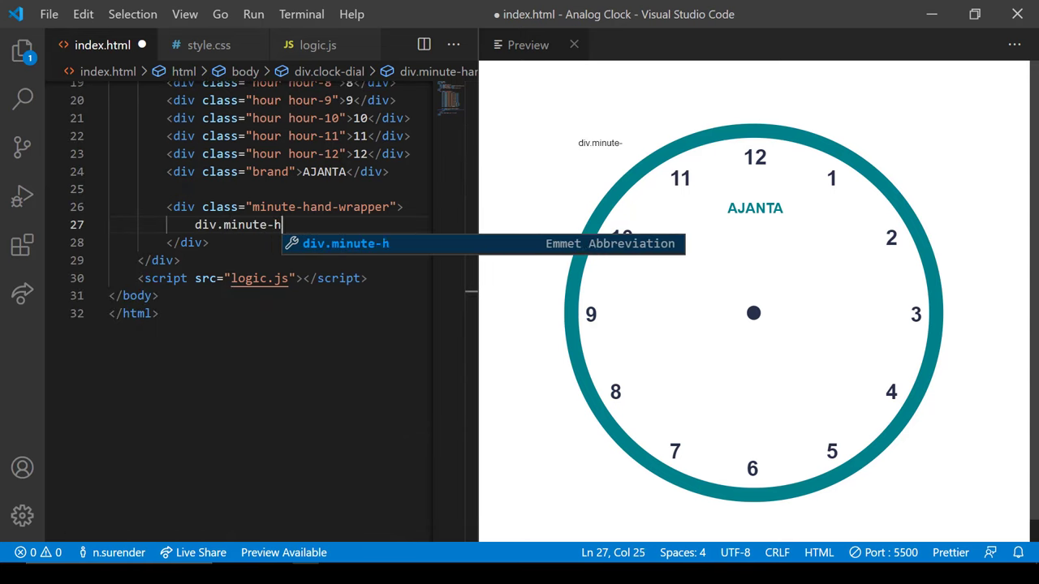
key(Tab)
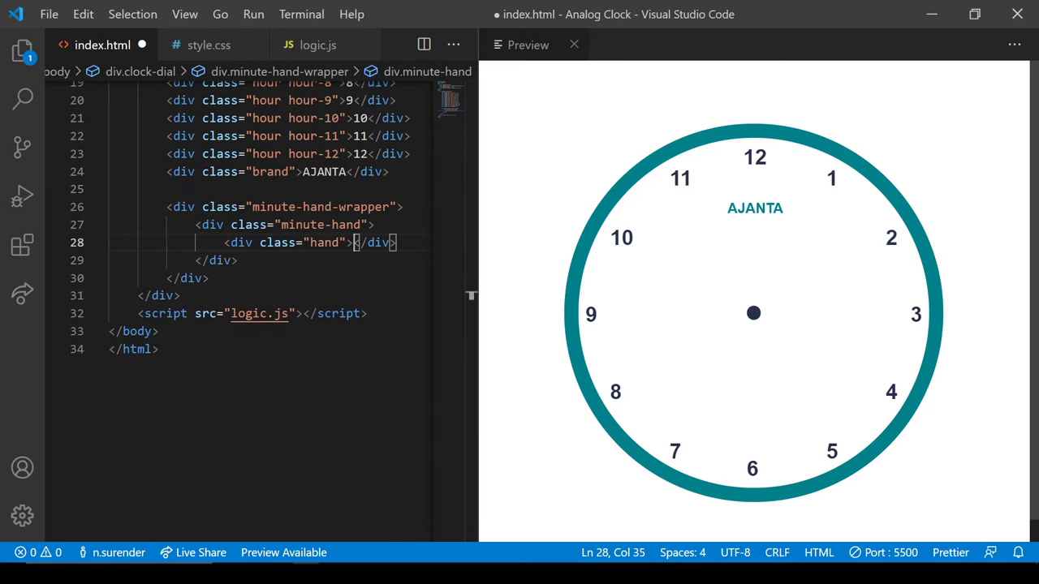
text(<div class="arrow"></div>)
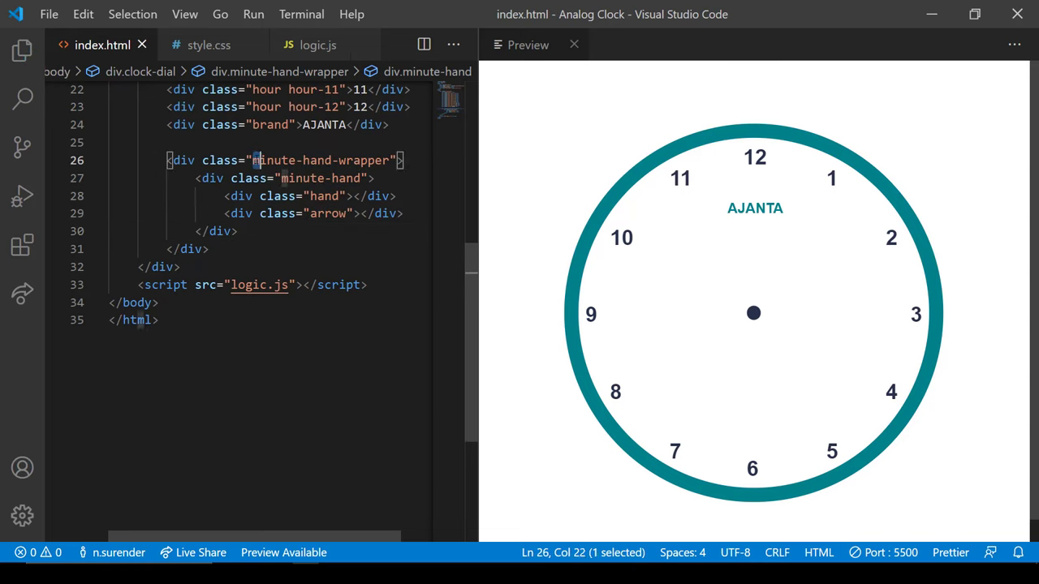
click(208, 46)
text(height: 400px;)
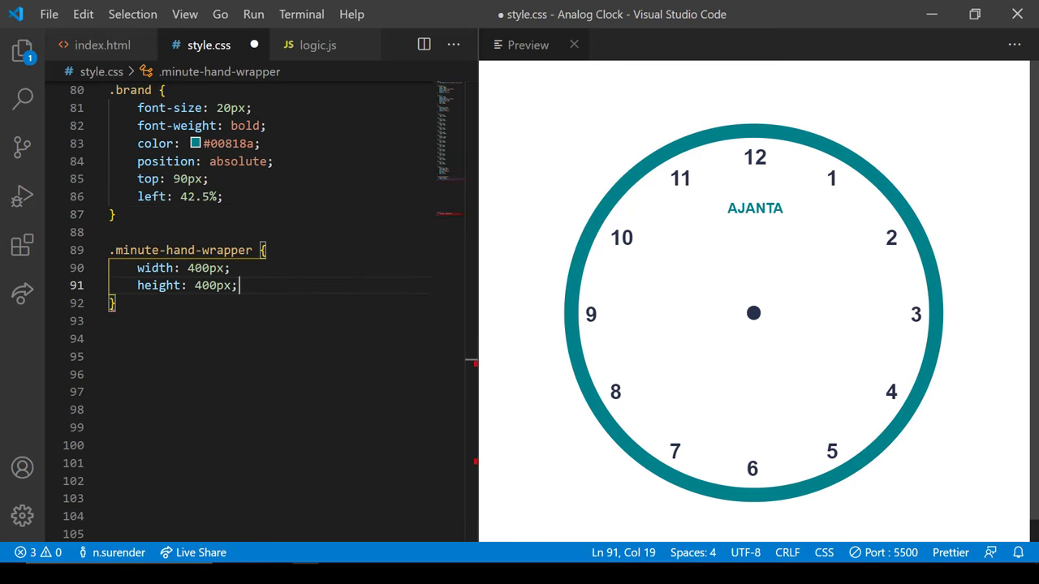
Make .minute-hand-wrapper a 400px #123456 circle, absolute at top/left 50px, and start .minute-hand.
text(bgc)
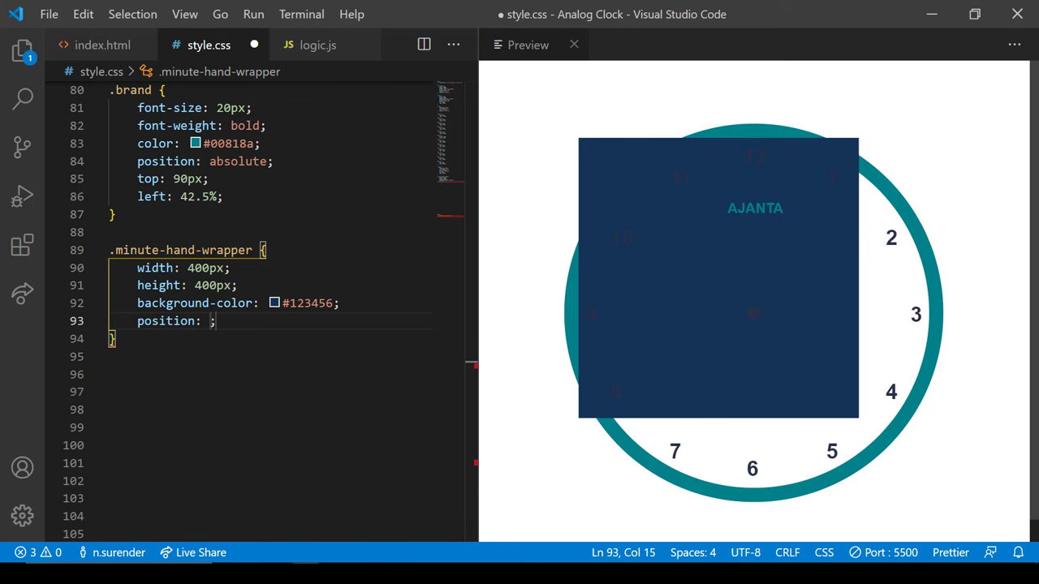
text(absolute)
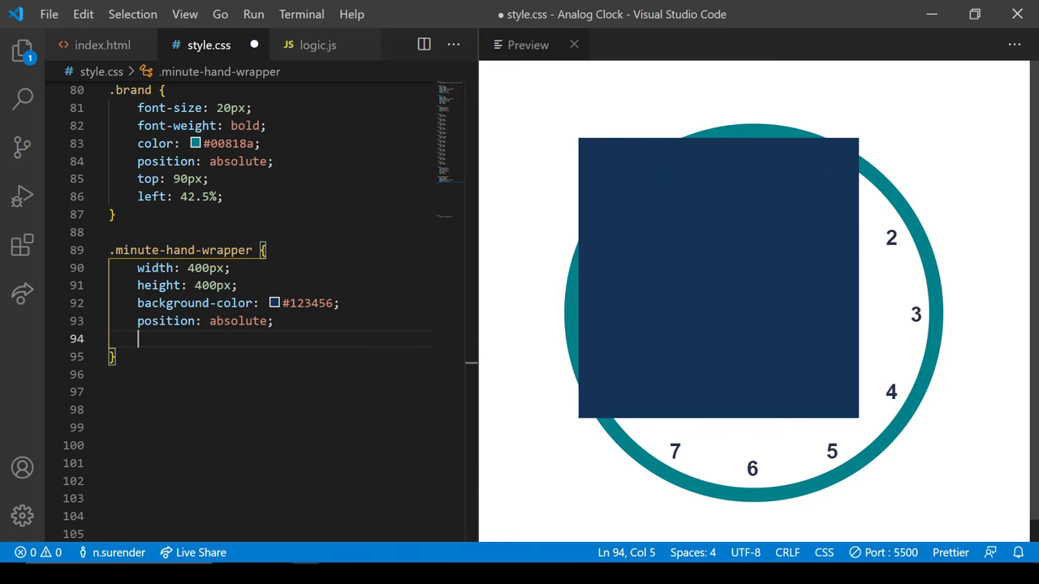
text(top: 50px;)
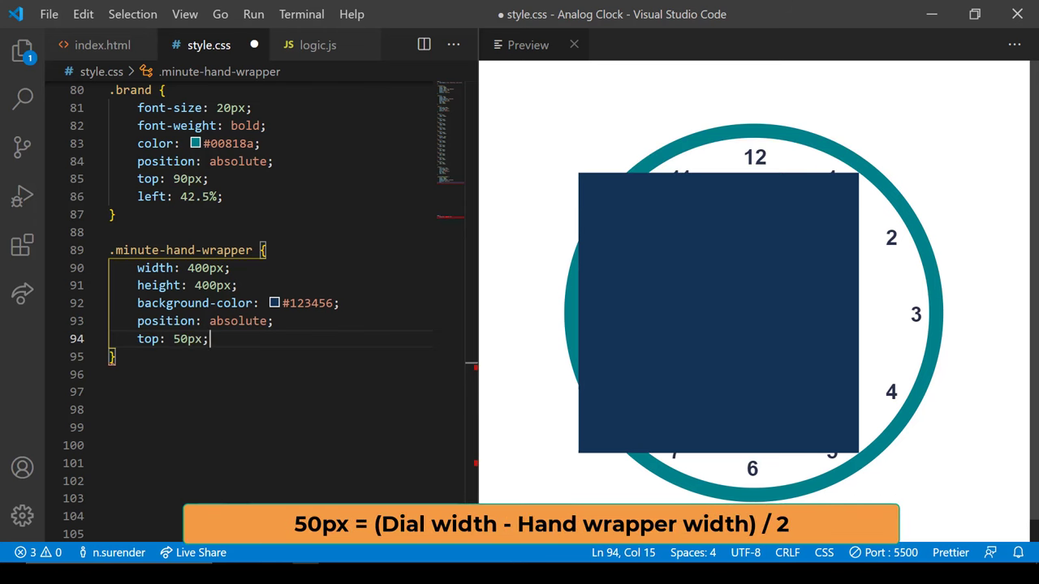
text(left: 50px;)
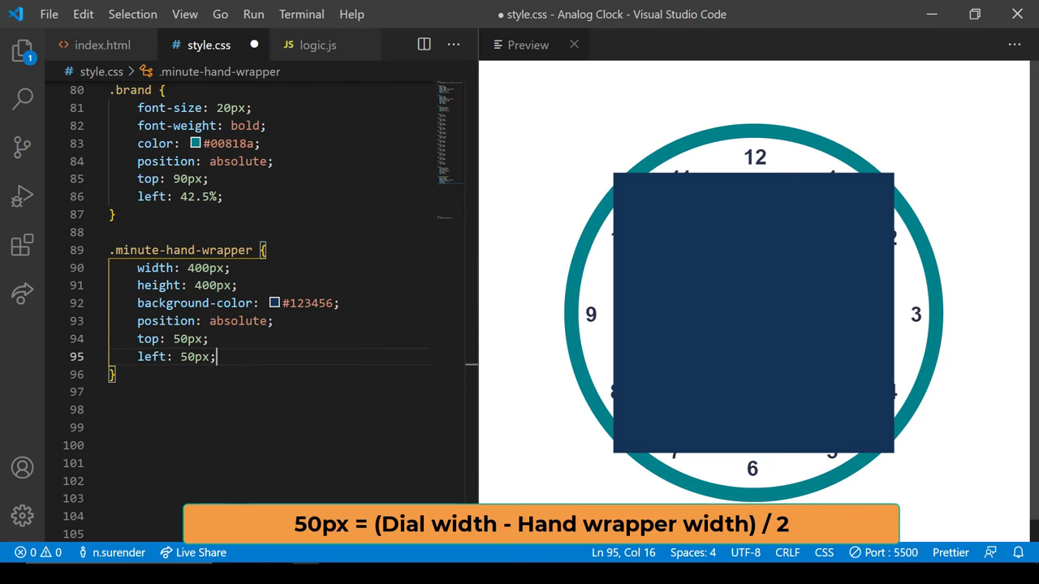
text(border-radius: 50%;)
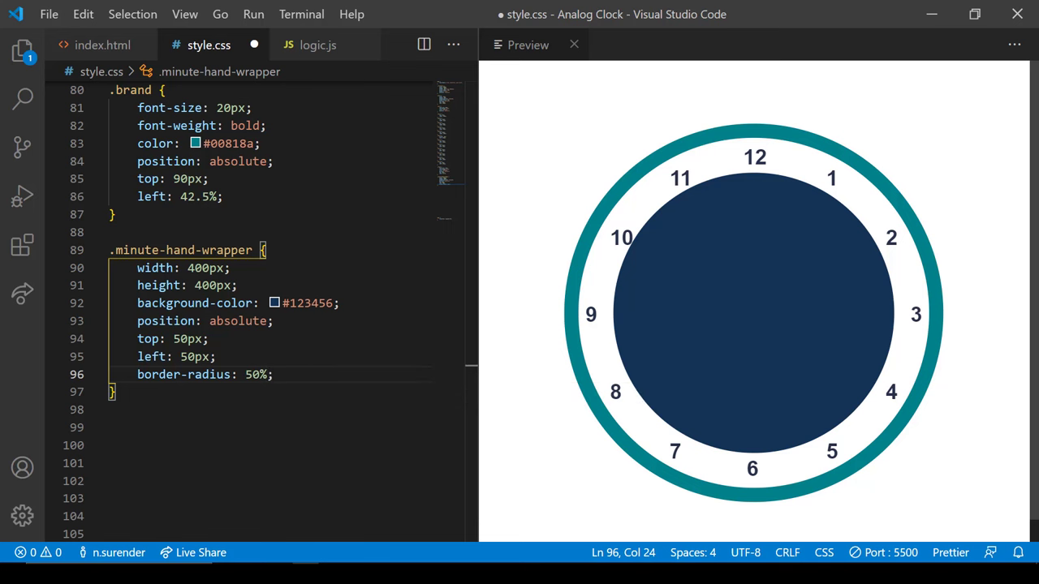
text(.minute-hand {)
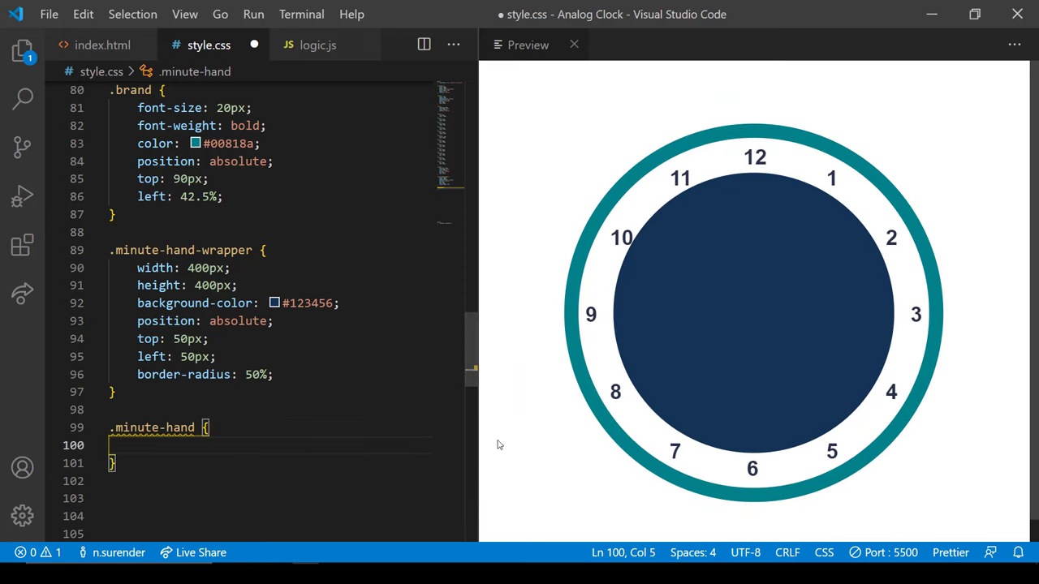
Set .minute-hand relative and start .minute-hand .hand as a thin #404b69 bar.
scroll(down, 3)
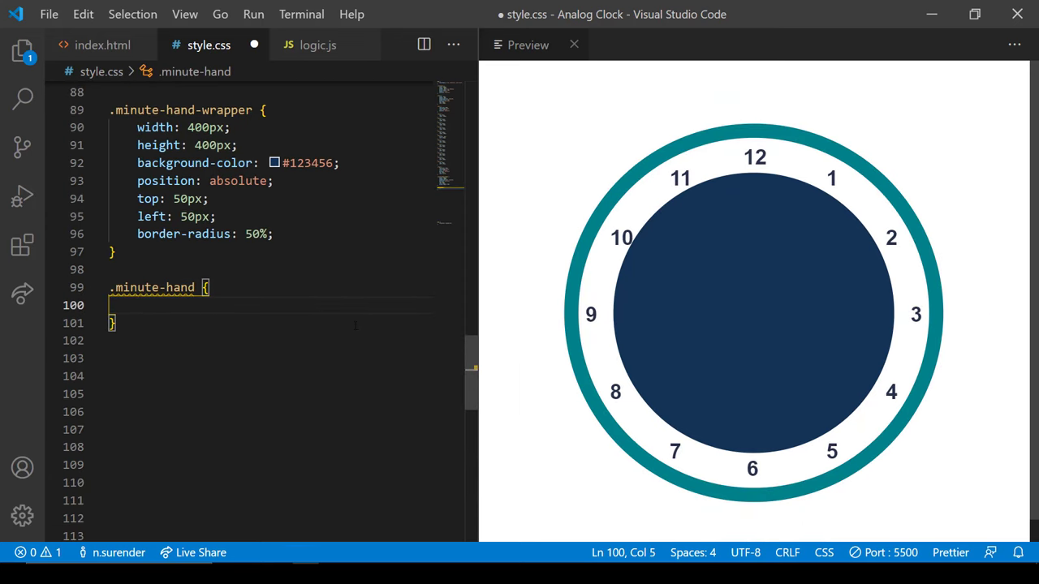
text(position: relative;)
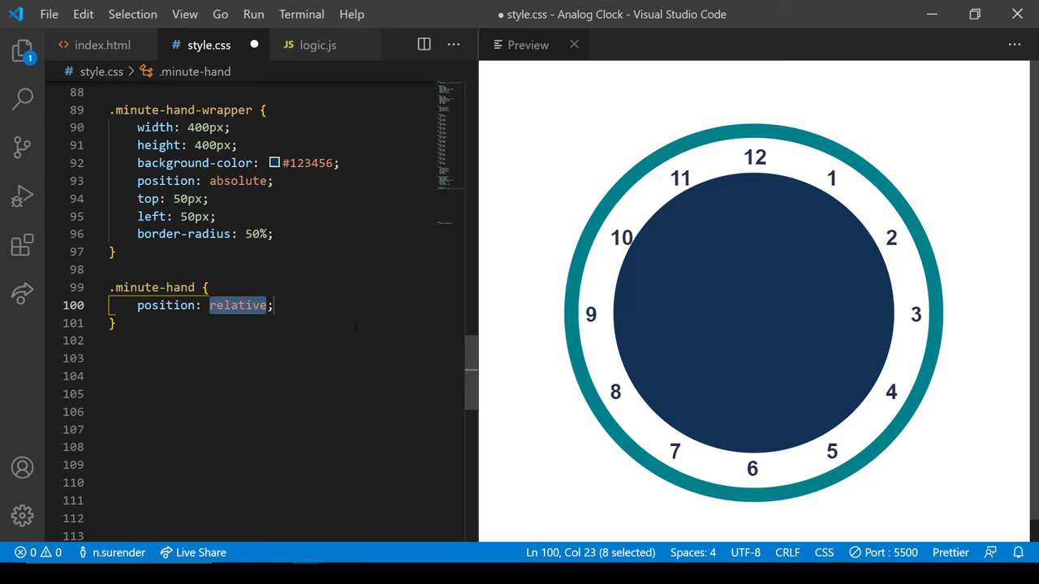
text(.minute-hand .hand {)
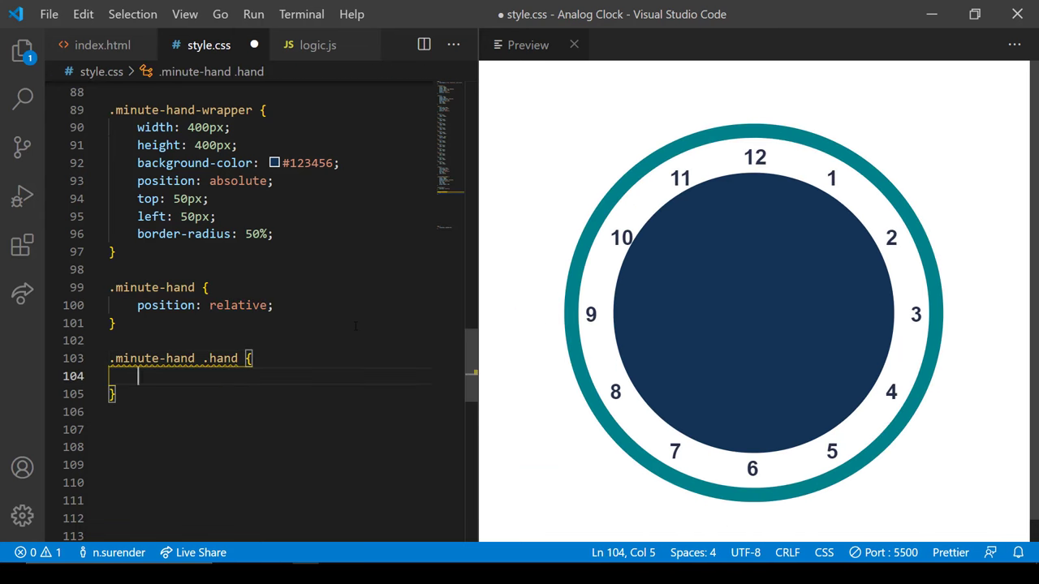
text(w4)
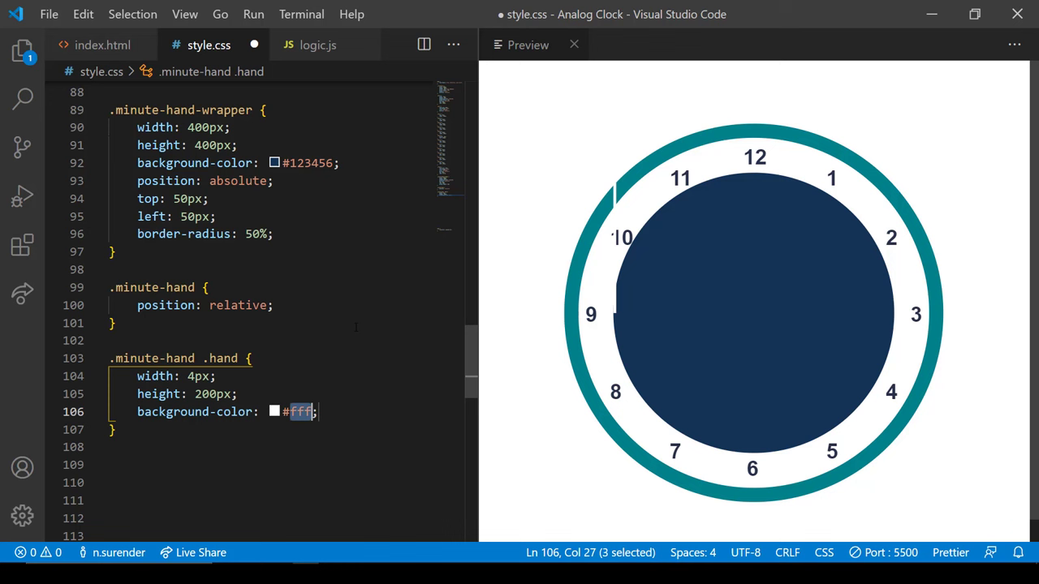
text(404b69)
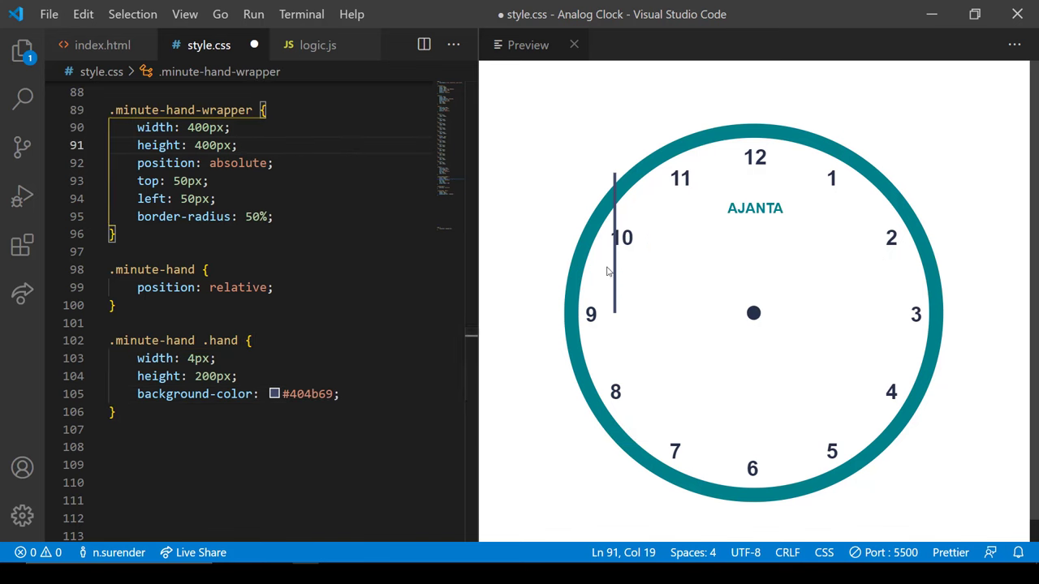
Position the hand absolutely at left 198px and begin a .minute-hand .arrow rule.
text(p)
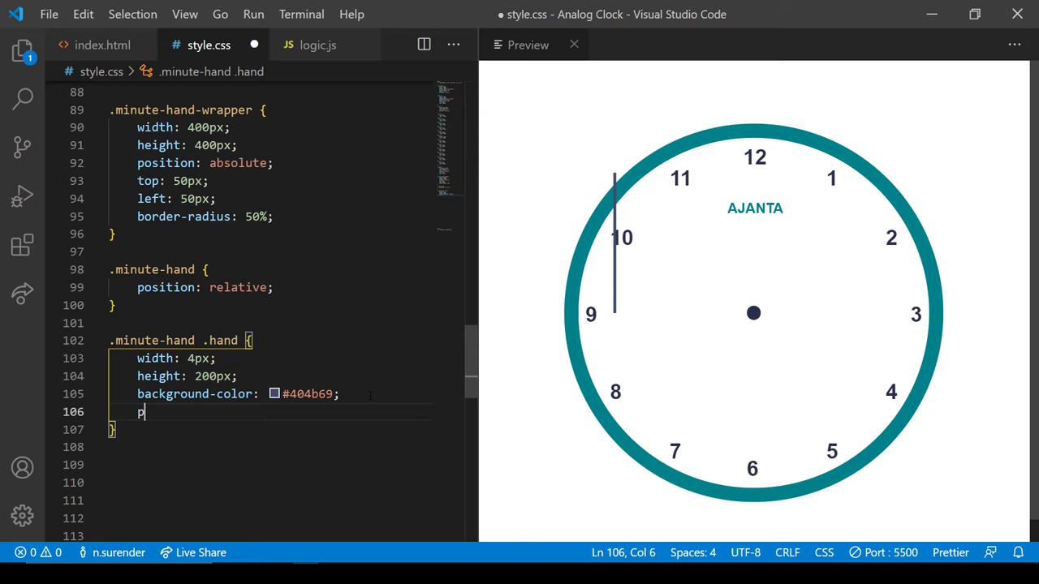
text(position: absolute;)
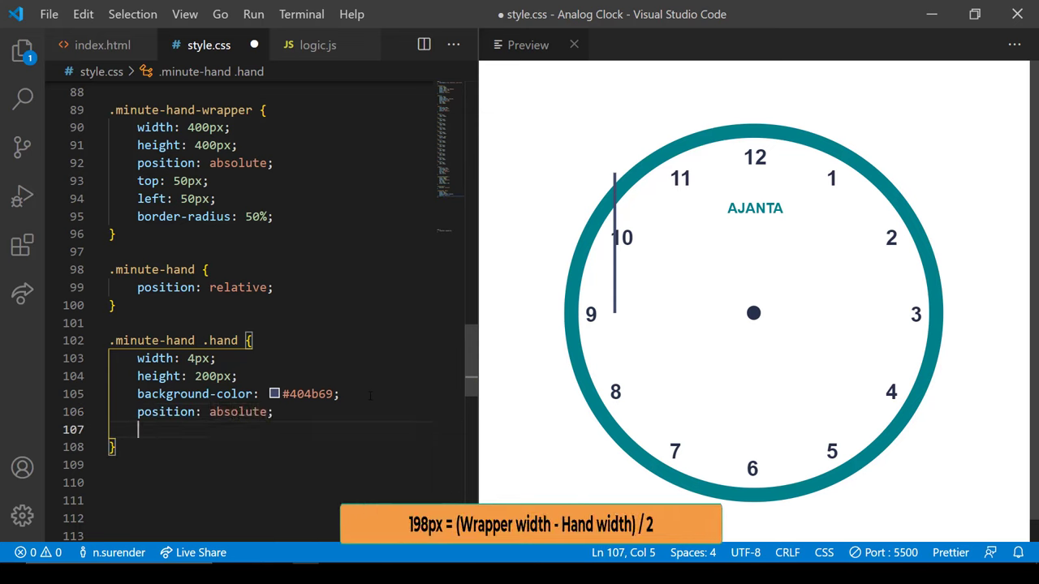
text(left: 198px;)
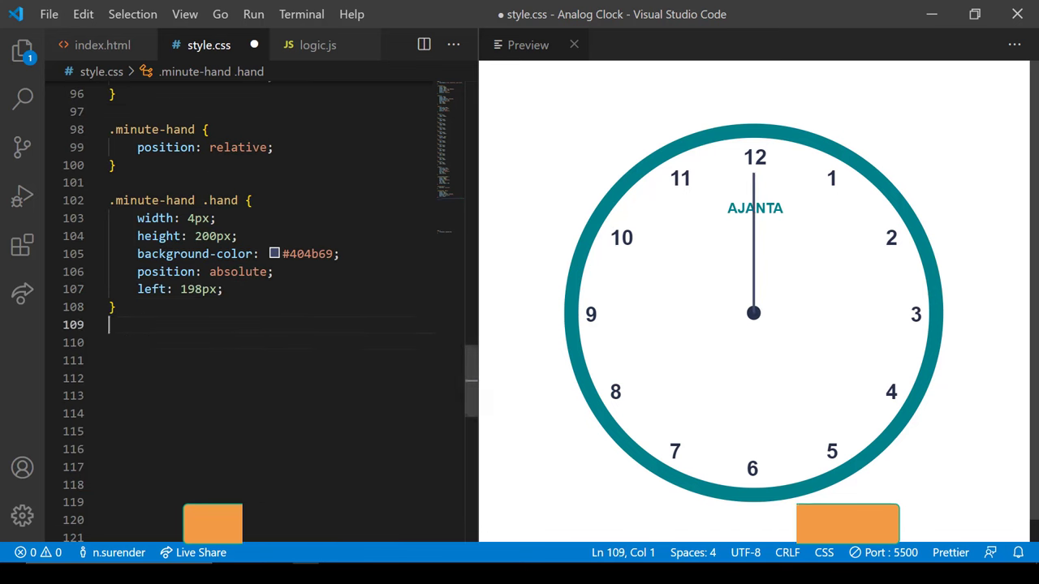
text(.minute-hand .arrow {)
text(<div class="arrow">V</div>)
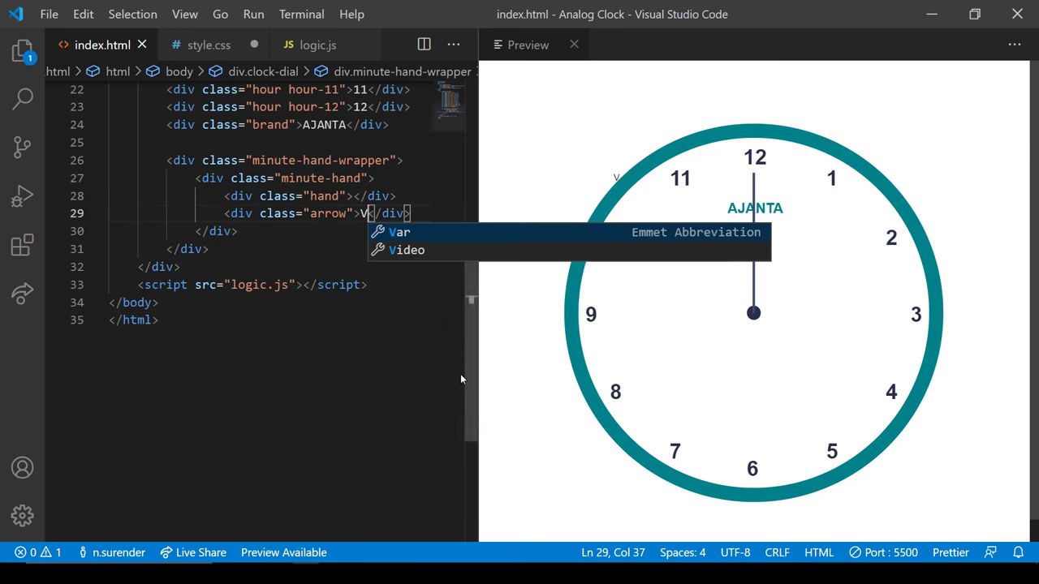
Style .minute-hand .arrow as bold #404b69, rotated 180deg, absolute at left 190px, top -7px.
click(208, 46)
text(color:)
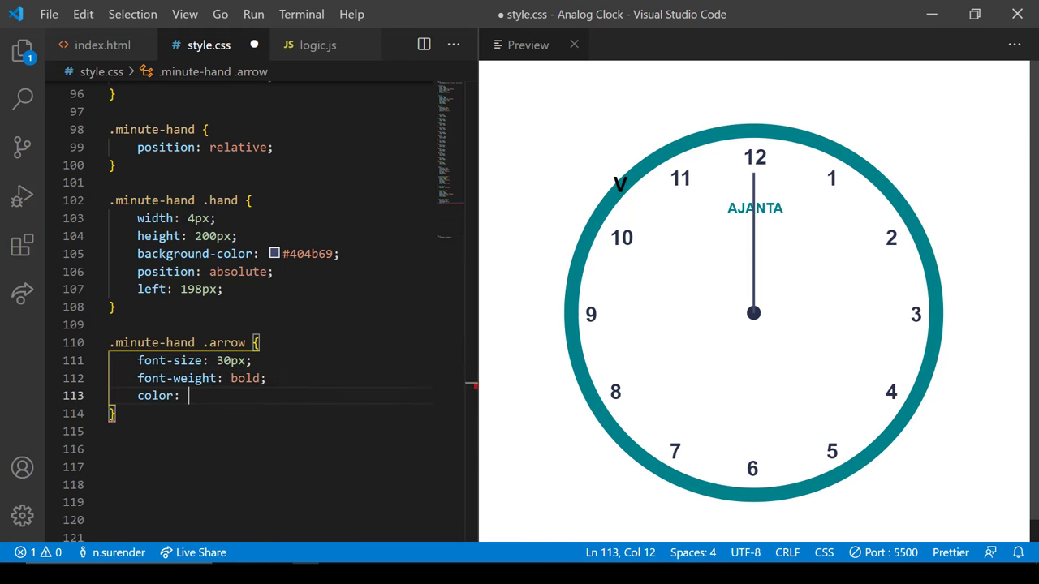
text(#404b69;)
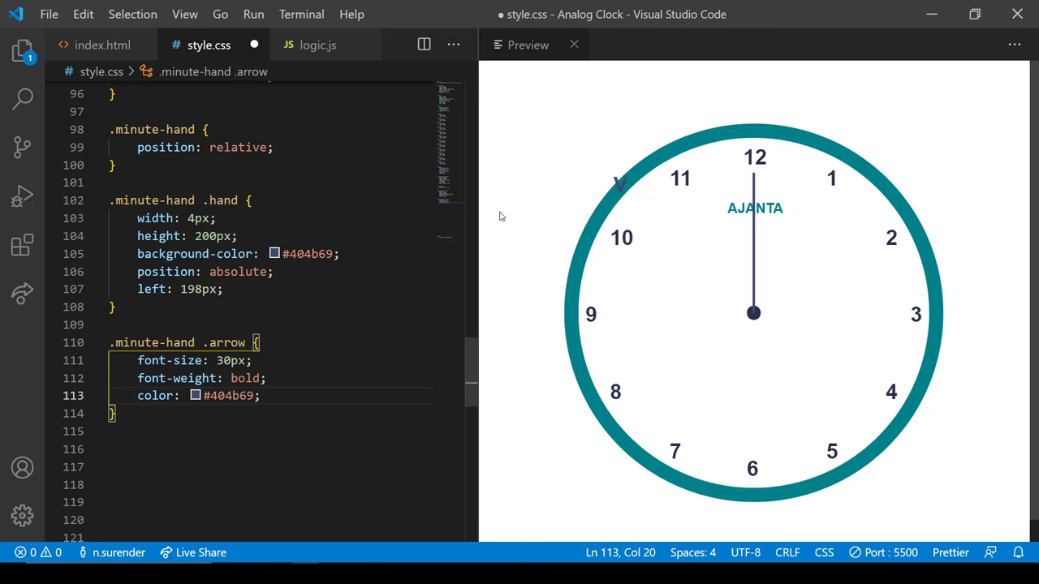
text(transform: rotate(180deg);)
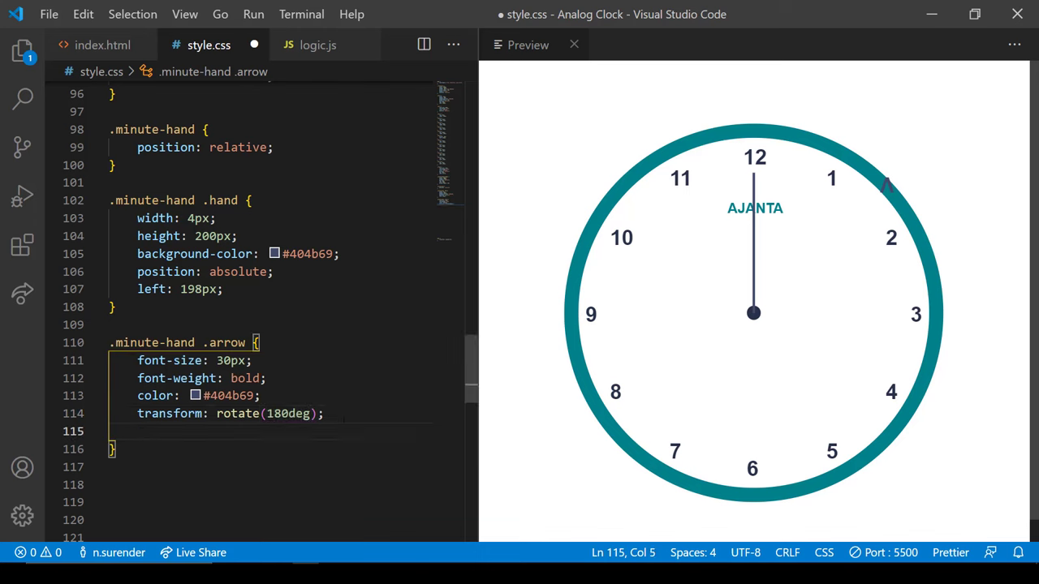
text(position: absolute;)
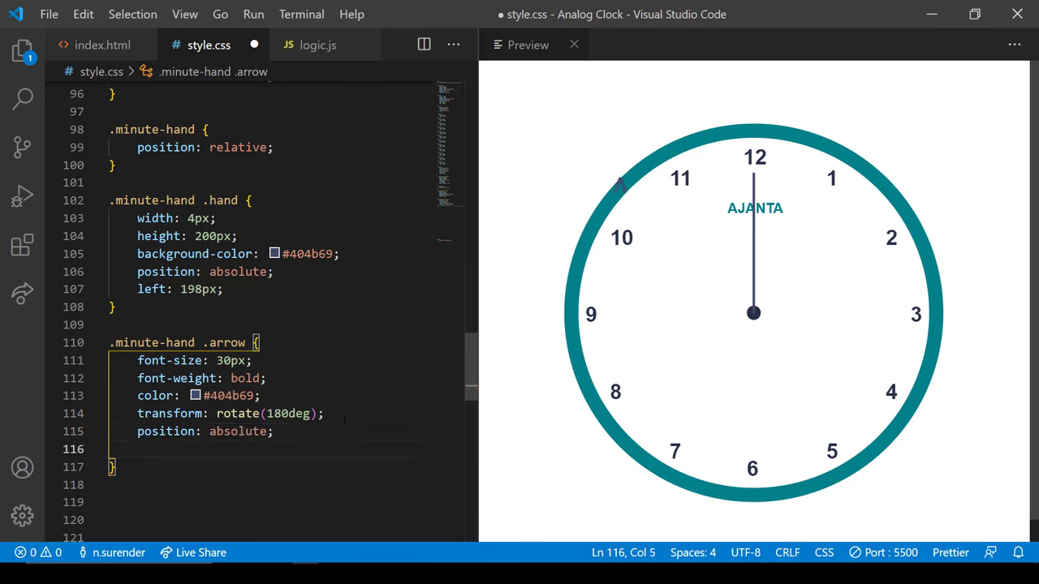
text(left)
text(top:)
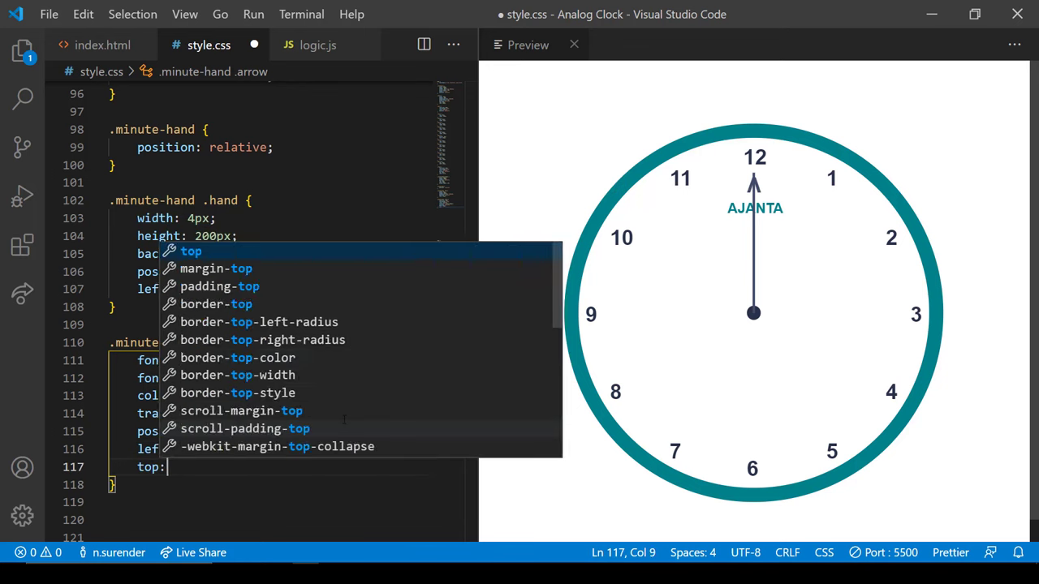
text(-7px;)
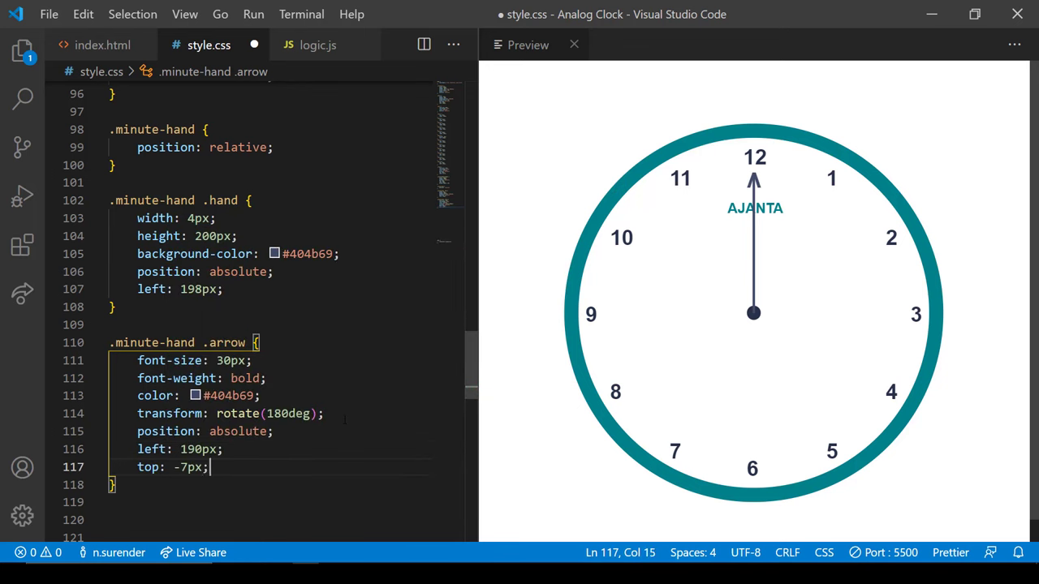
click(103, 45)
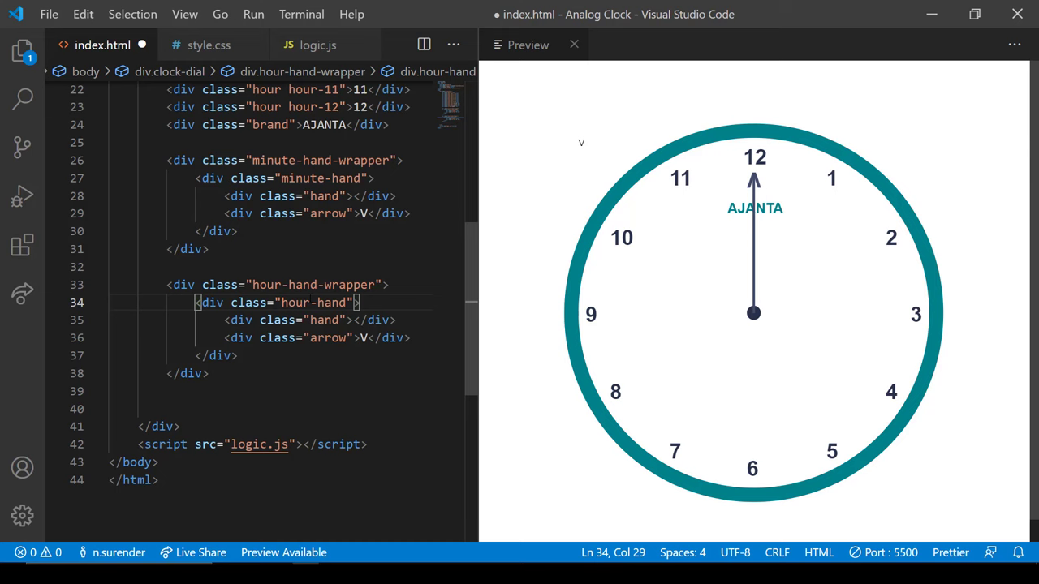
Add a 300px .hour-hand-wrapper with a 150px hand at left 148px and its own arrow styles.
click(208, 45)
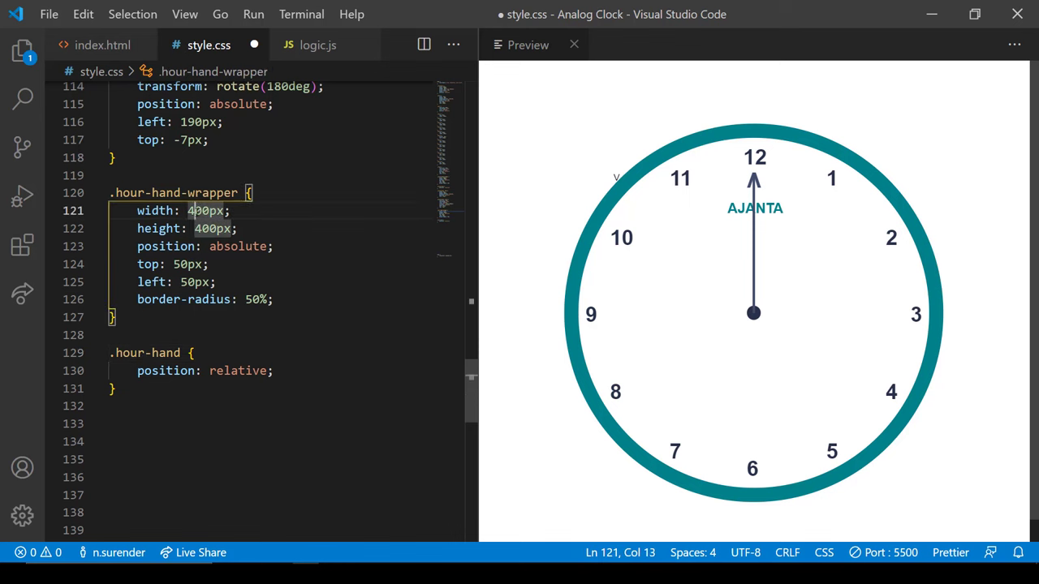
text(300px)
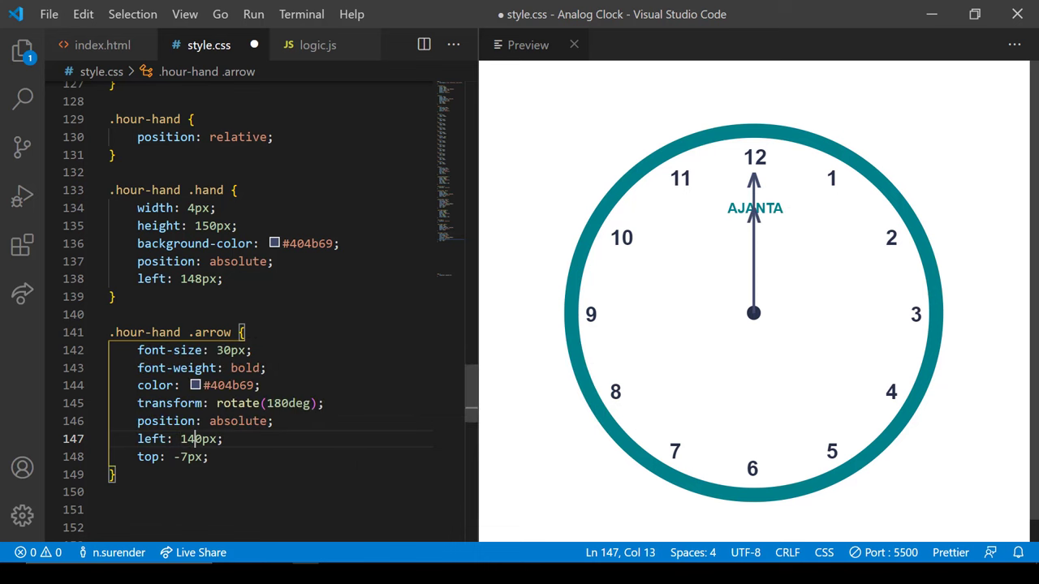
click(102, 46)
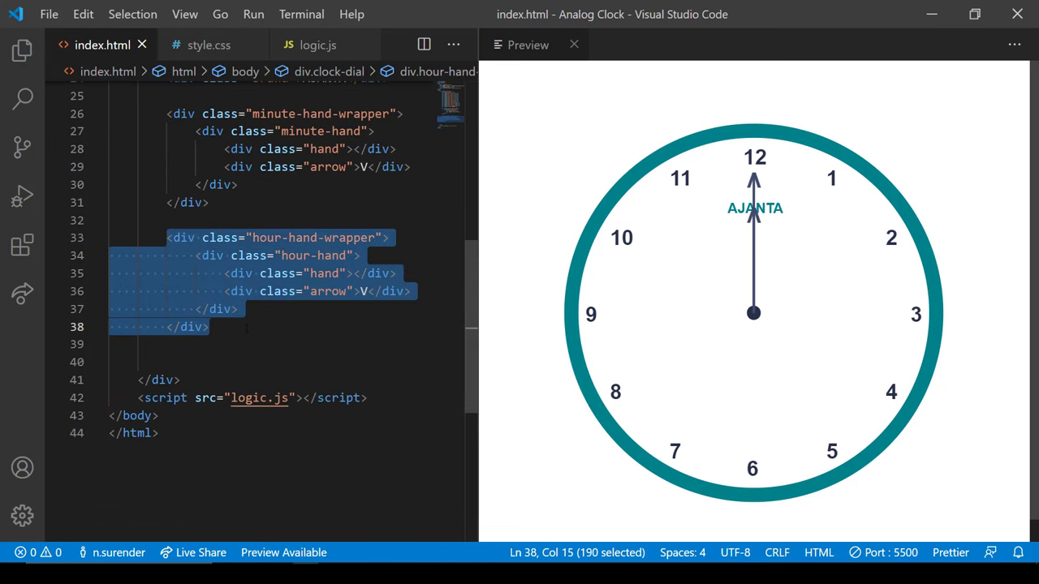
Add a second-hand-wrapper div and start a thin 2px, 175px #404b69 .second-hand .hand rule at left 174px.
text(<div class="second-hand-wrapper">)
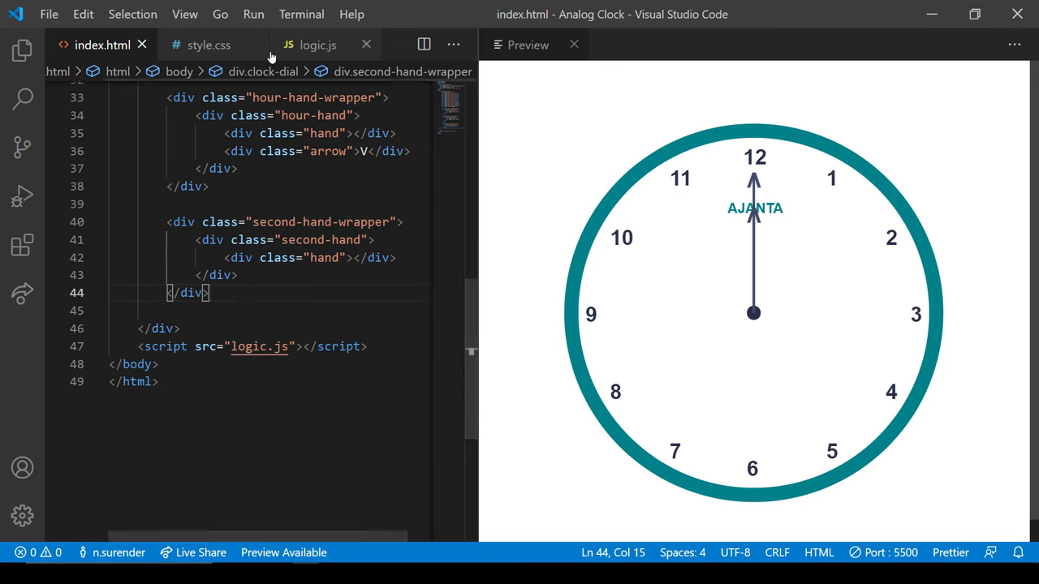
click(208, 46)
text(left: 174px;)
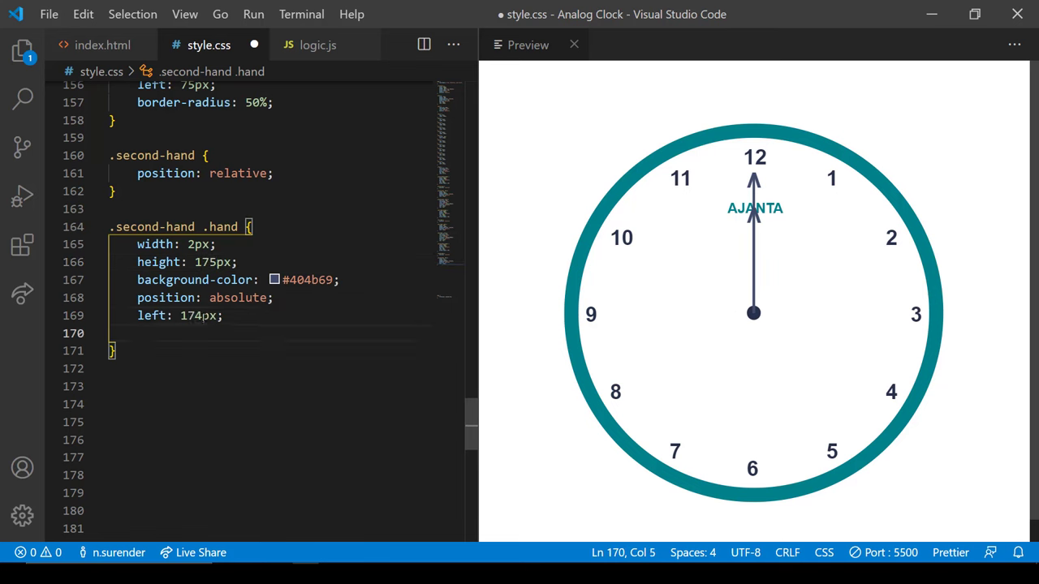
text(background-color: #fff;)
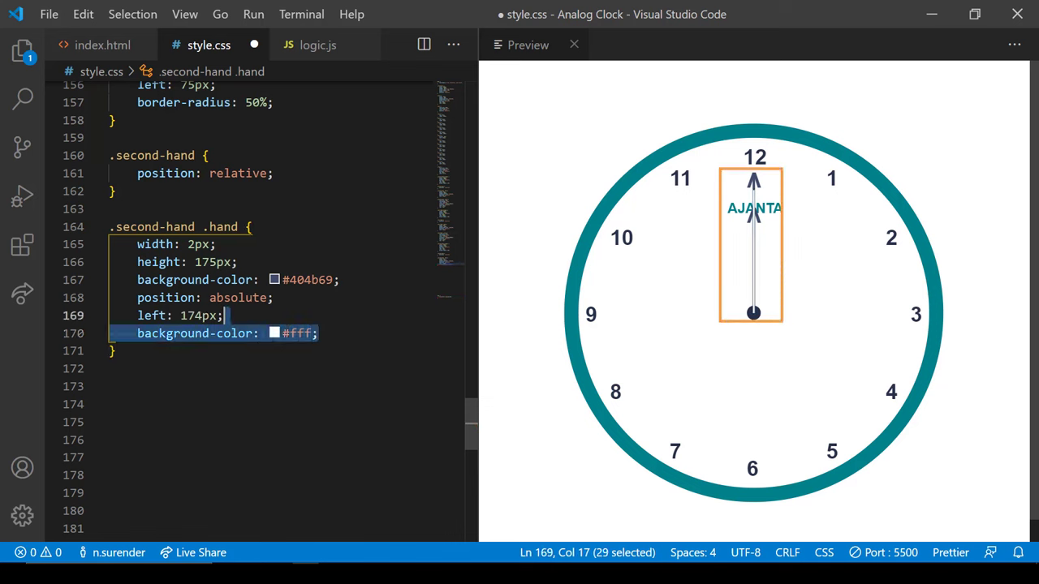
key(Delete)
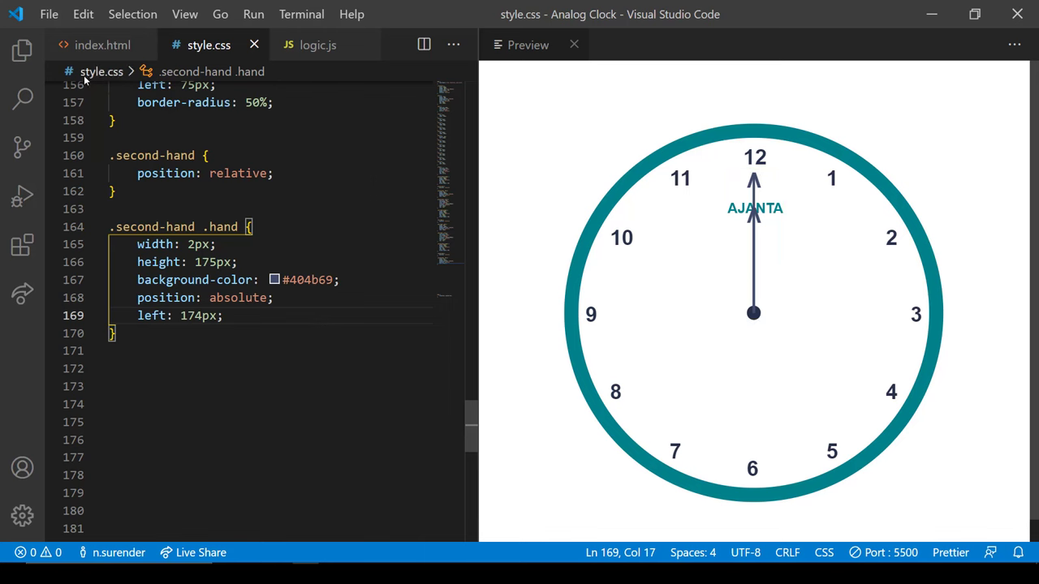
click(102, 46)
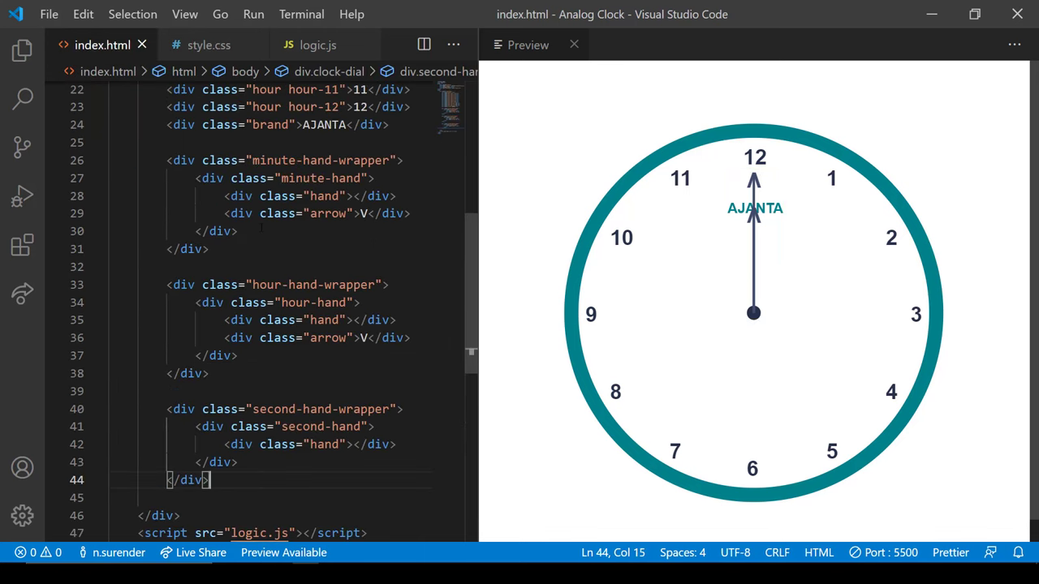
Declare second, minute, hour and a Date, with a setInterval callback refreshing the date every 1000 ms.
click(319, 46)
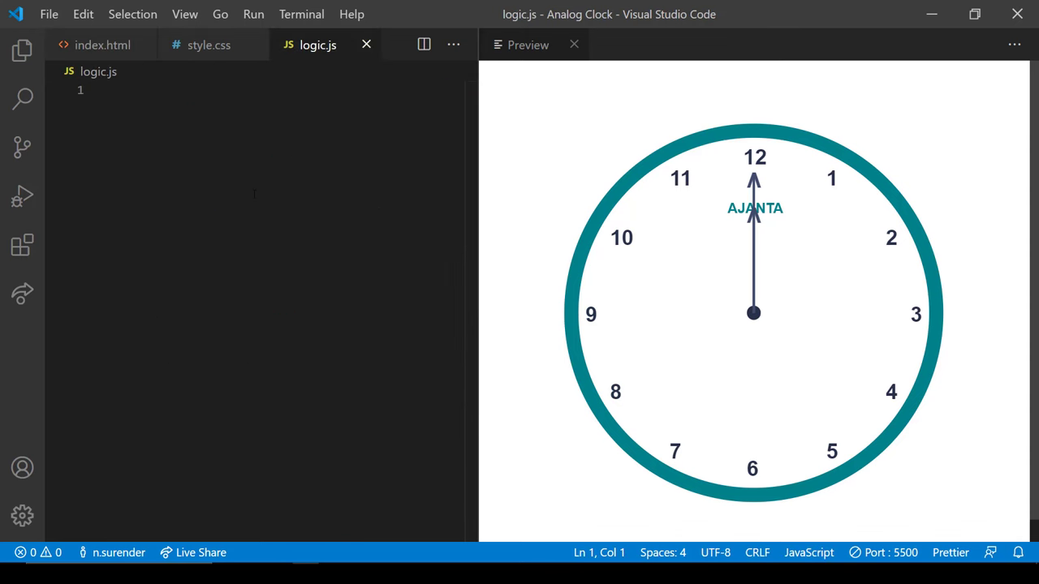
text(var second)
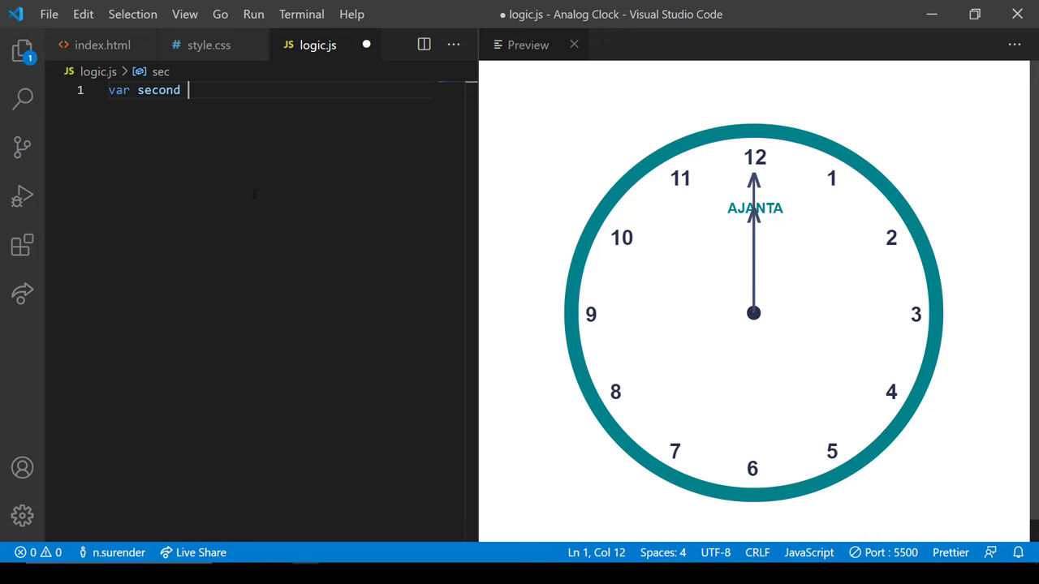
text(= 0;)
text(var d =)
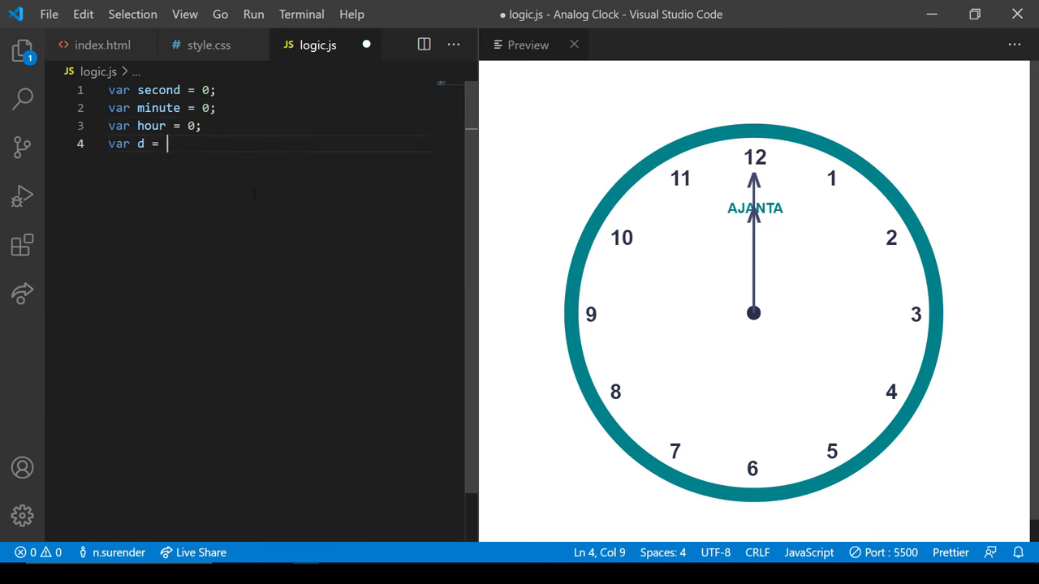
text(new Date();)
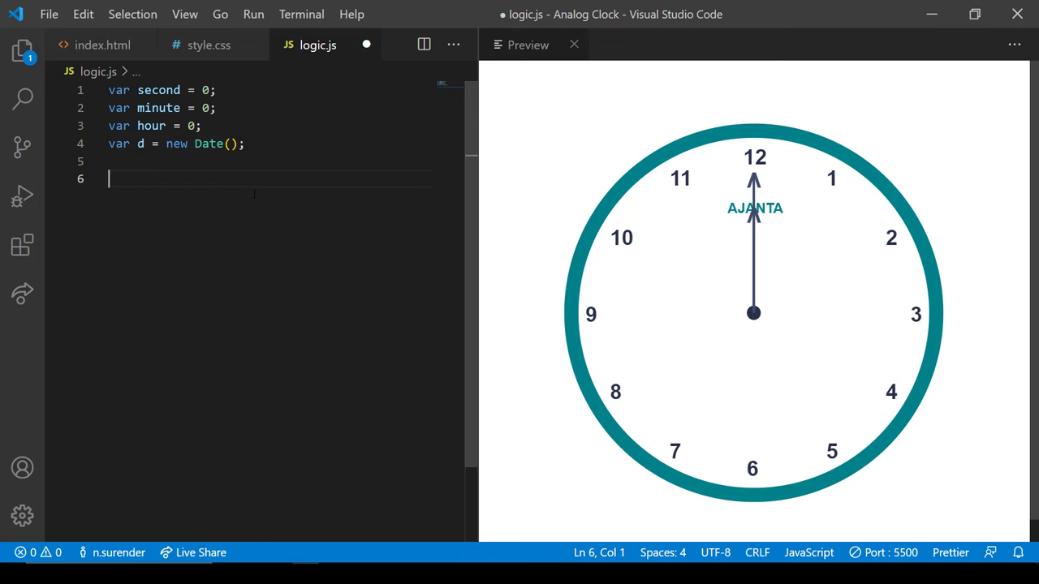
text(setInterval())
text(function() {)
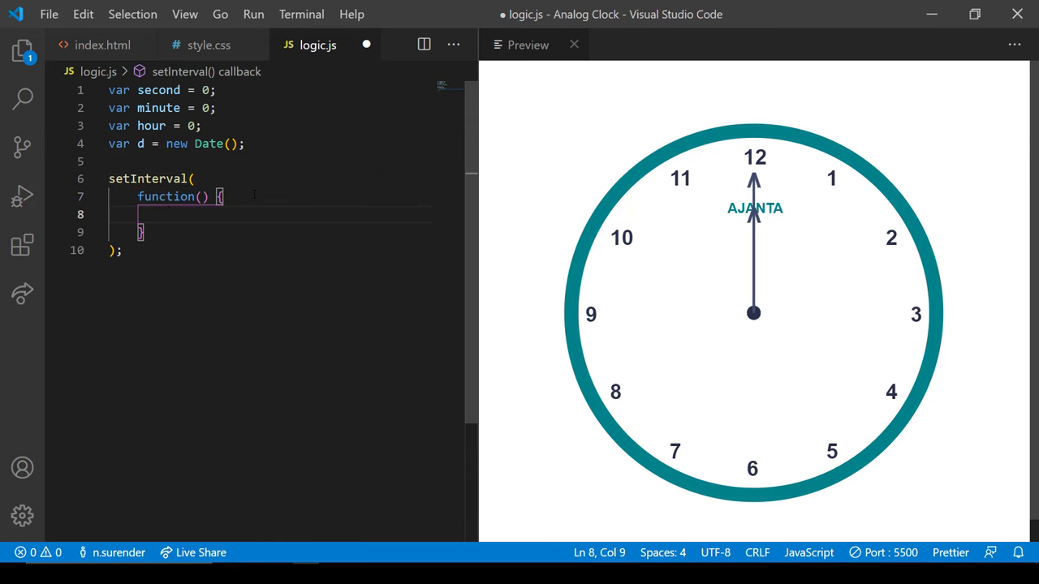
text(, 1000)
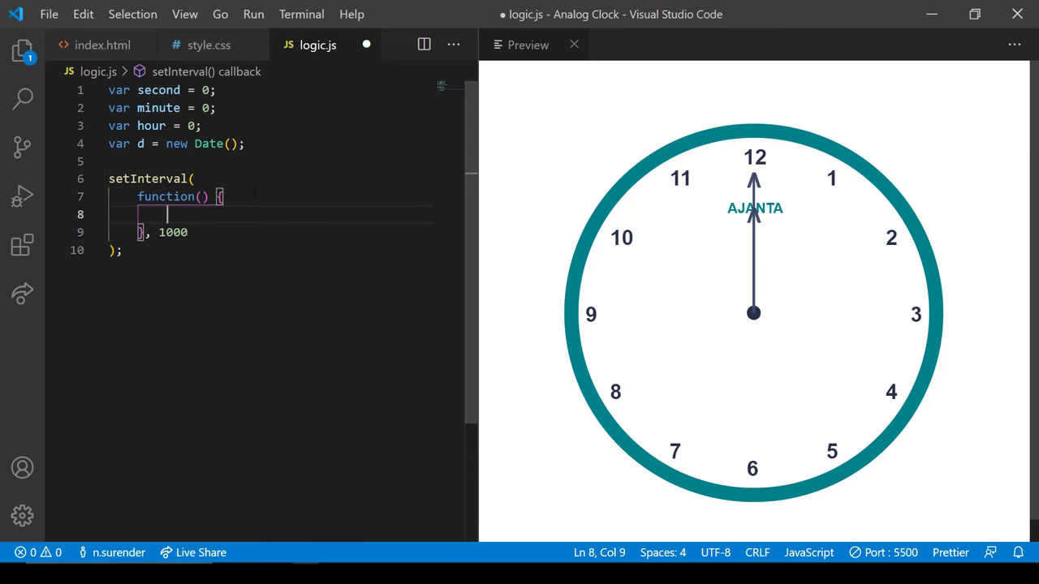
text(d = new Date();)
text(s)
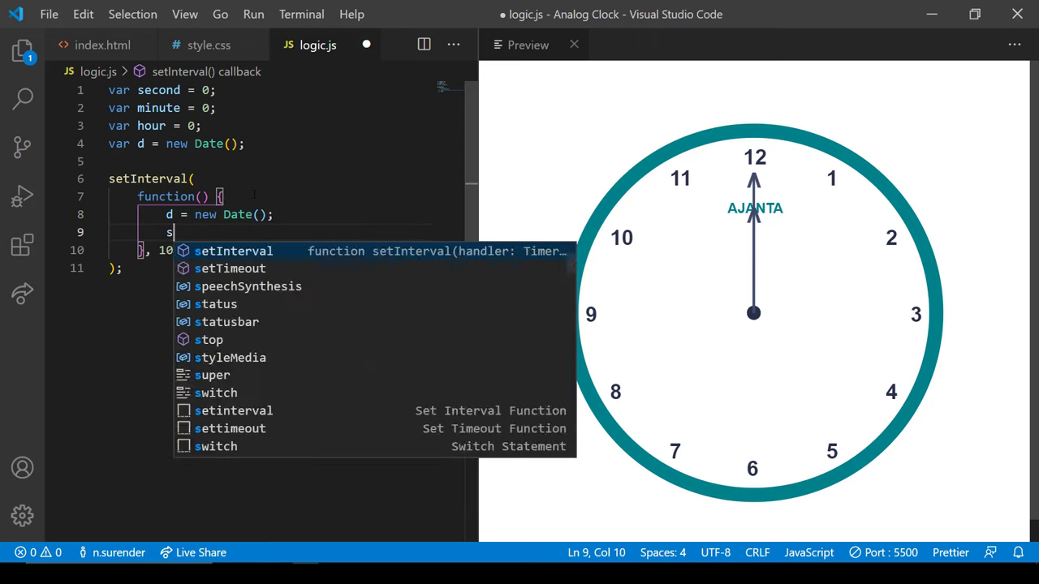
Store d.getSeconds(), d.getMinutes() and d.getHours() into second, minute and hour inside the callback.
text(econd = d.getSeconds()
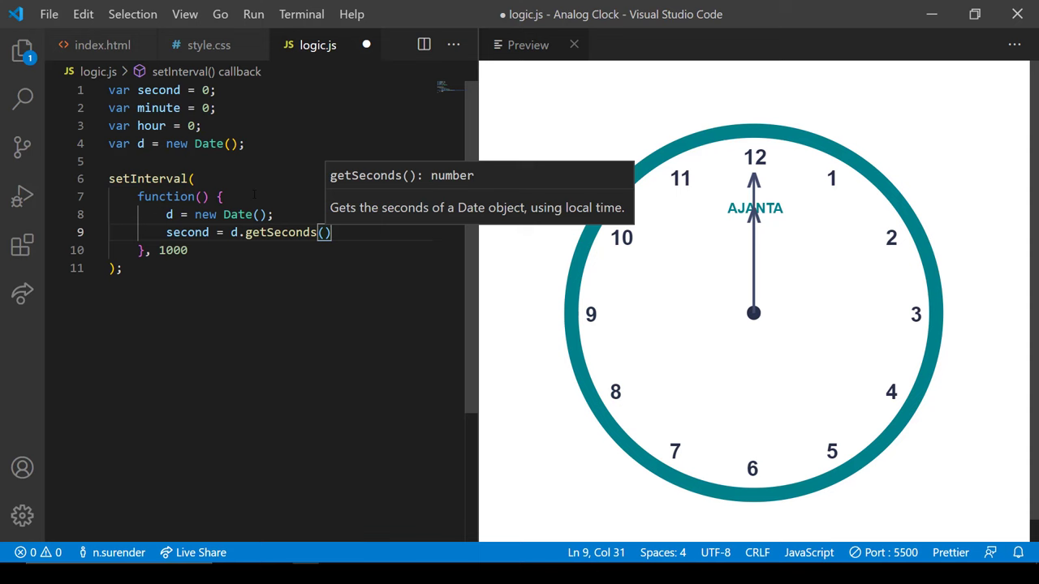
text(minute = d)
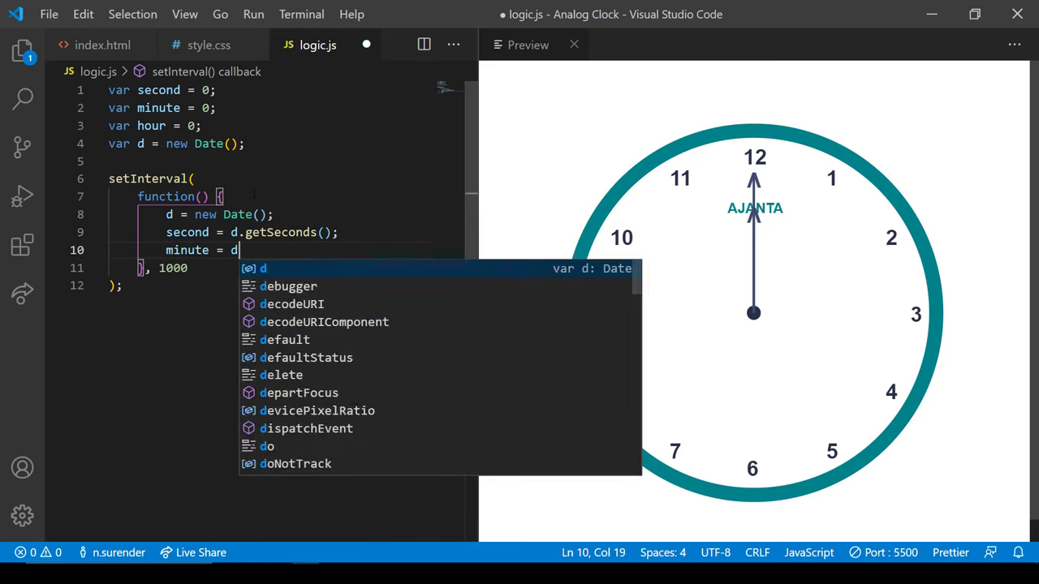
text(getMinutes())
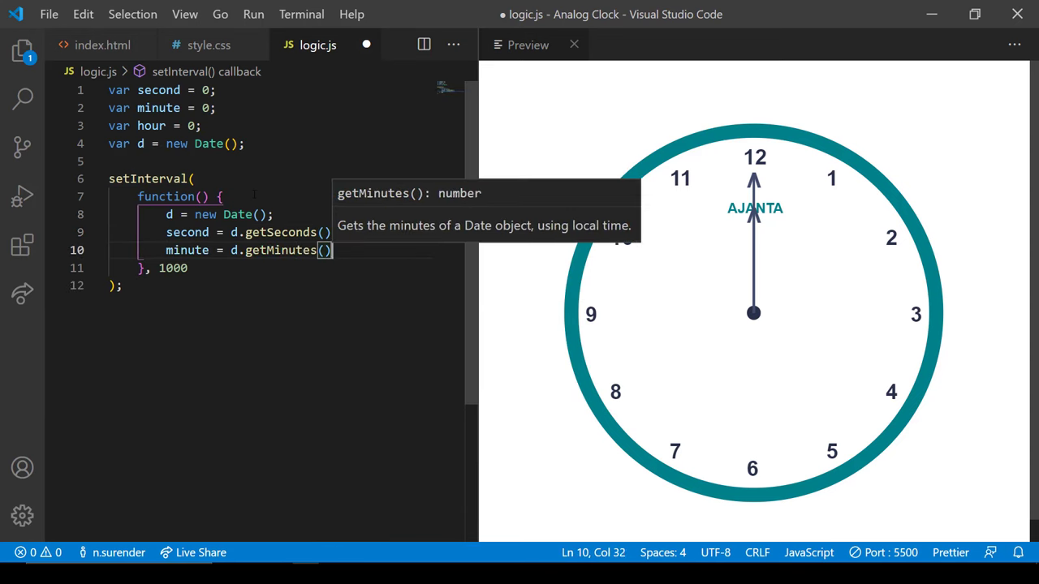
text(hour = d)
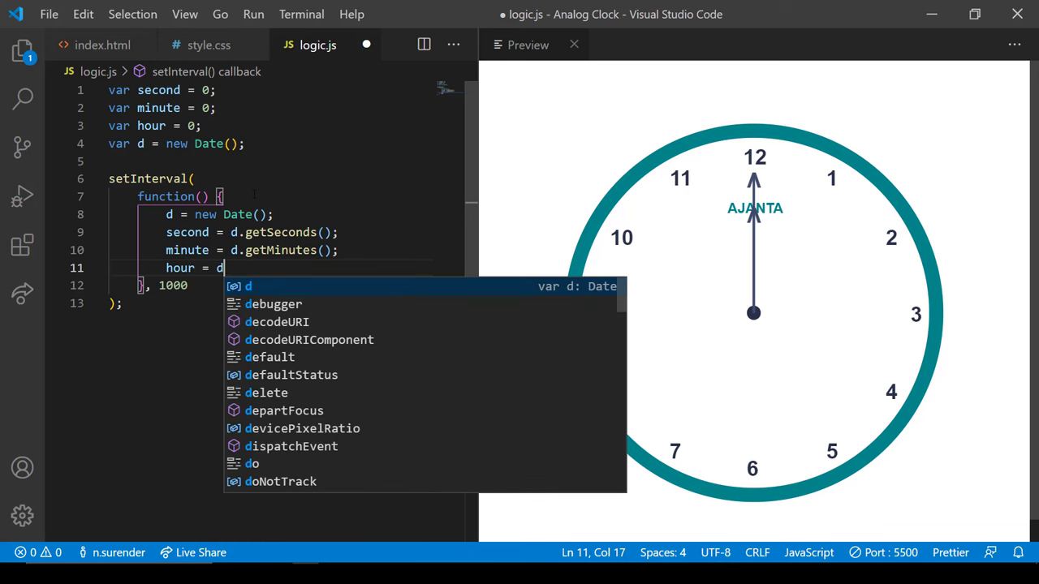
text(.getHours();)
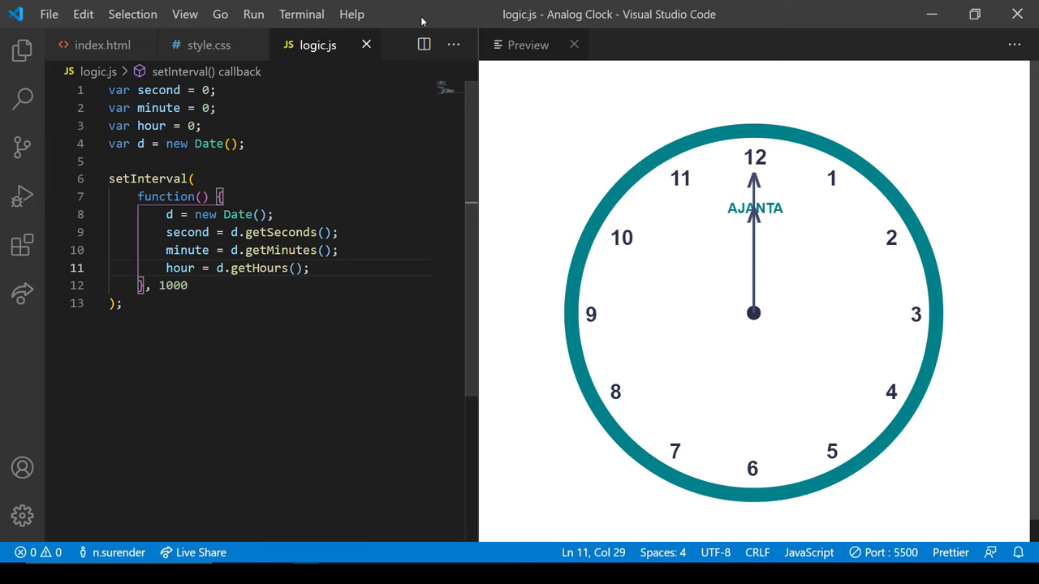
click(103, 45)
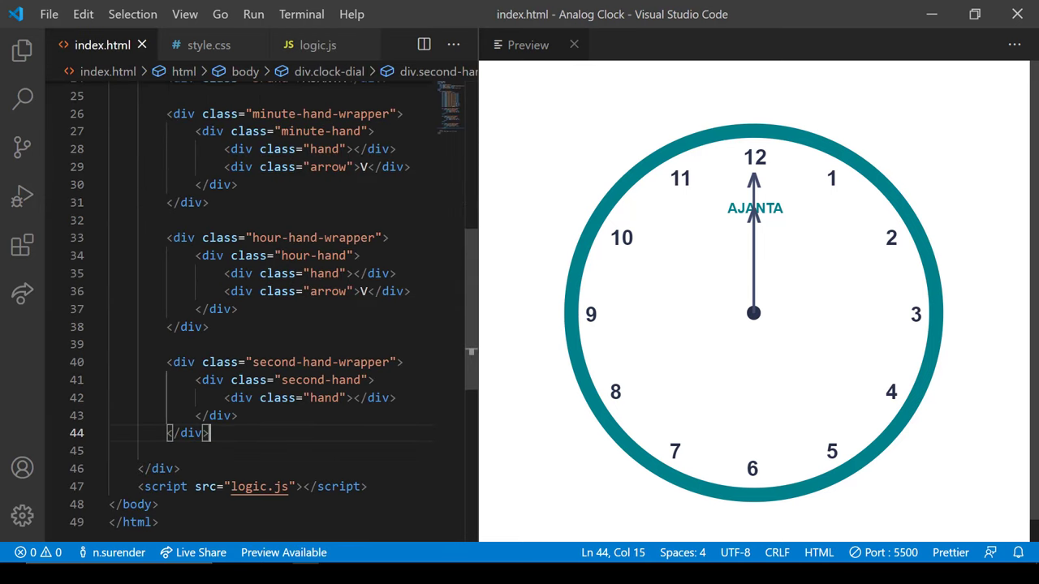
Give the wrapper divs the ids minute-hand and hour-hand, starting the second-hand id.
text(id="minute-hand)
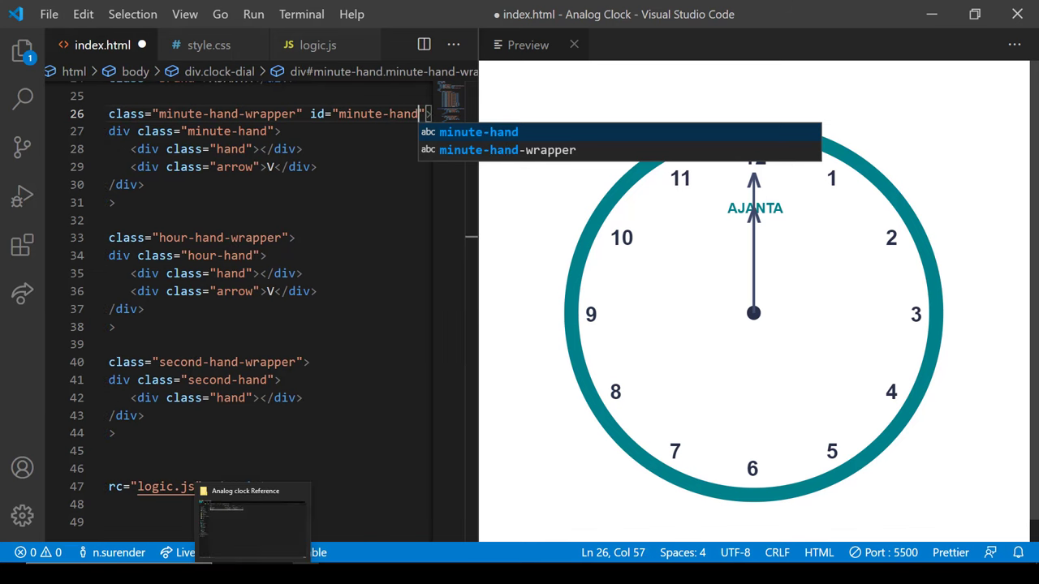
text(hour-hand")
click(269, 362)
text( id=)
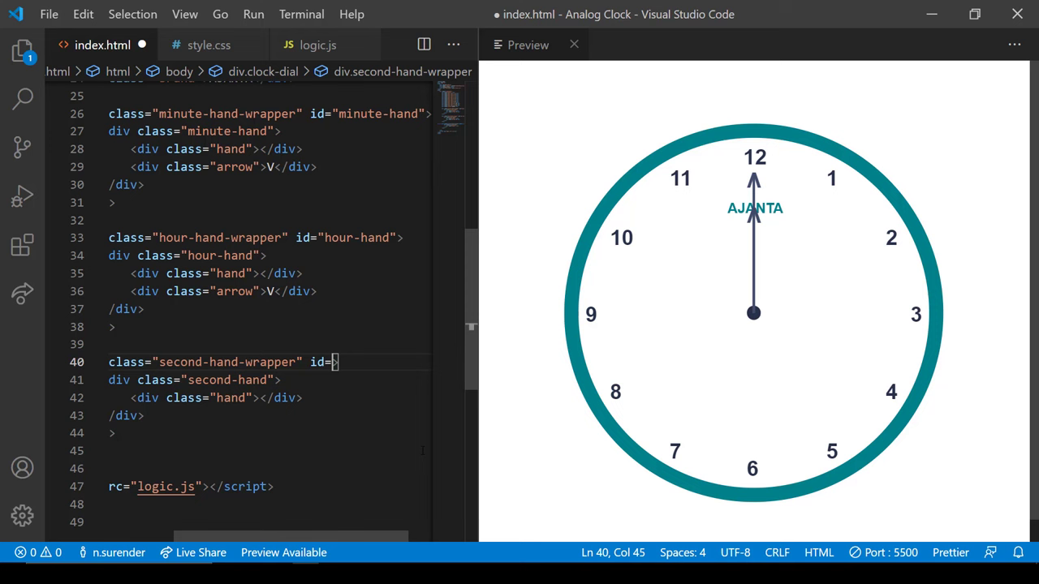
click(318, 45)
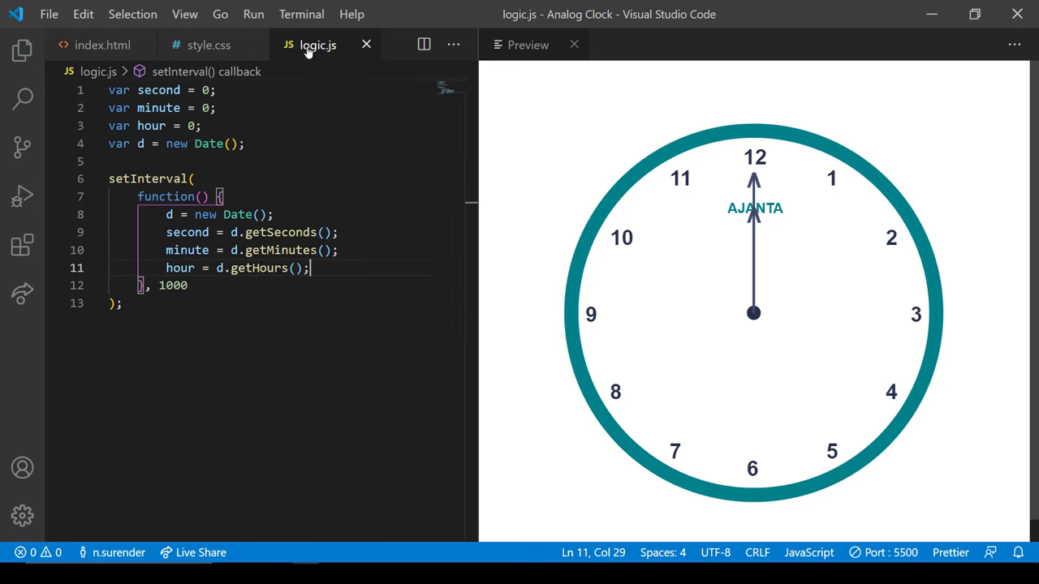
Rotate the second-hand element via getElementById with style.transform "rotate(" + second + "deg)".
text(document.getElementById()
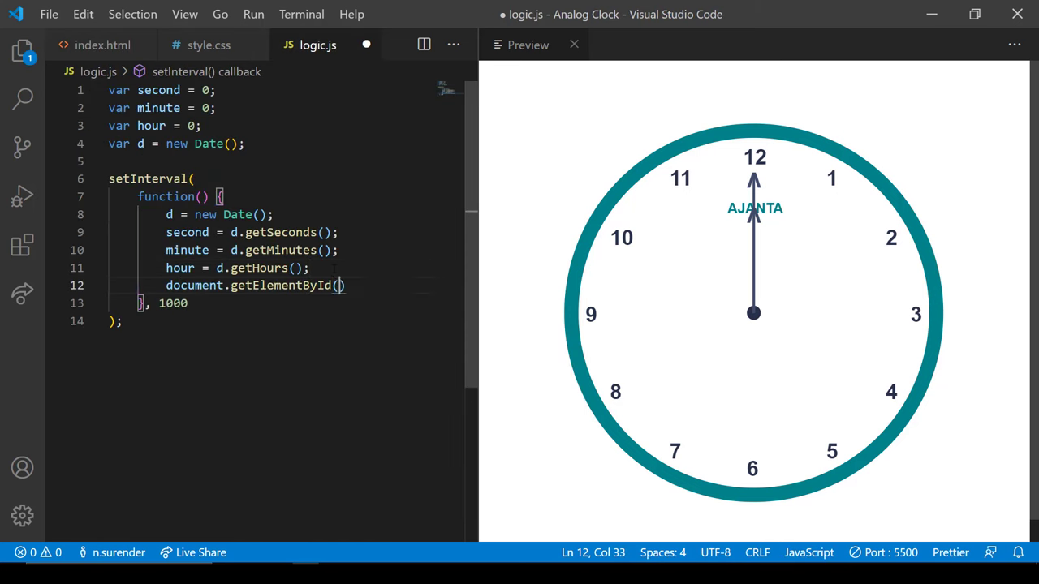
text("second-hand")
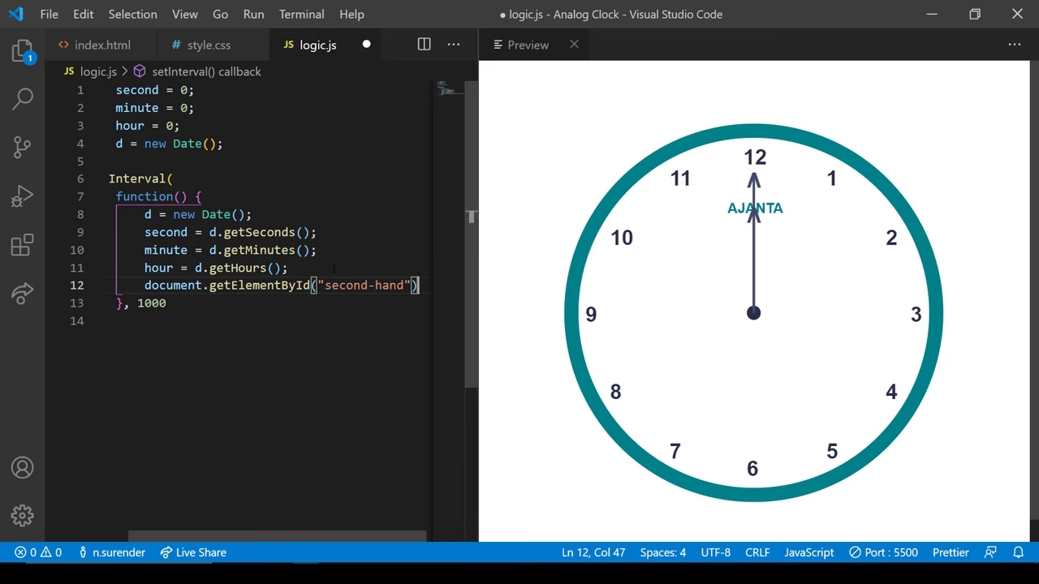
text(.style.transform = "rotate()
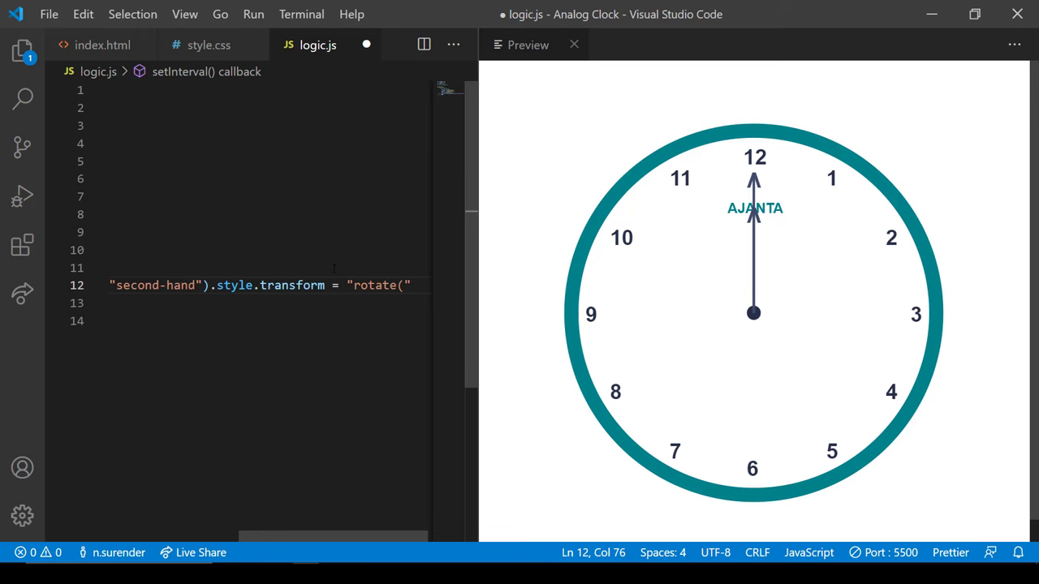
text(+ second + ")
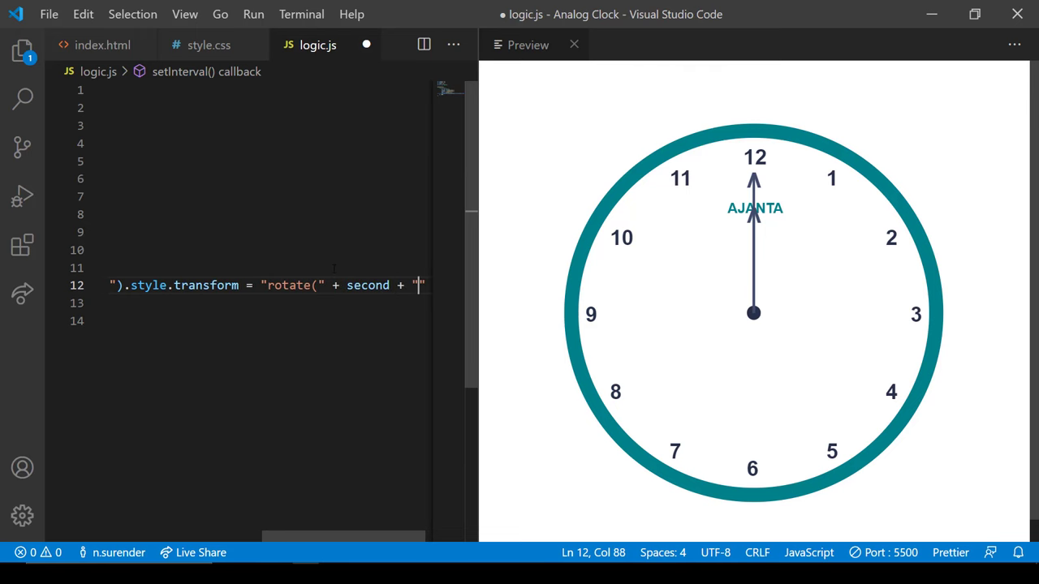
text(deg)"))
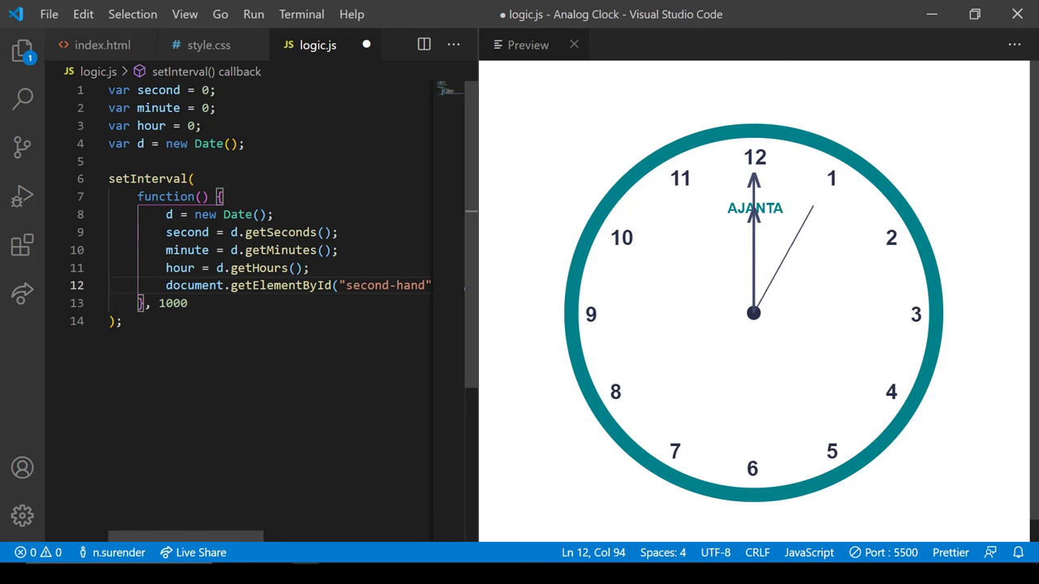
mouse_move(620, 166)
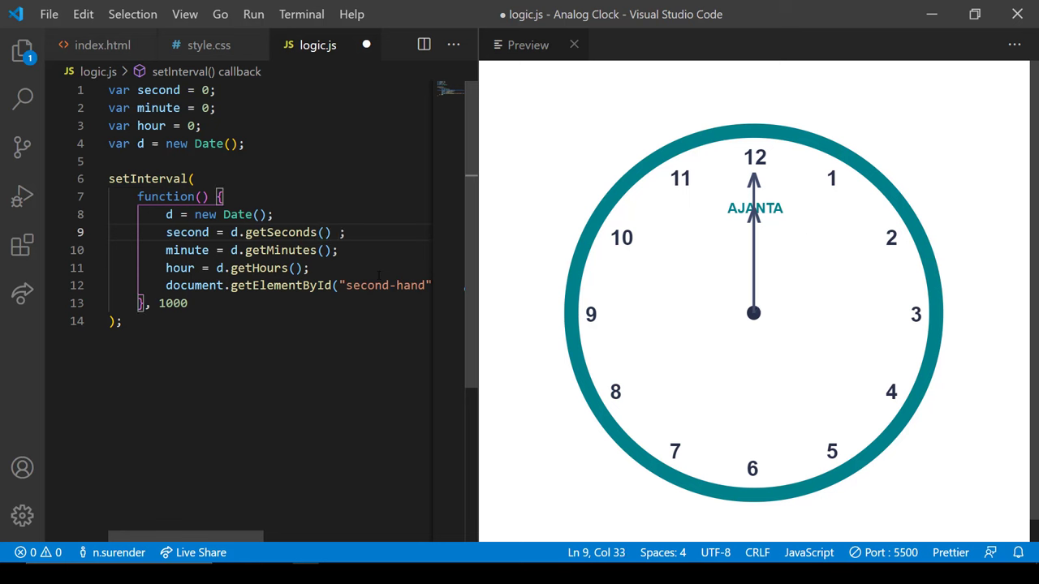
Multiply seconds and minutes by 6, hours by 30, and rotate minute-hand and hour-hand with duplicated transform lines.
text(*)
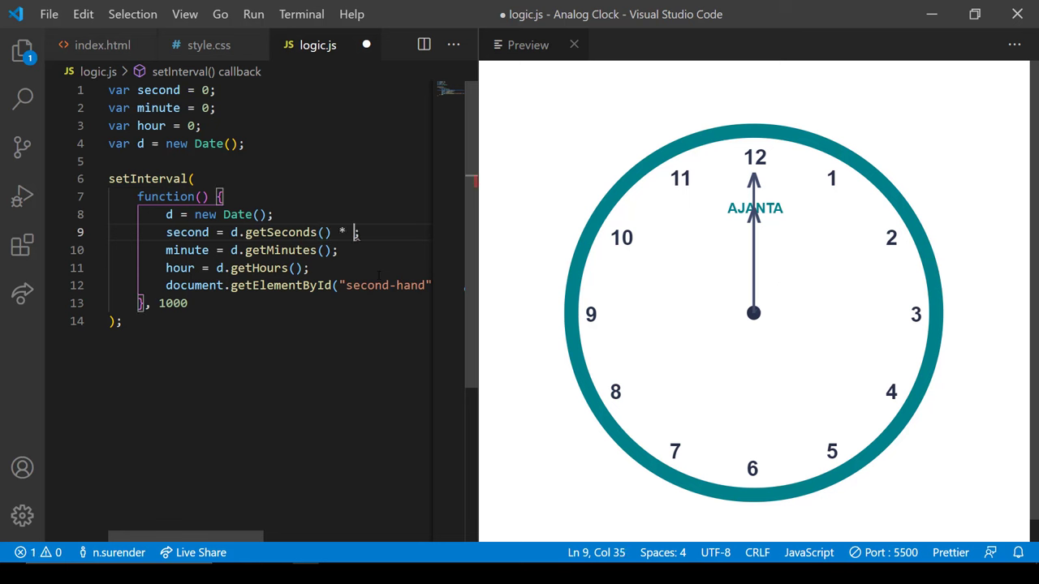
text(6)
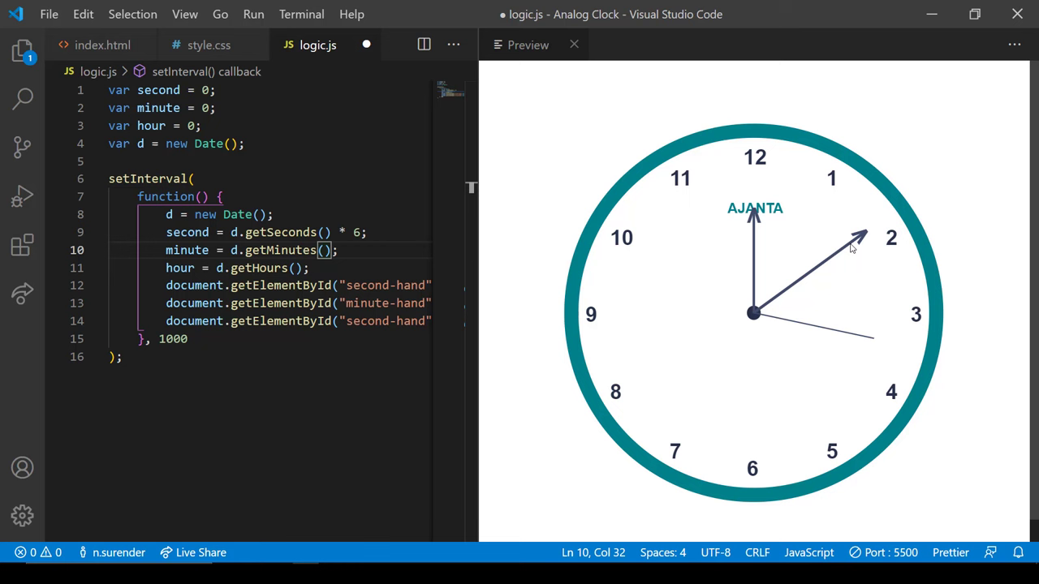
text(* 6)
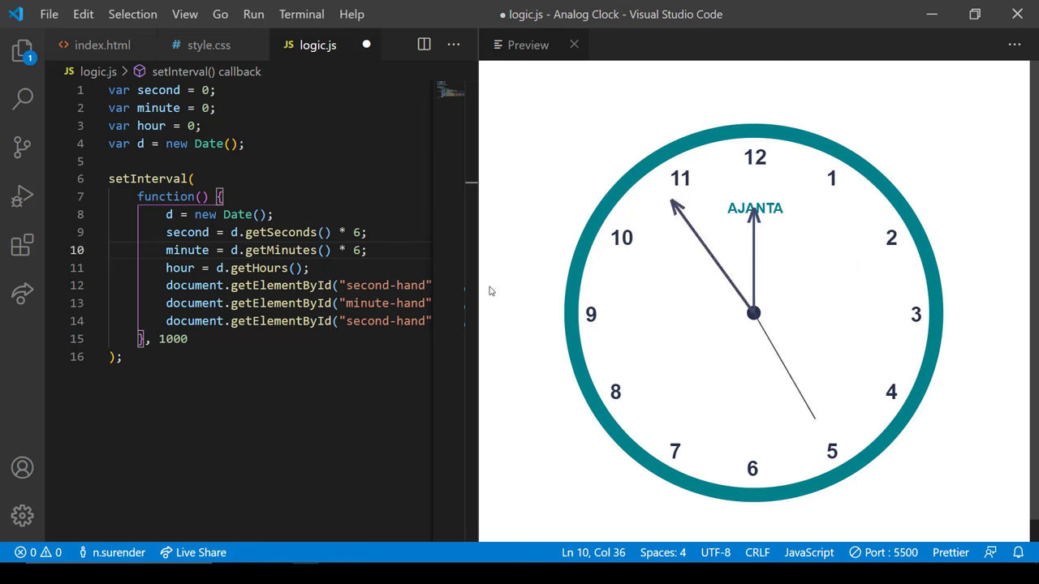
click(295, 268)
text( * 30)
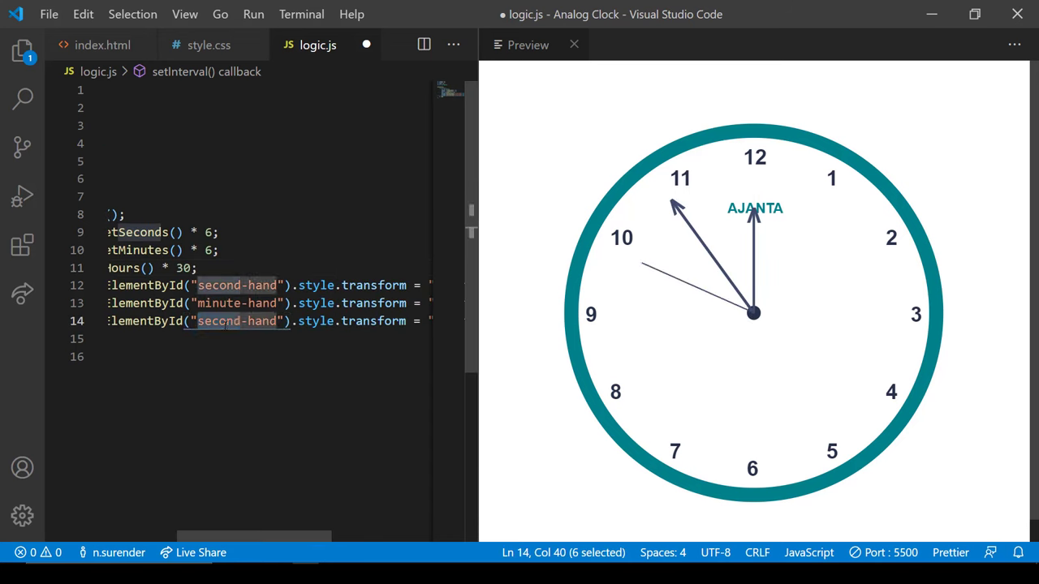
text(hour)
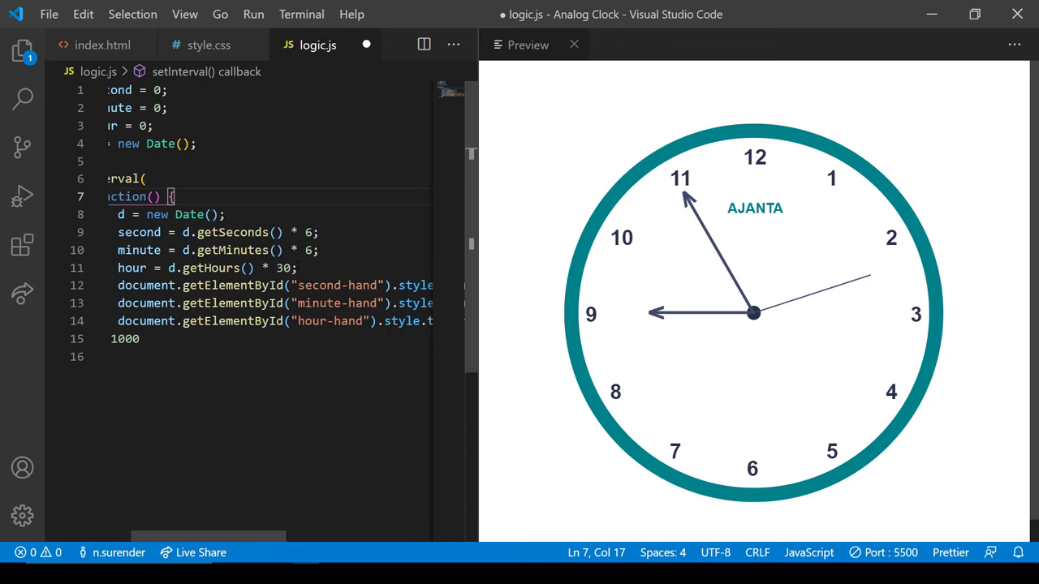
Add + Math.round(minute / …) to the hour angle so the hour hand moves gradually between numbers.
text(+)
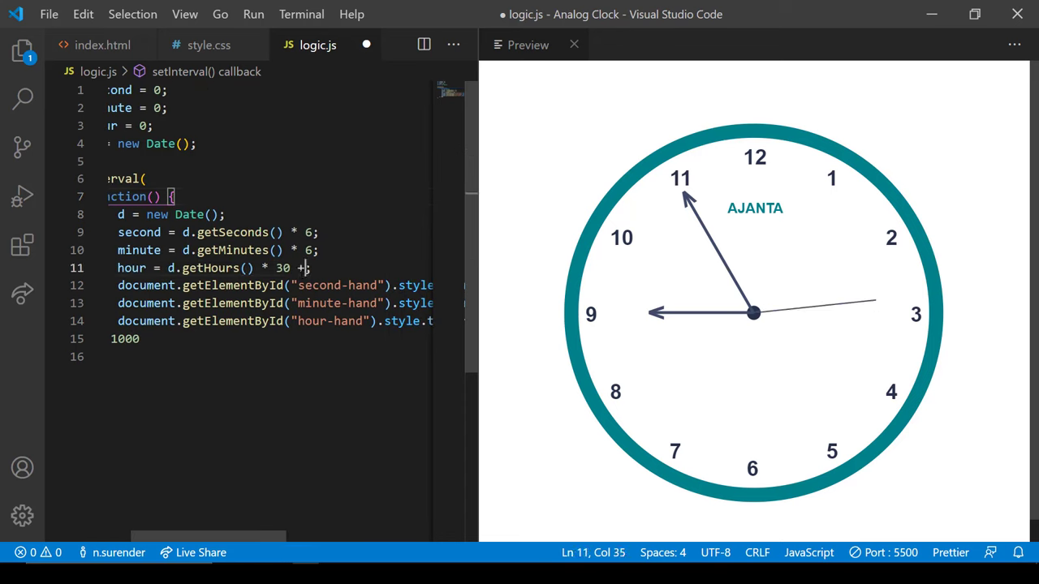
text(Math.round()
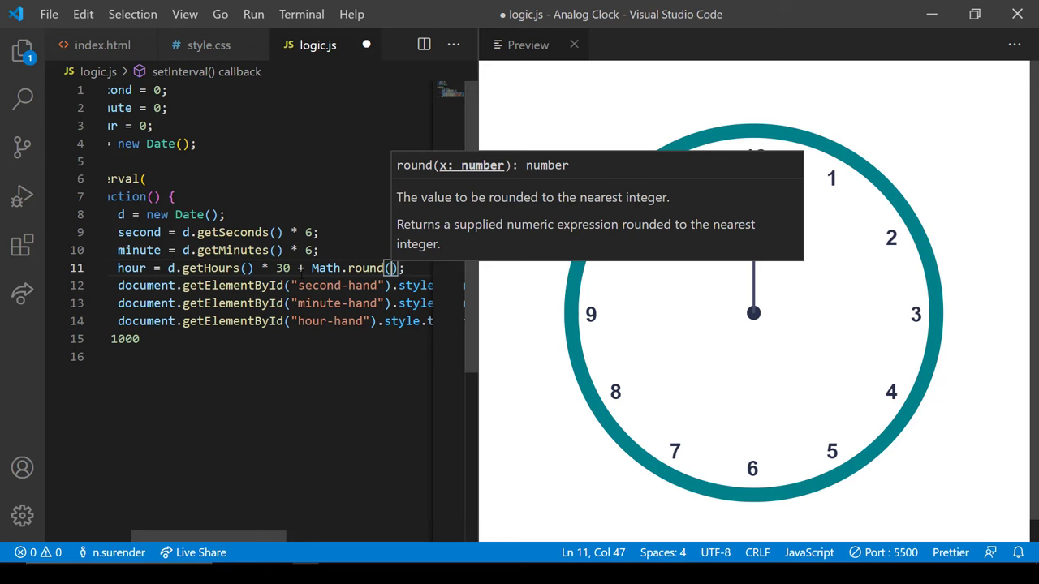
text(minute /)
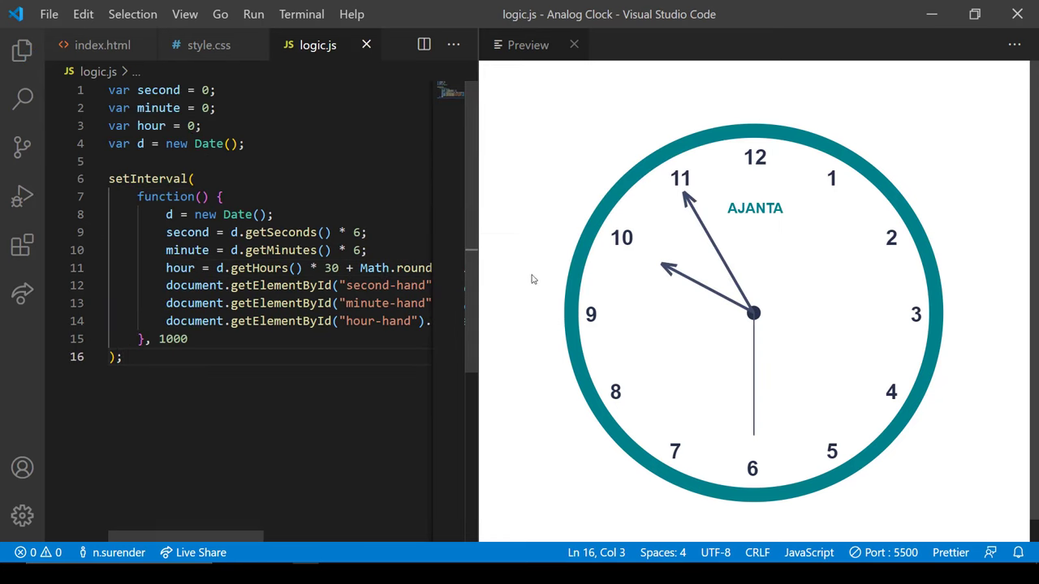
mouse_move(629, 277)
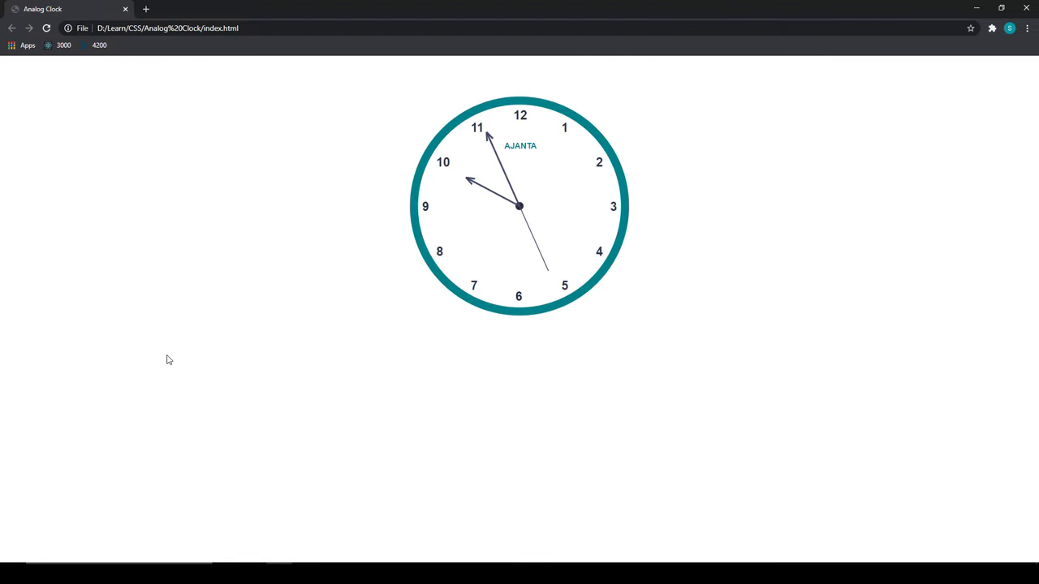
Open Chrome DevTools with F12 and expand the div.clock-dial container in the Elements panel.
key(F12)
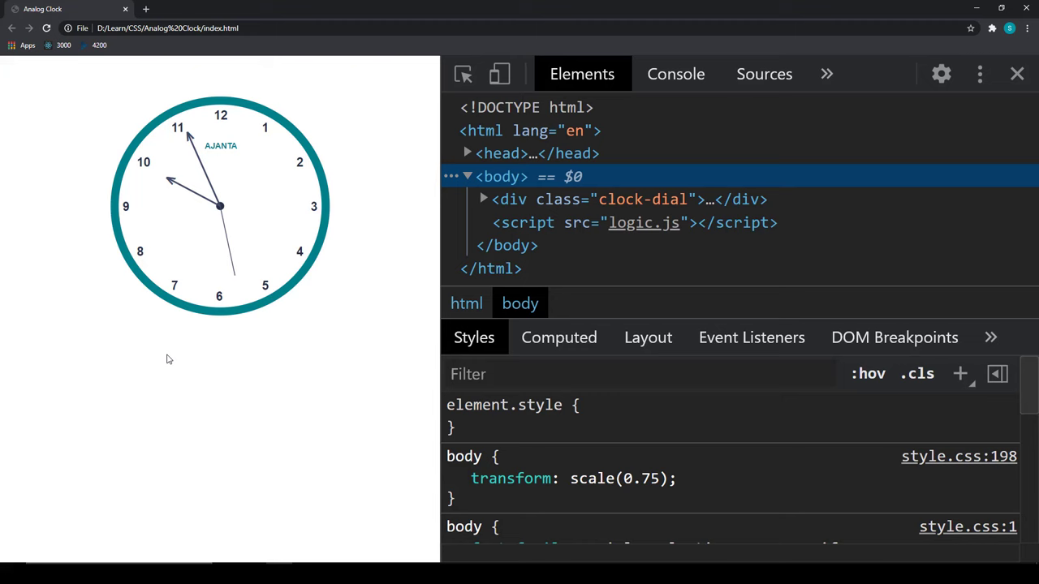
mouse_move(592, 200)
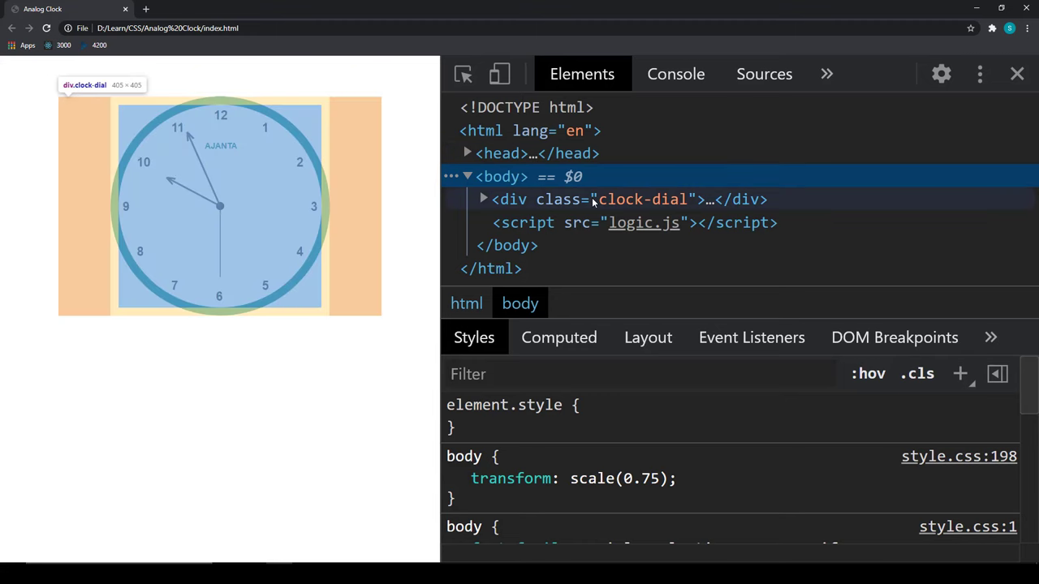
click(482, 198)
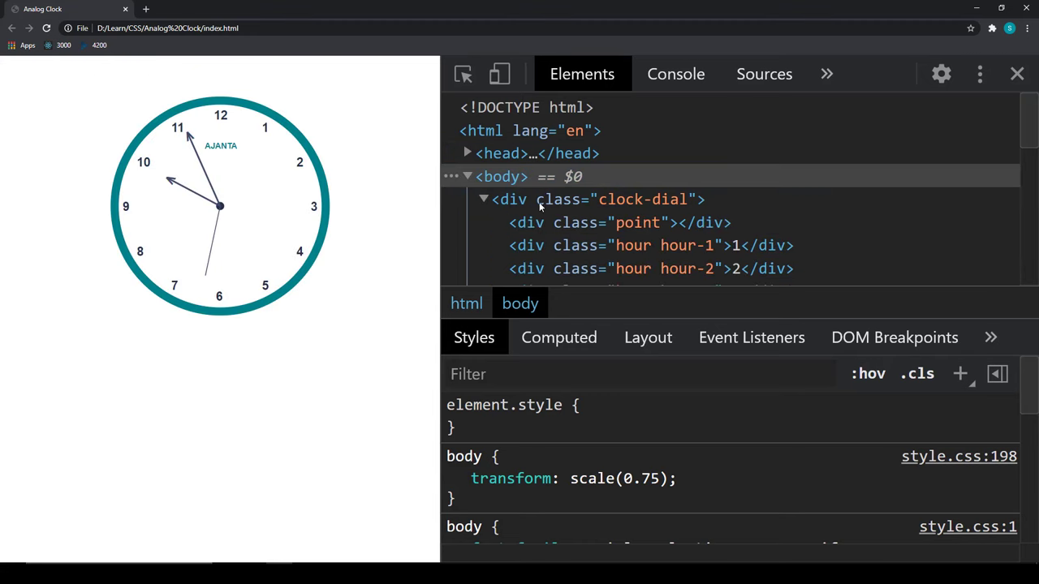